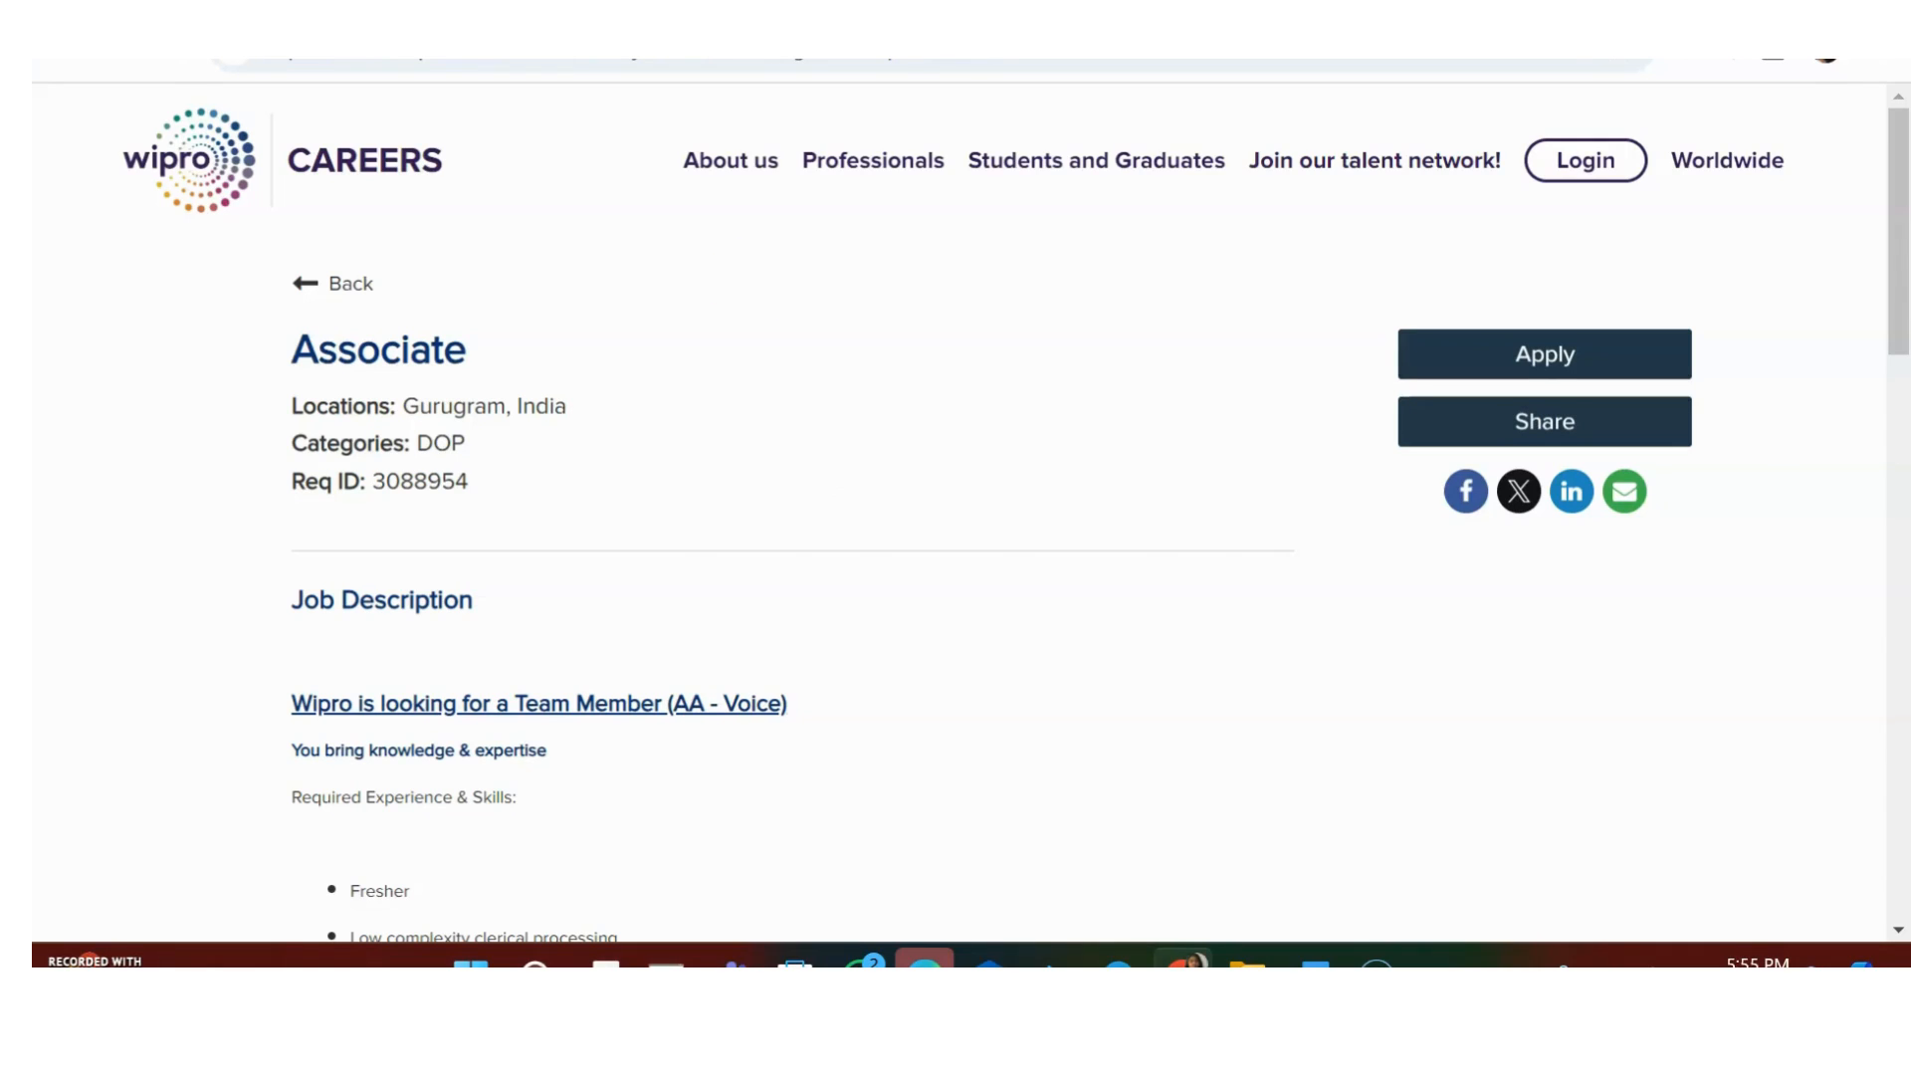
- Open the Wipro Associate posting page from the careers listing
{"action": "left_click", "coordinate": [1543, 355]}
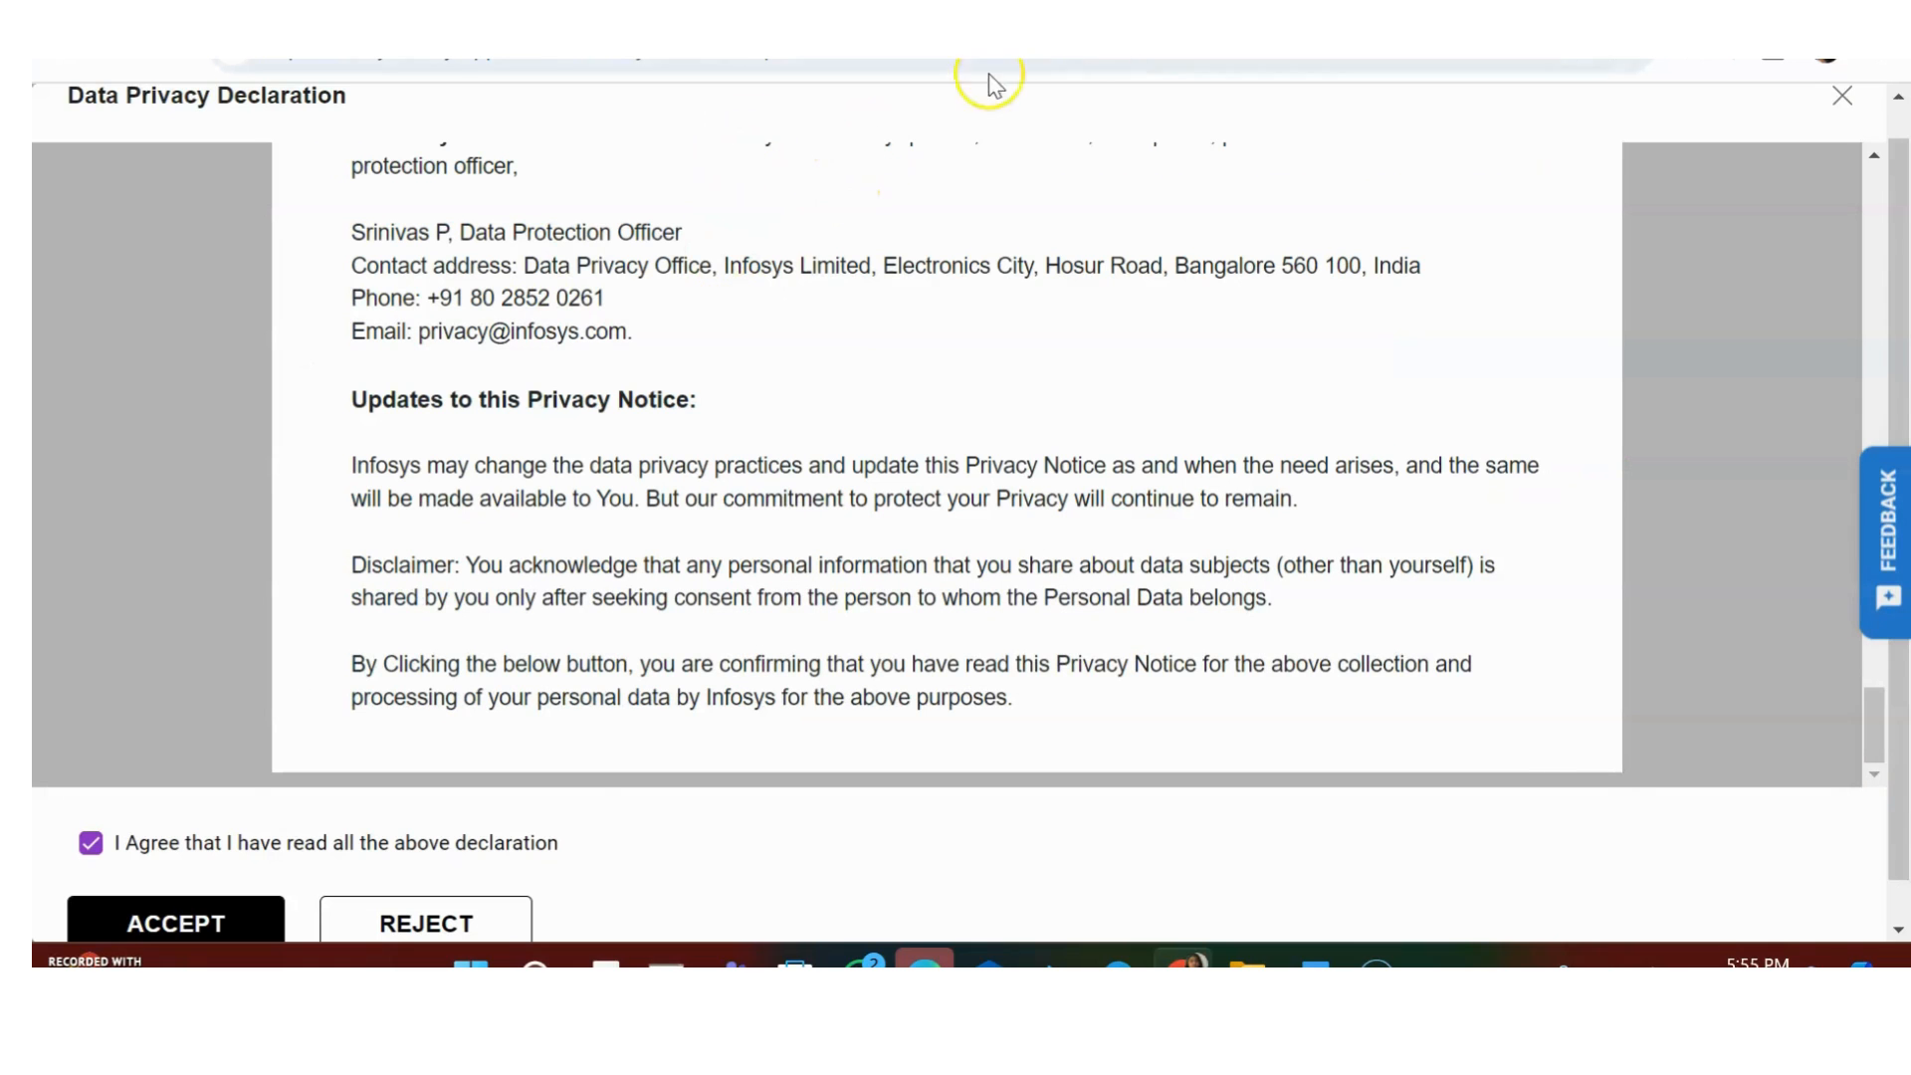
{"action": "left_click", "coordinate": [175, 922]}
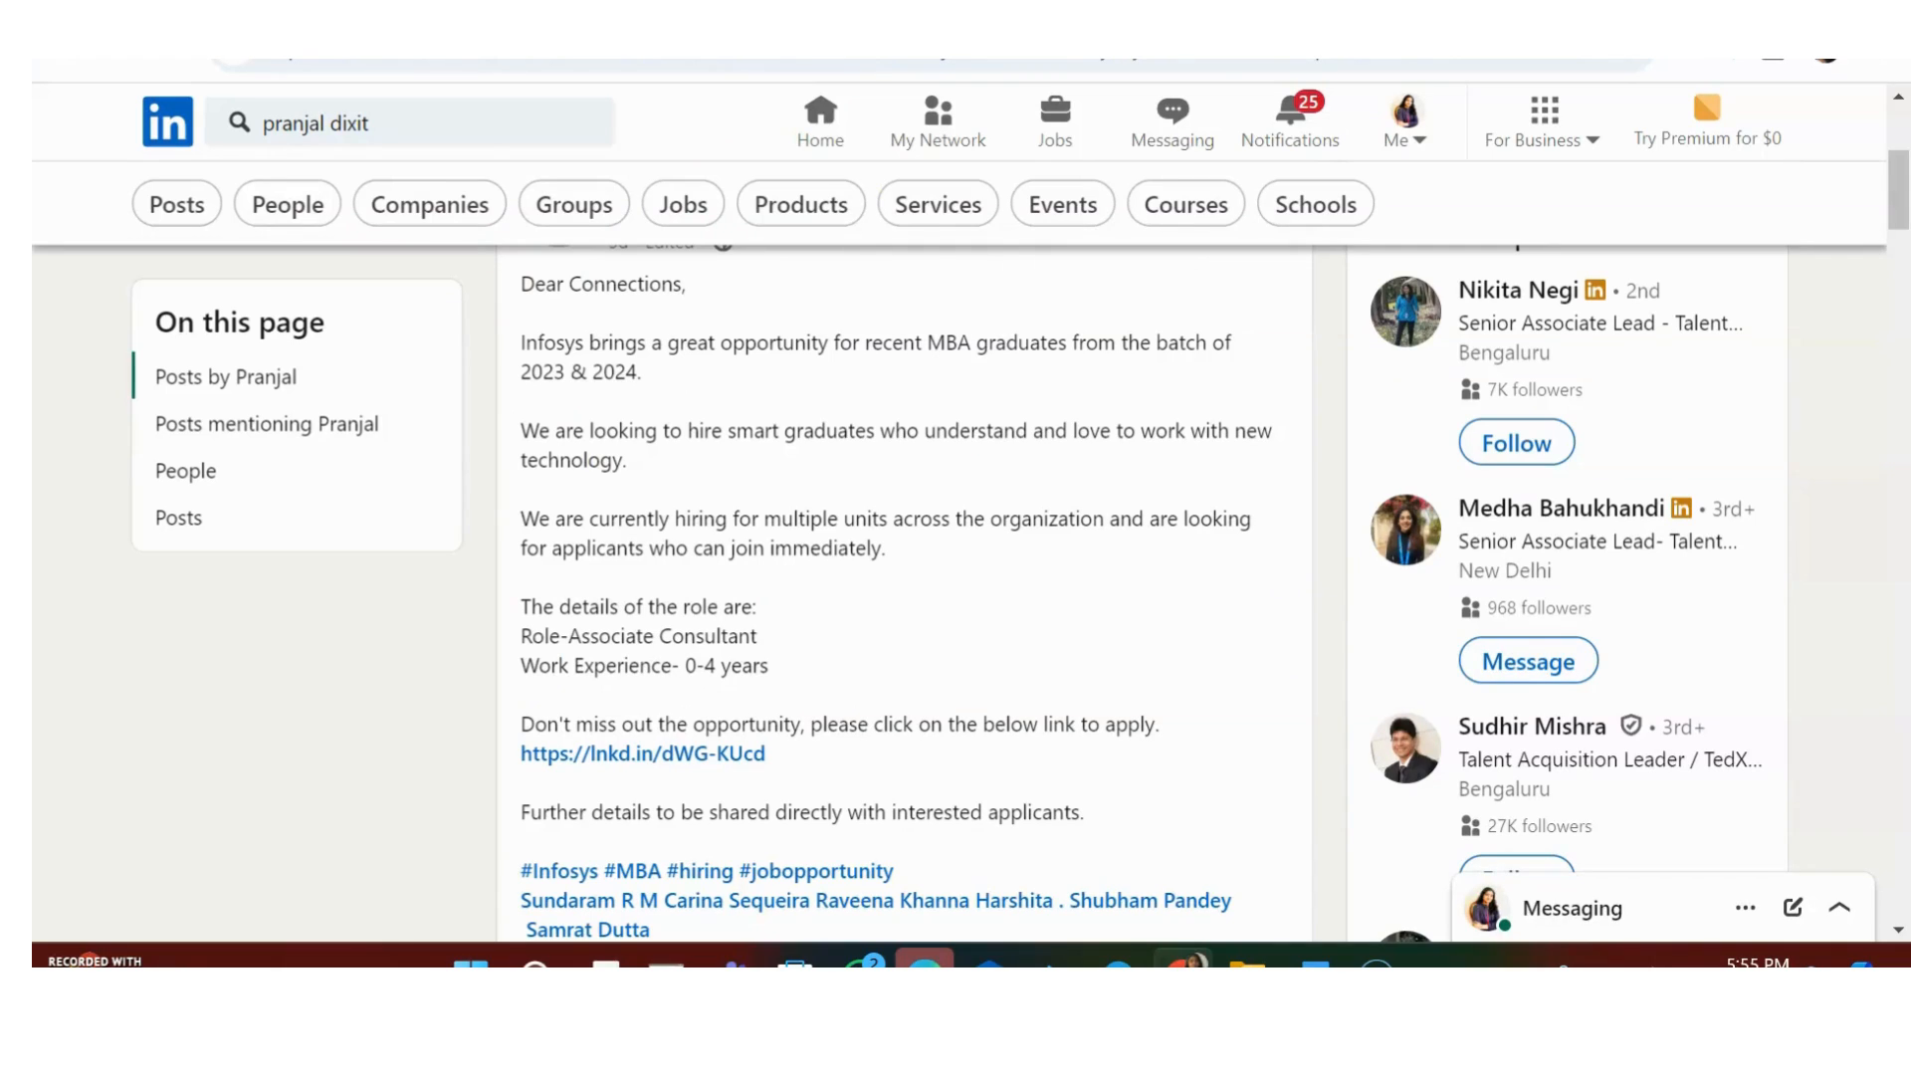
{"action": "left_click", "coordinate": [643, 752]}
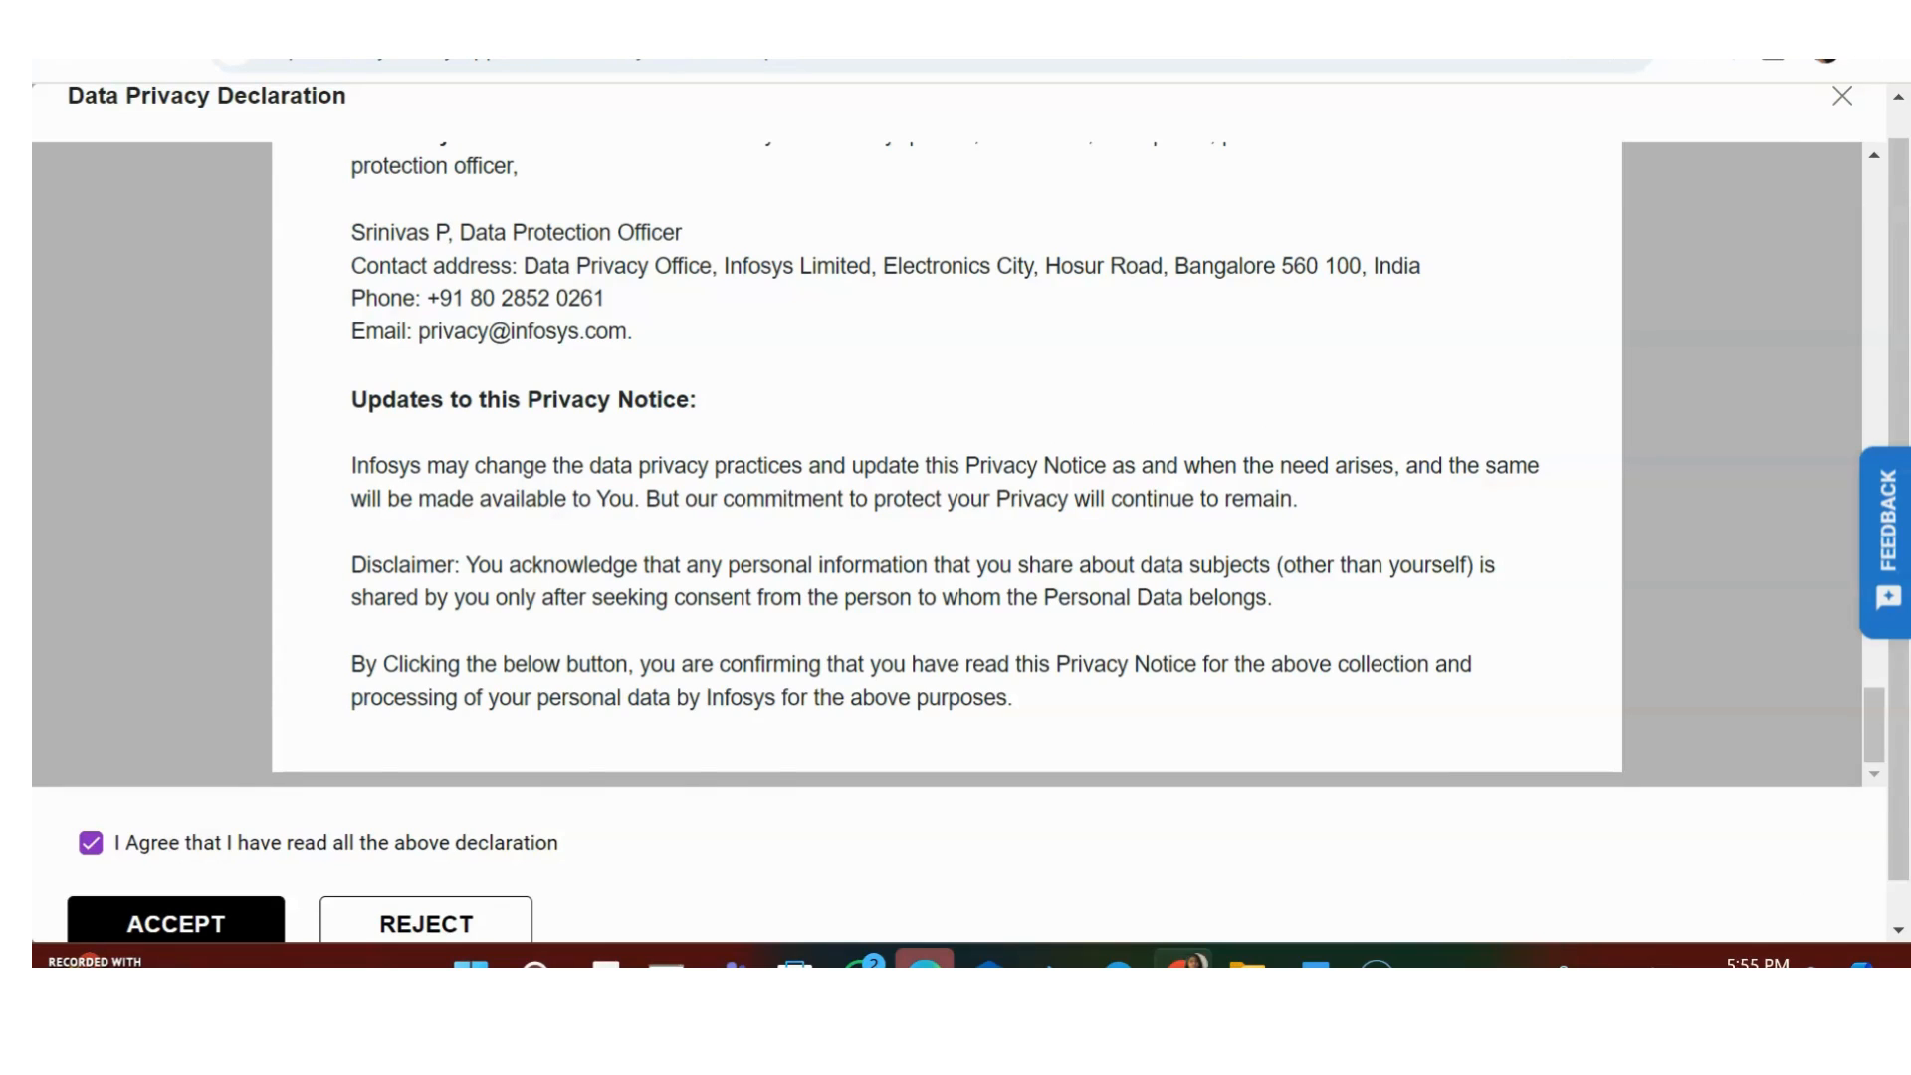
{"action": "left_click", "coordinate": [175, 921]}
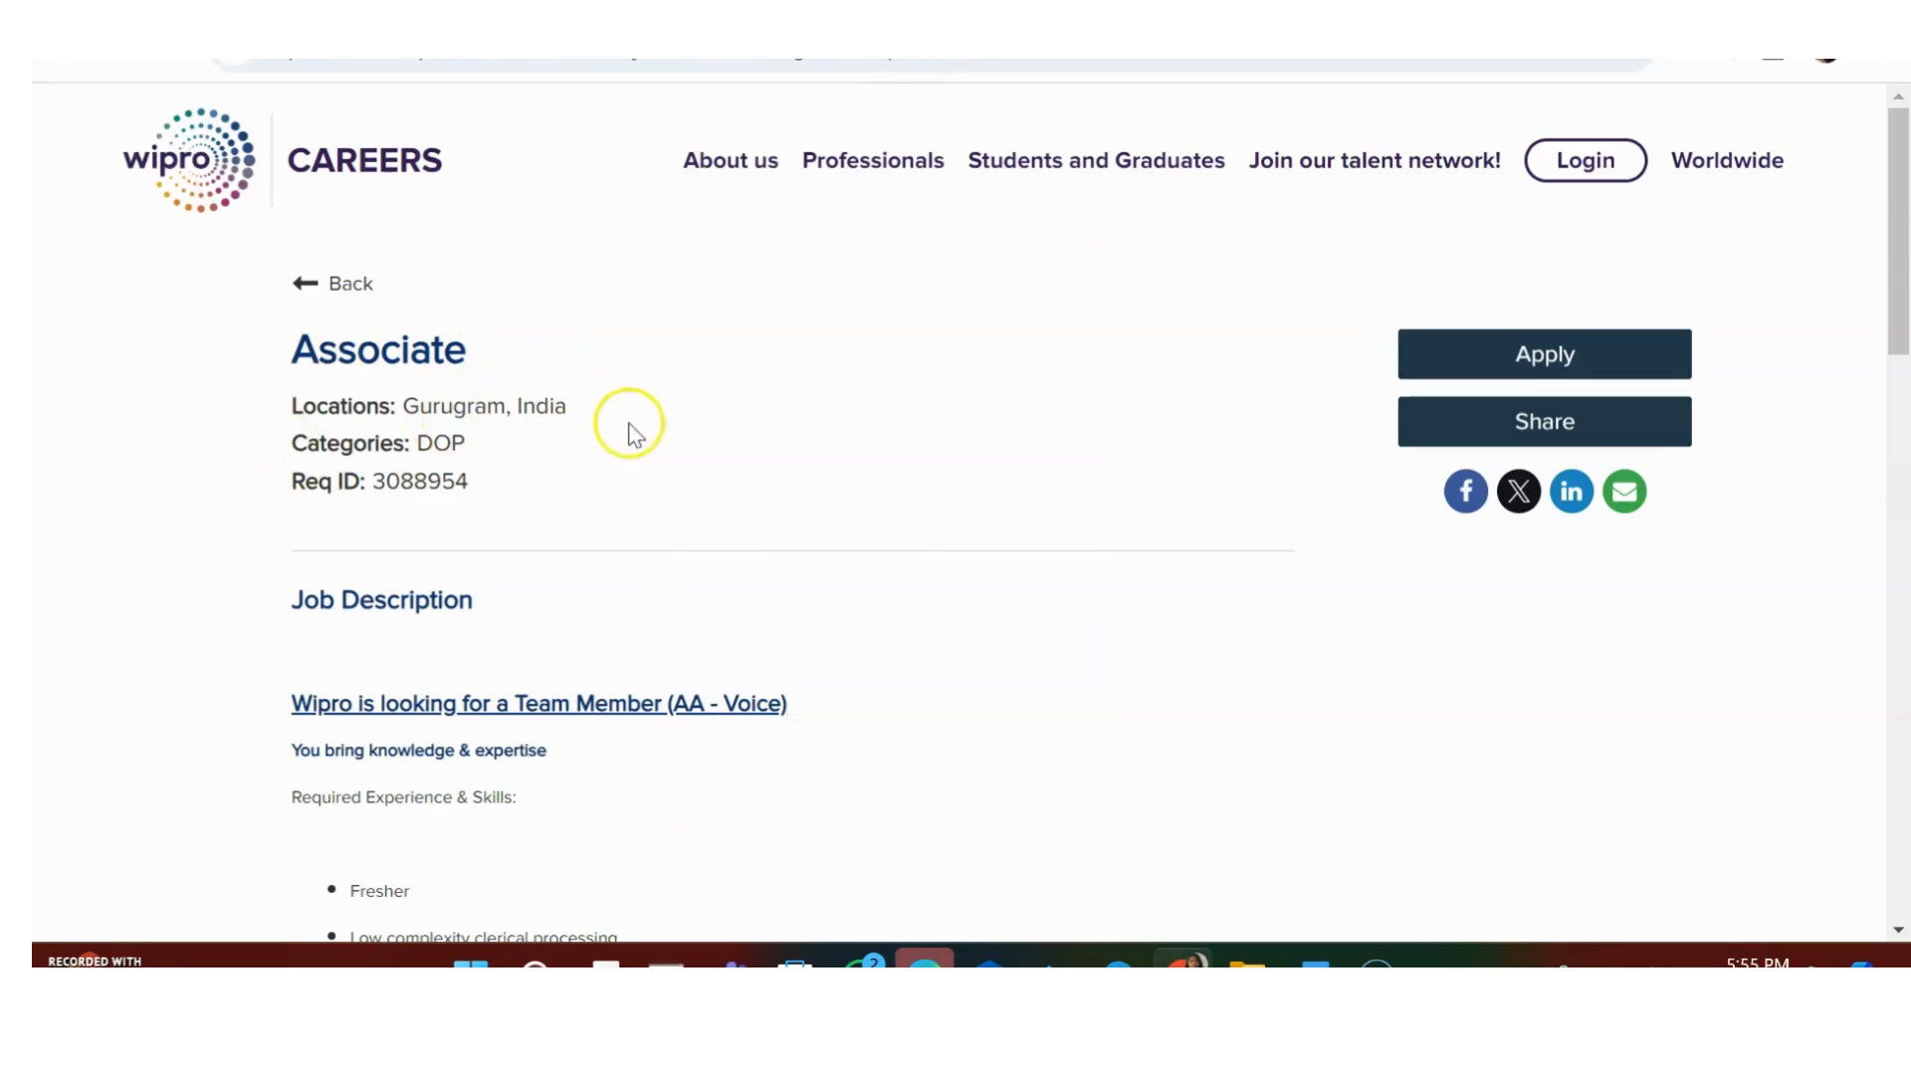
{"action": "mouse_move", "coordinate": [1901, 279]}
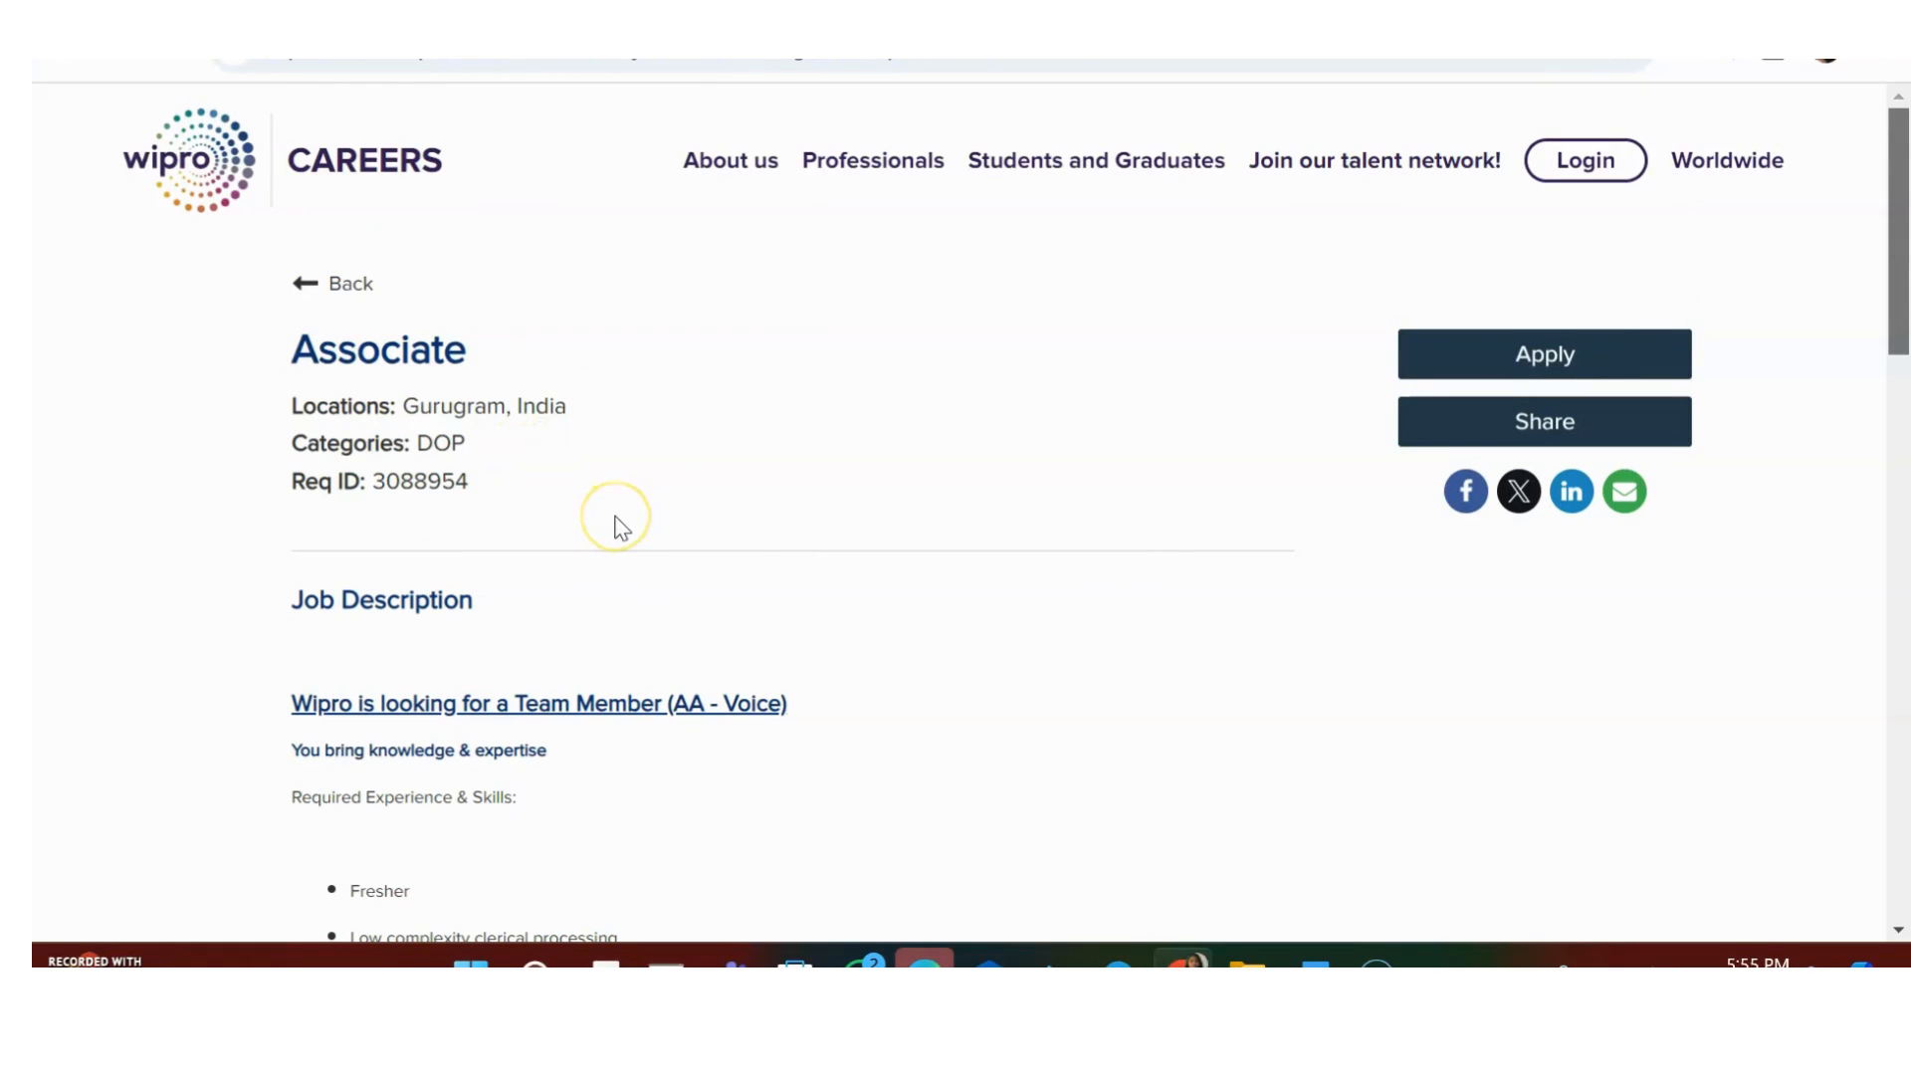
{"action": "mouse_move", "coordinate": [442, 410]}
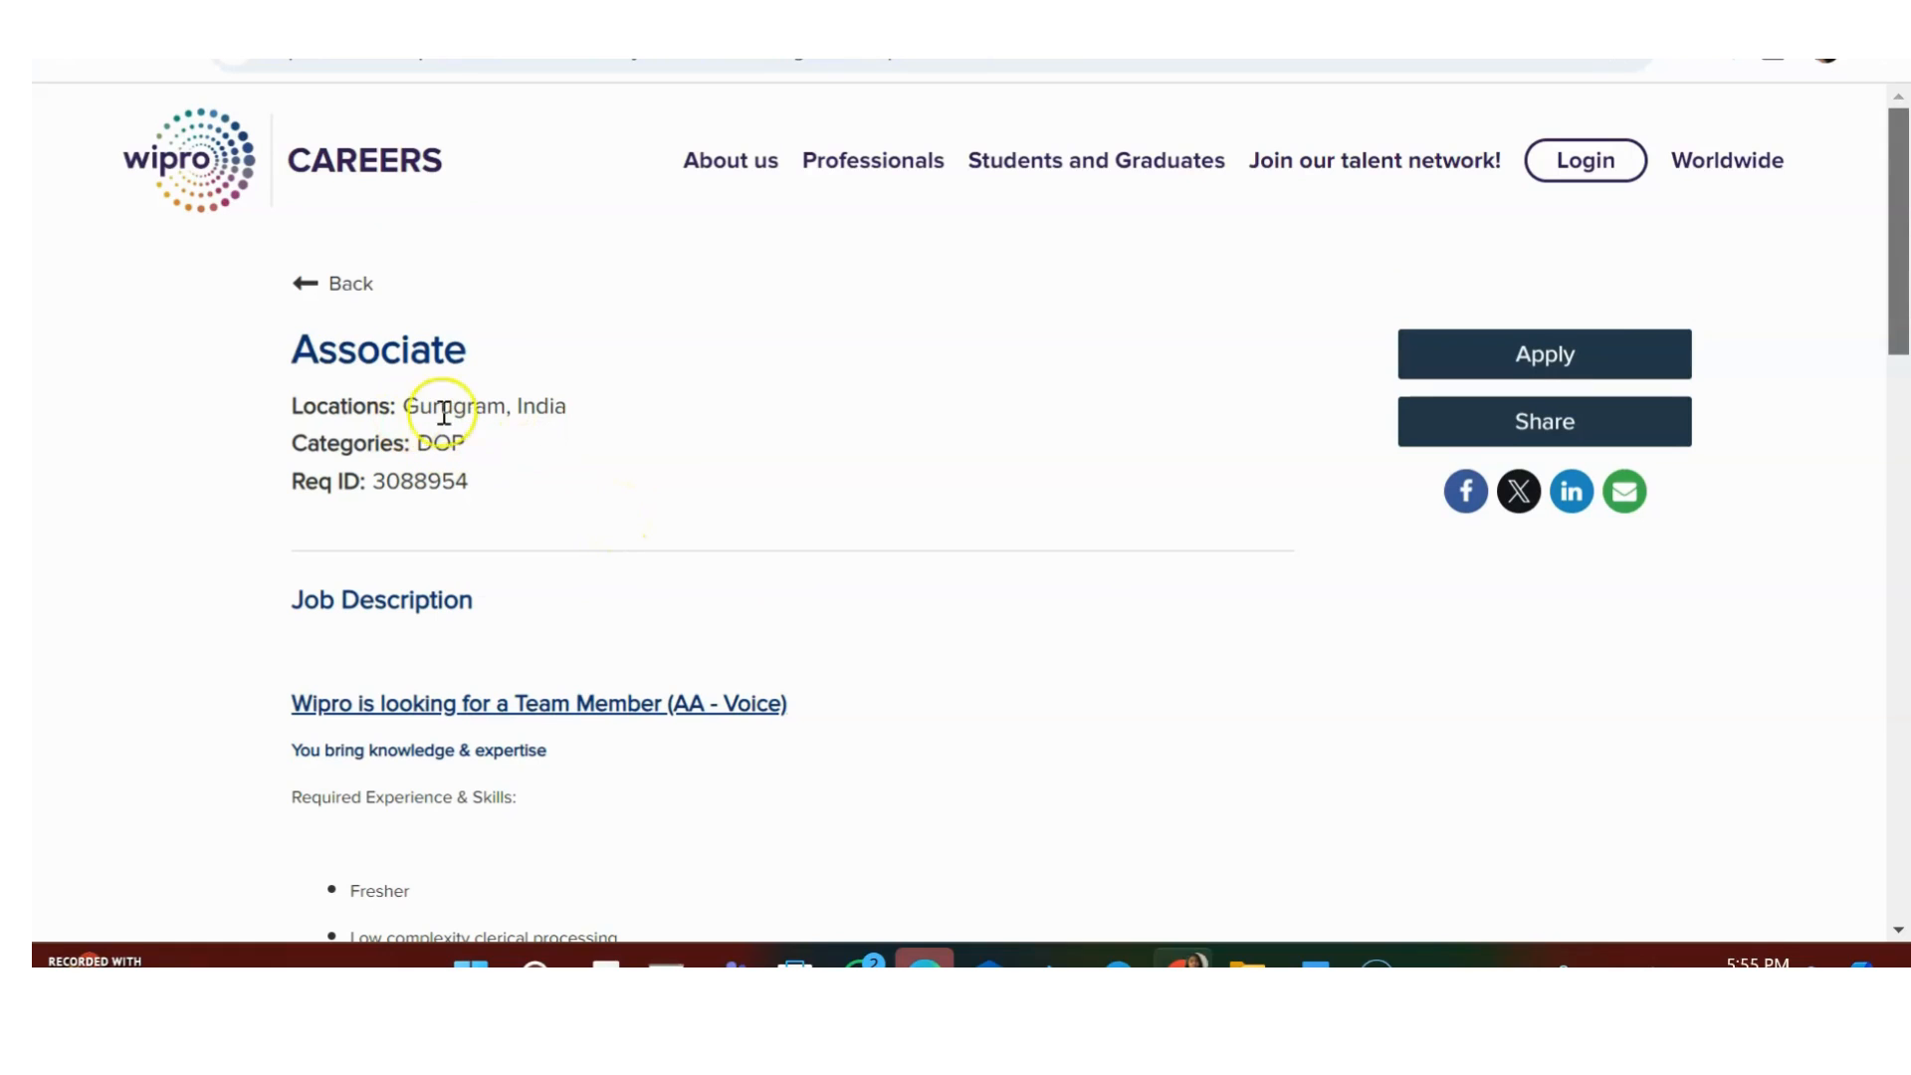
{"action": "mouse_move", "coordinate": [1897, 201]}
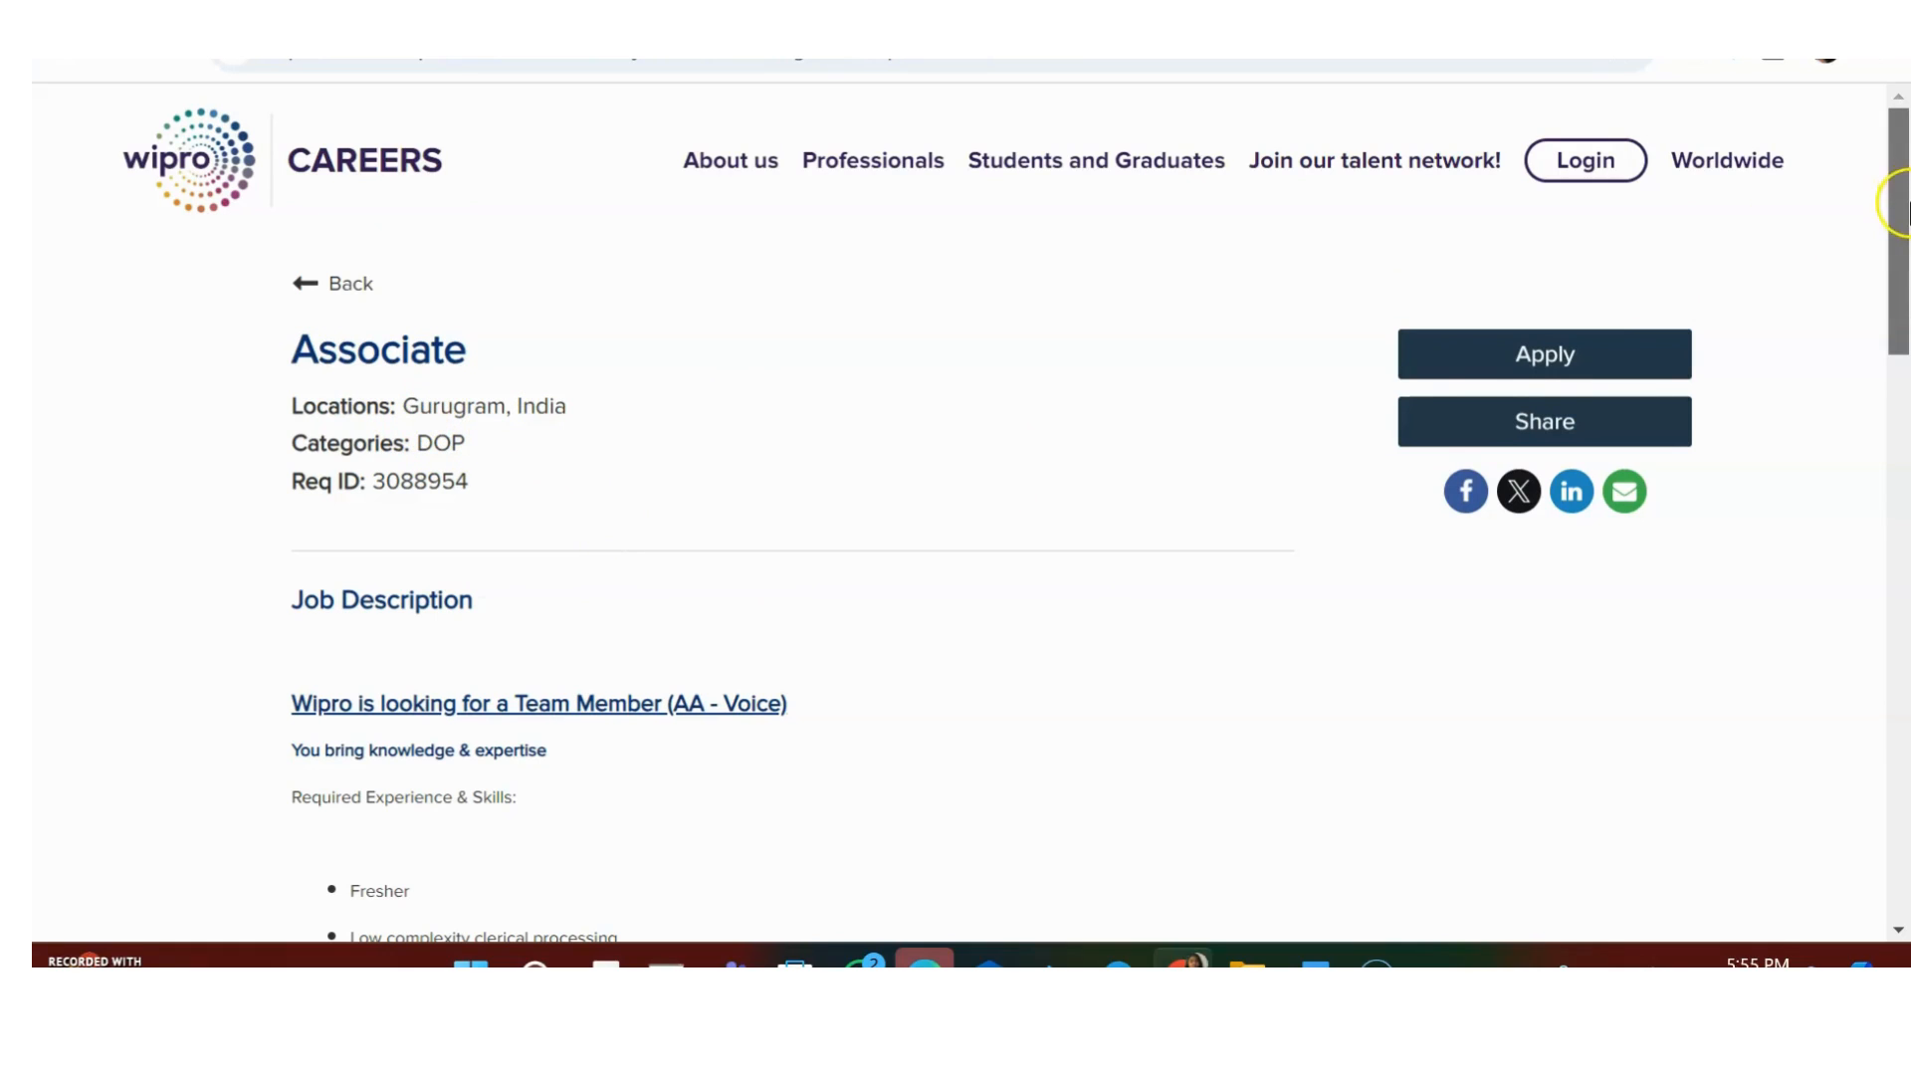
- Scroll the posting to the Required Experience & Skills bullets and highlight a skill line
{"action": "scroll", "scroll_direction": "down", "scroll_amount": 3}
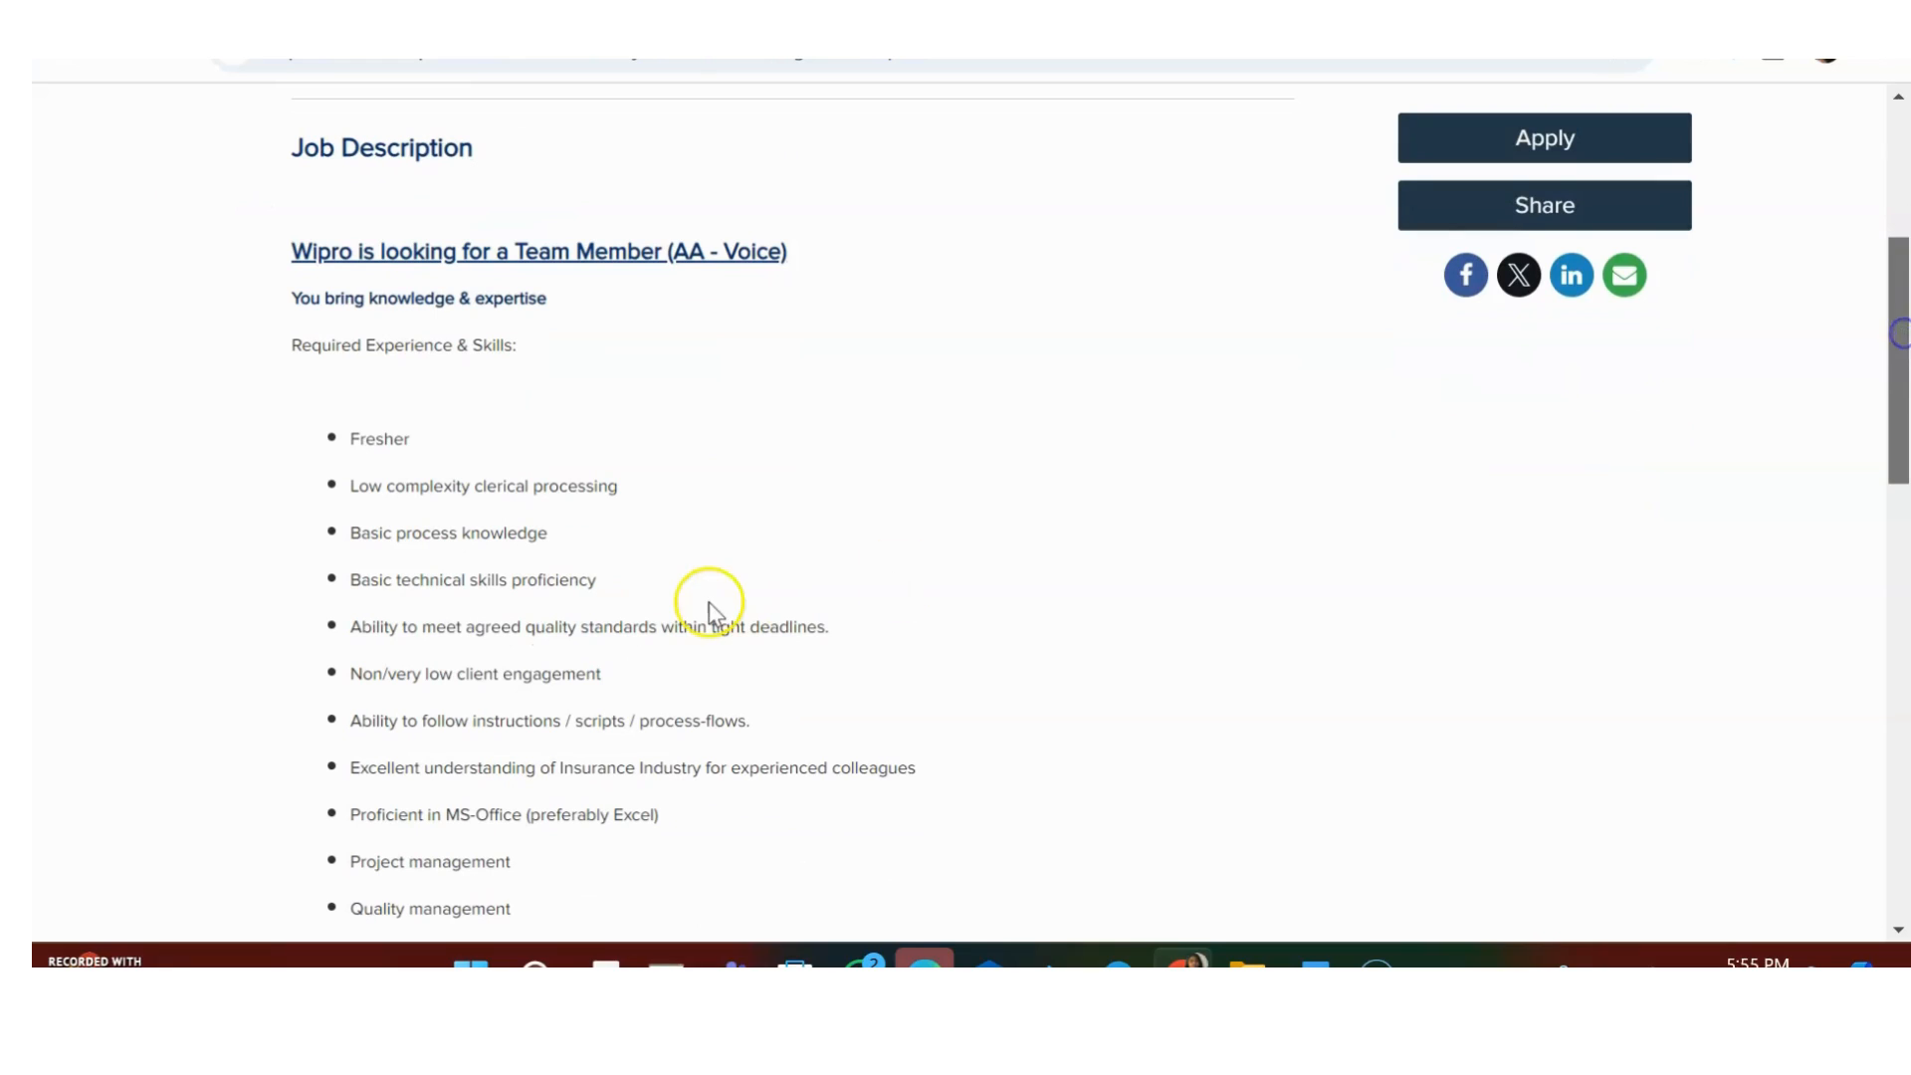
{"action": "mouse_move", "coordinate": [452, 458]}
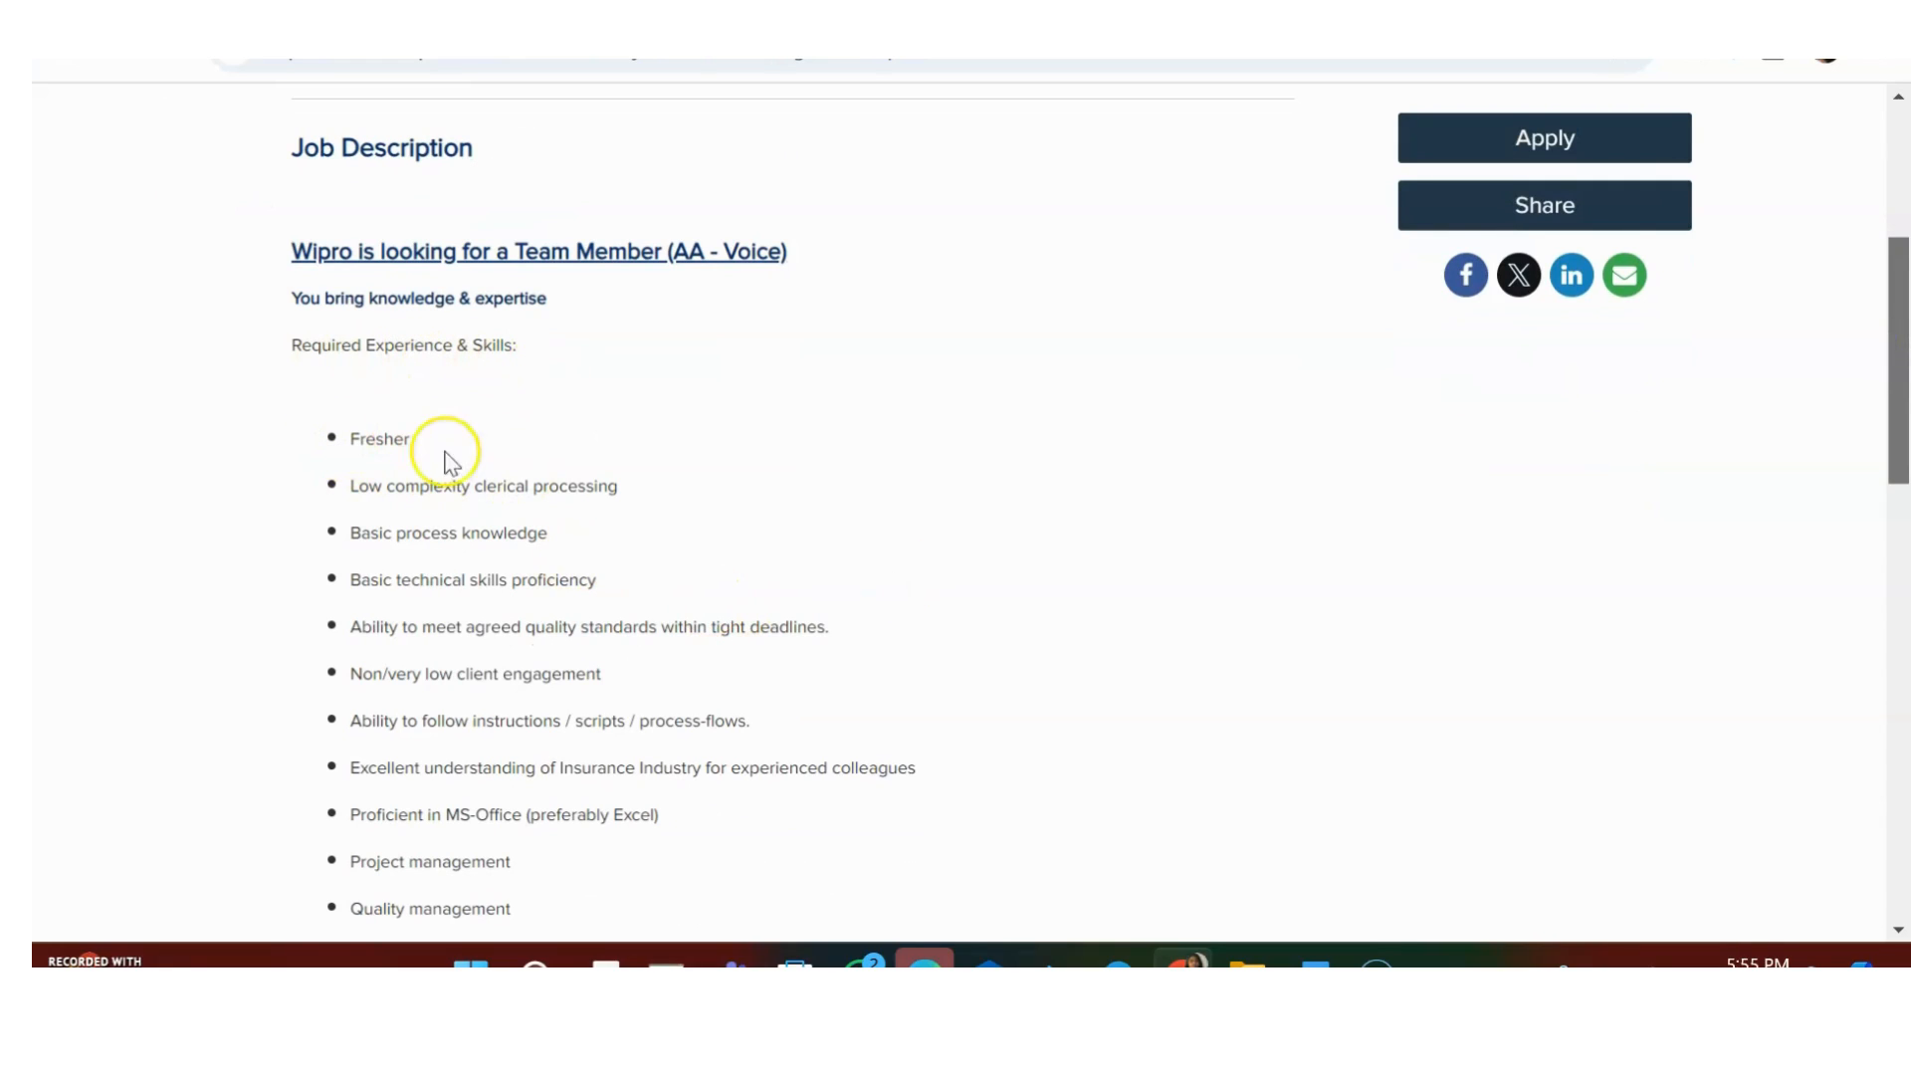
{"action": "mouse_move", "coordinate": [589, 513]}
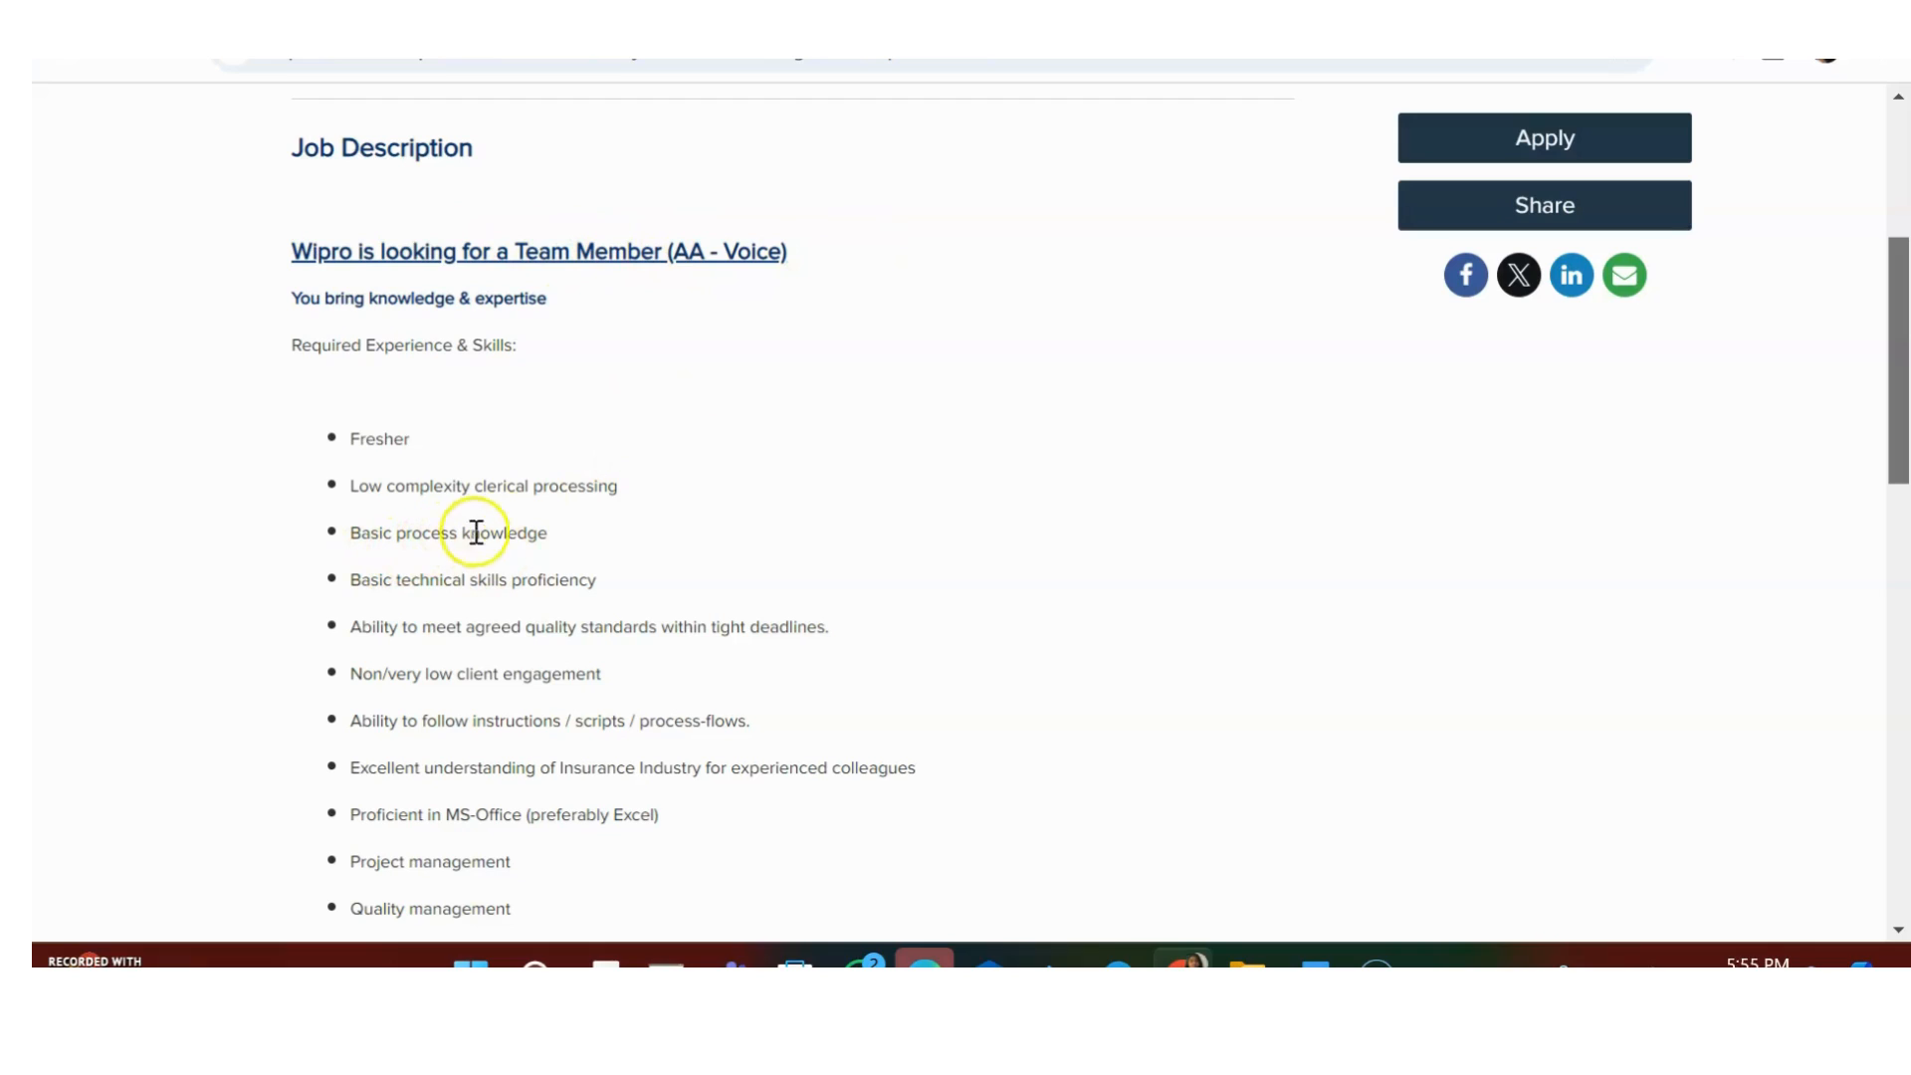
{"action": "mouse_move", "coordinate": [503, 619]}
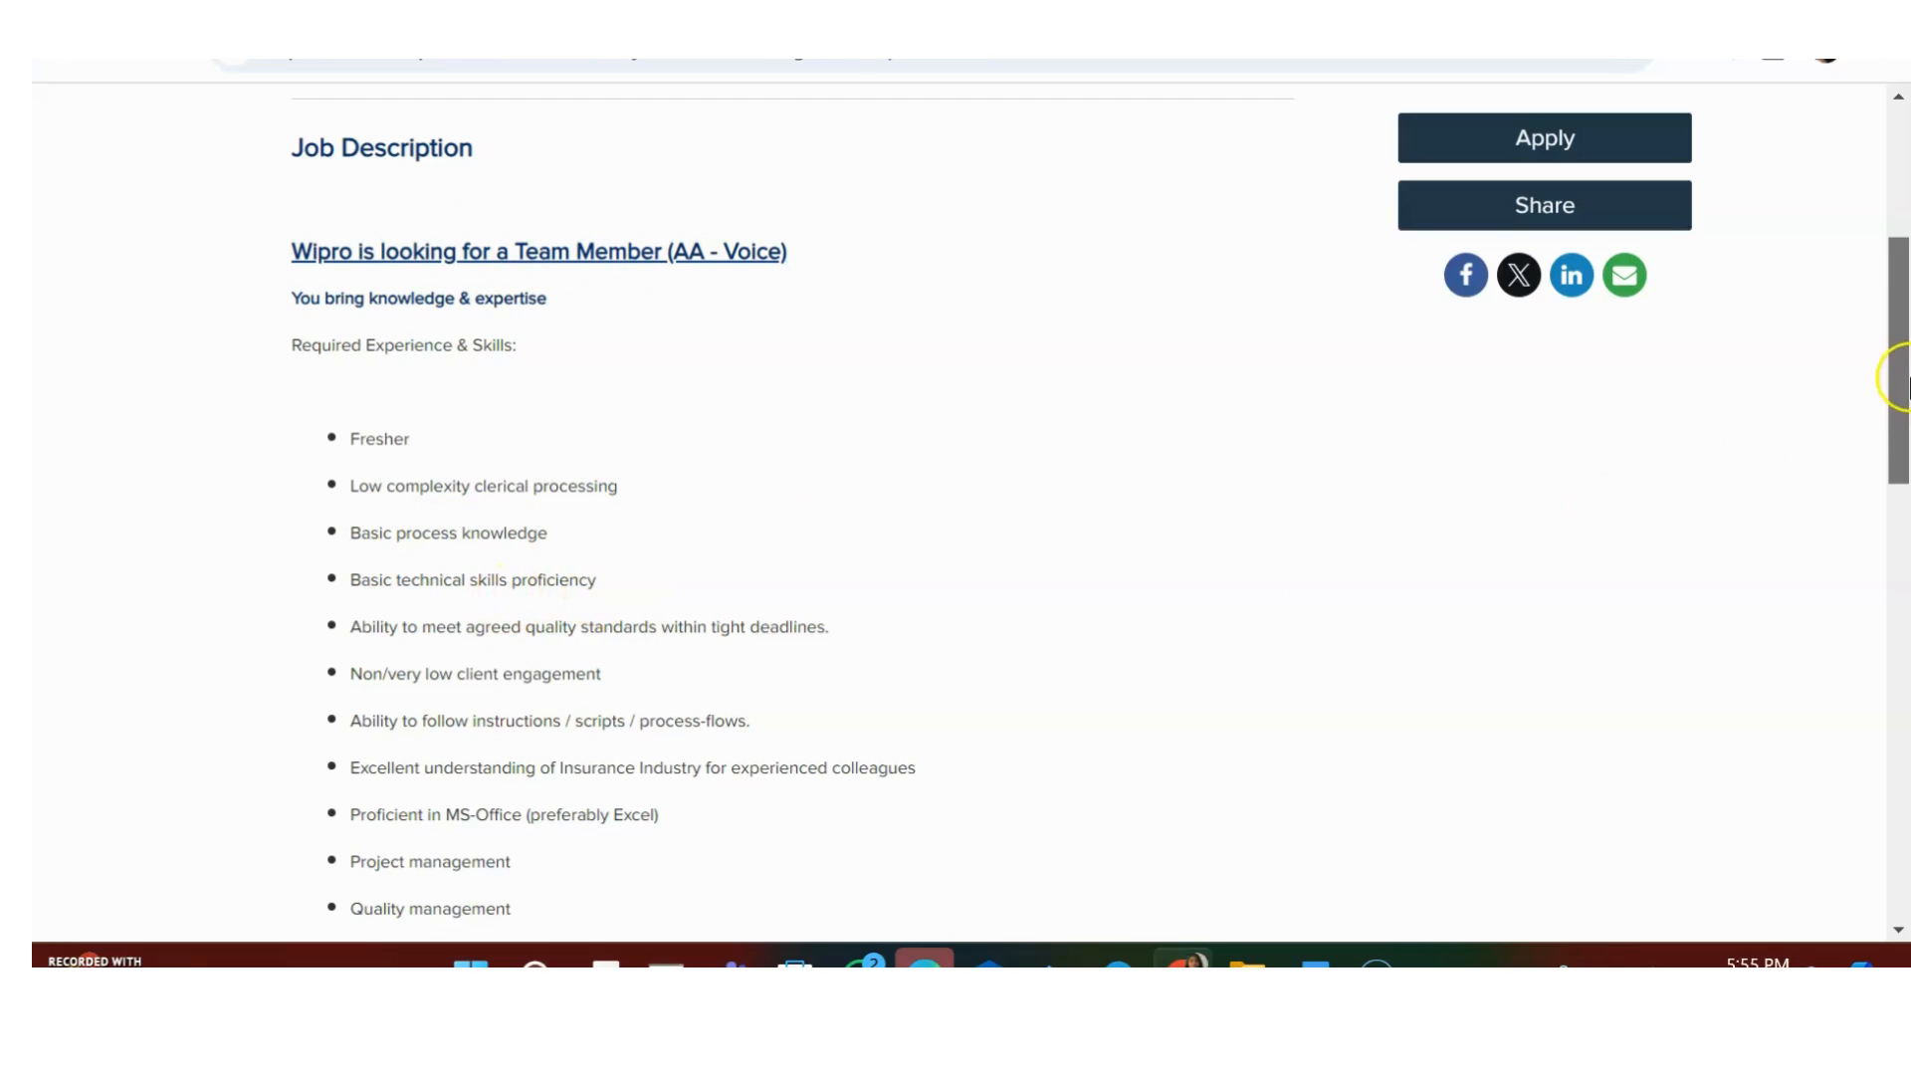
{"action": "scroll", "scroll_direction": "down", "scroll_amount": 3}
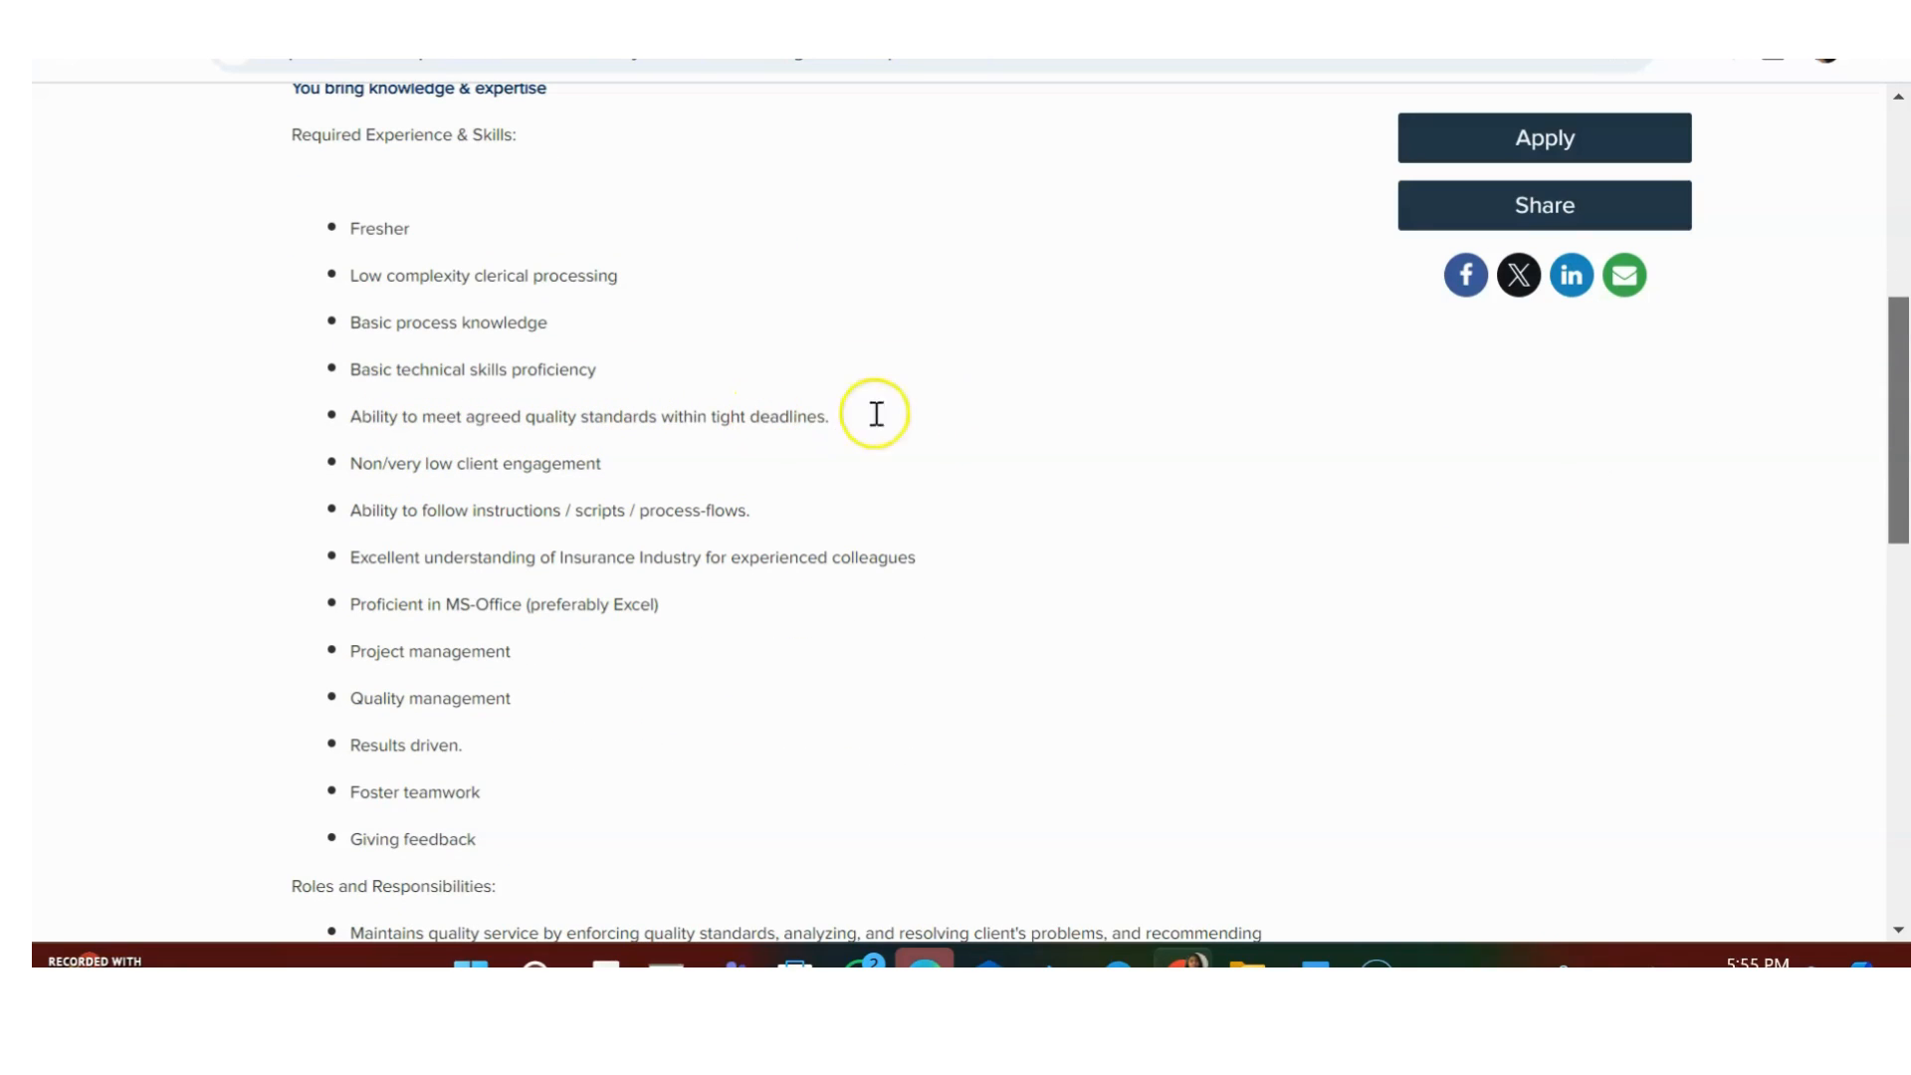
{"action": "scroll", "scroll_direction": "down", "scroll_amount": 3}
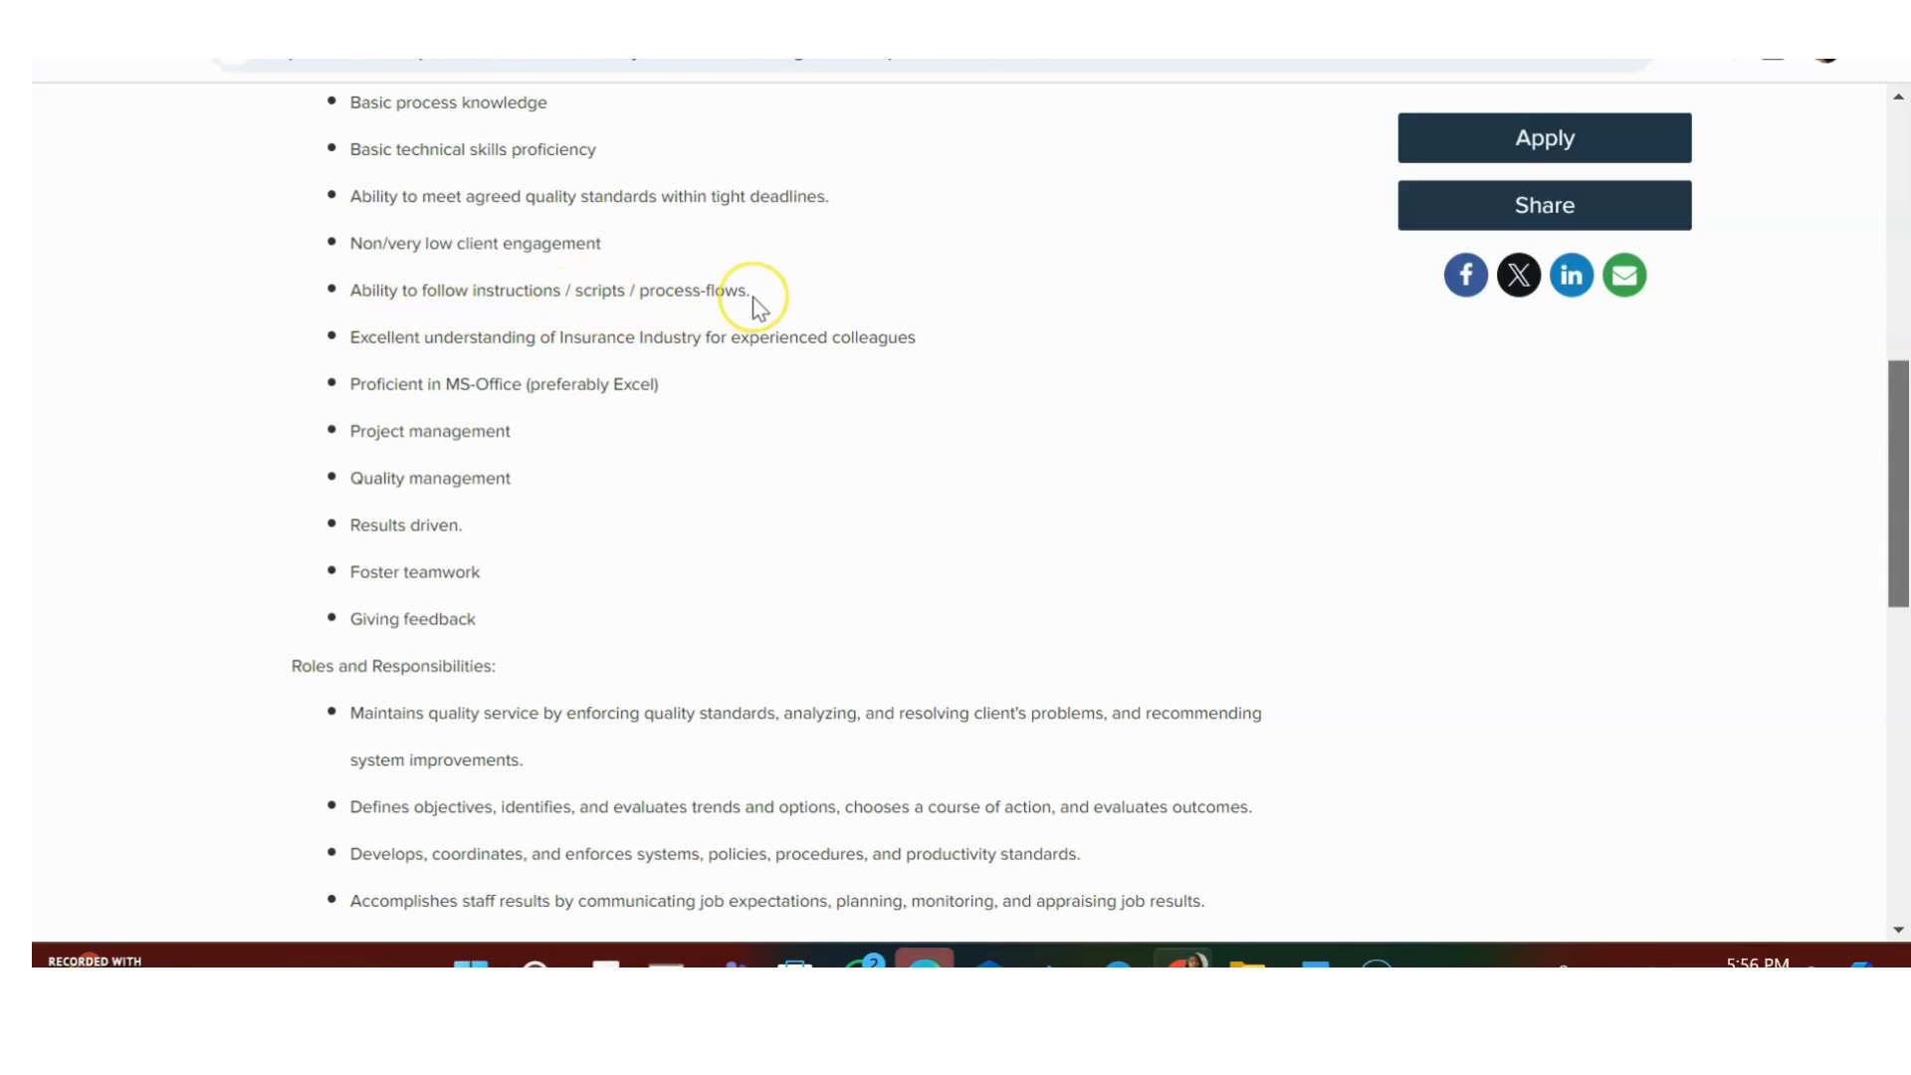
{"action": "mouse_move", "coordinate": [756, 303]}
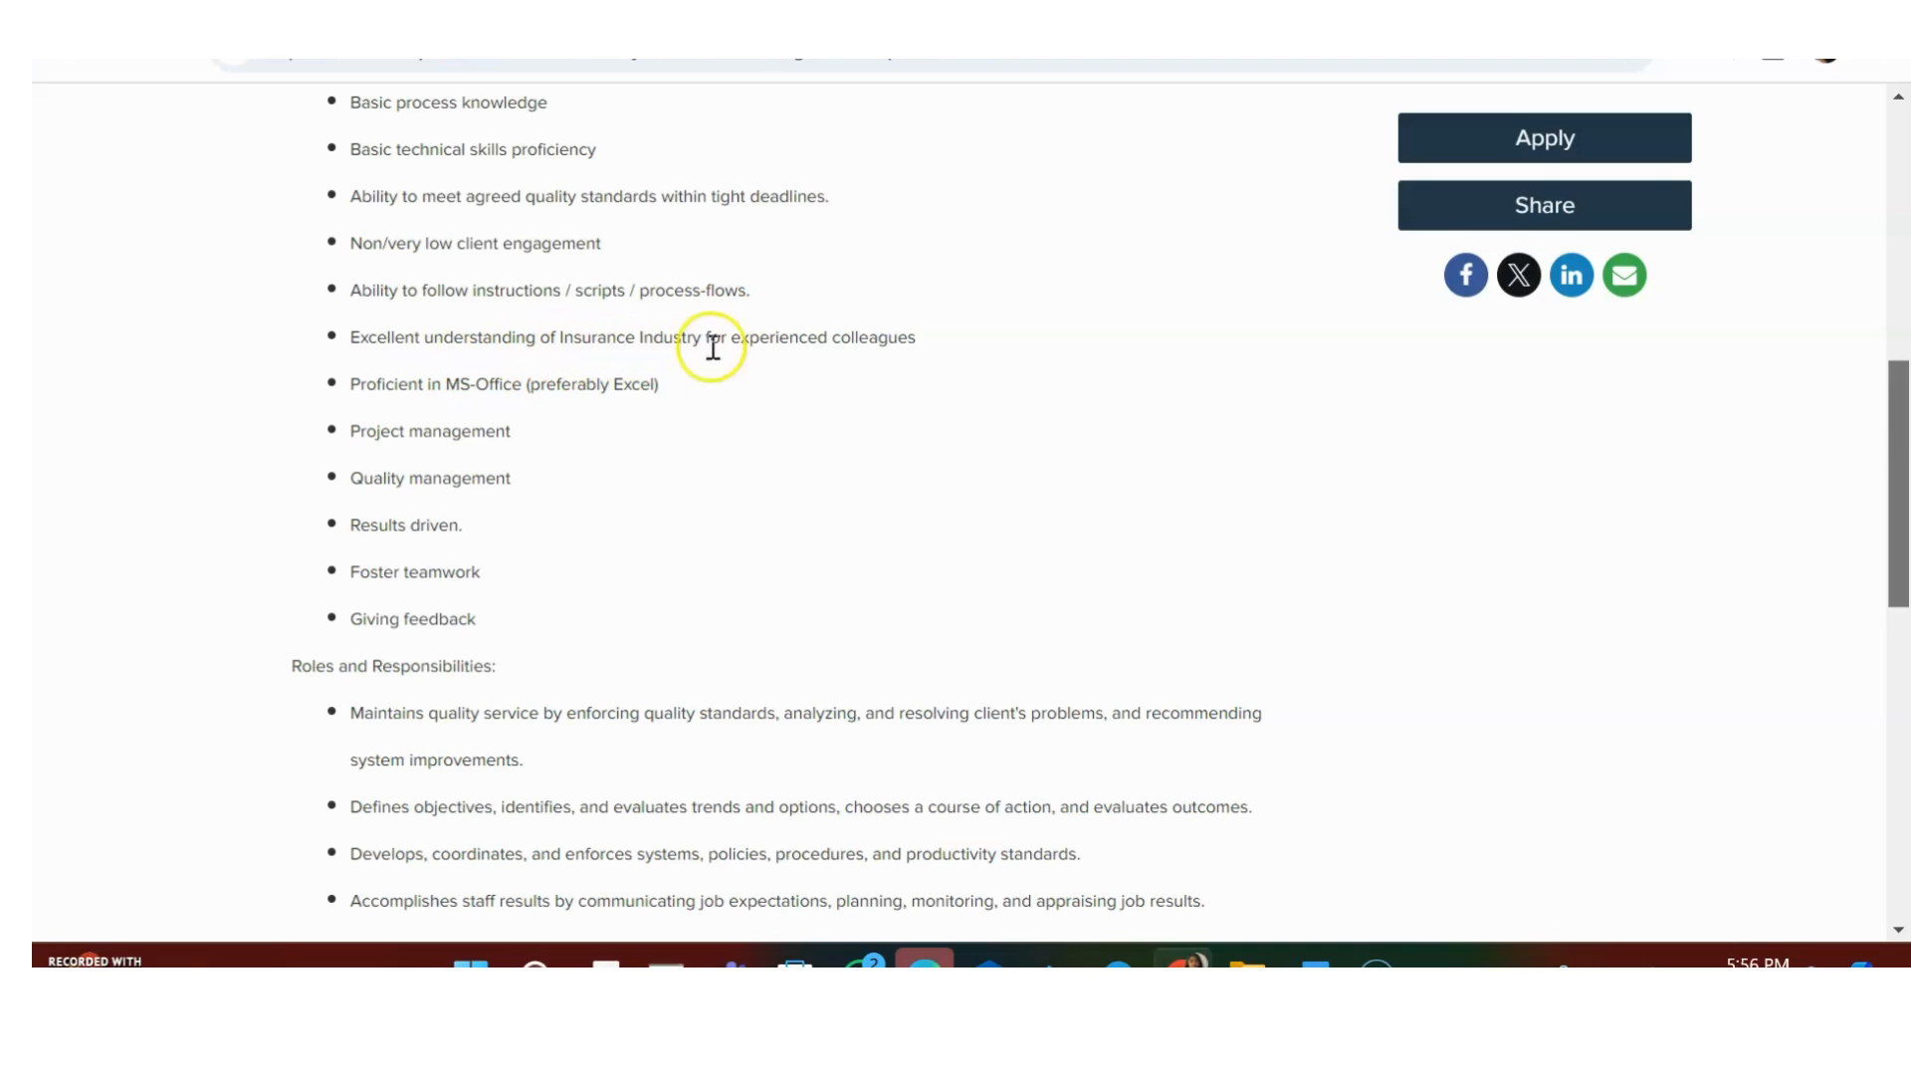
{"action": "mouse_move", "coordinate": [950, 342]}
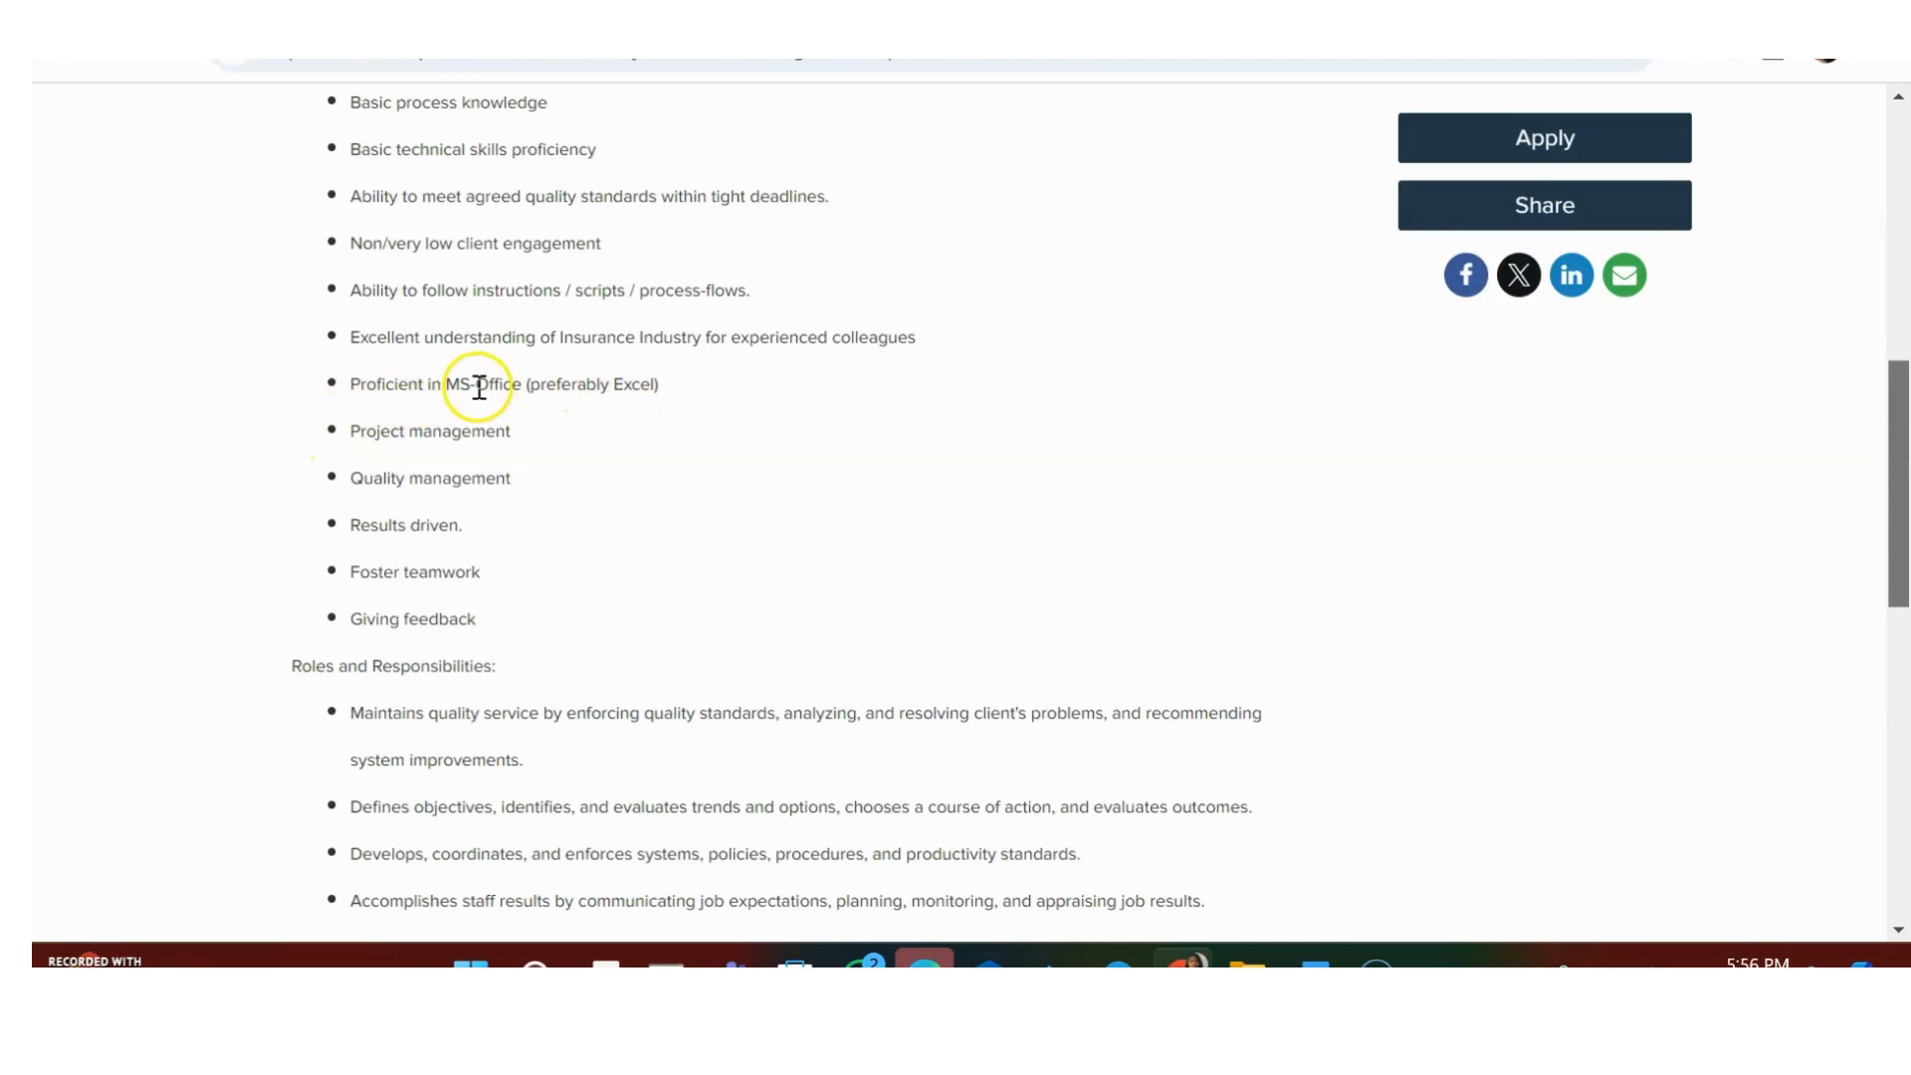
{"action": "left_click_drag", "start_coordinate": [482, 384], "coordinate": [659, 384]}
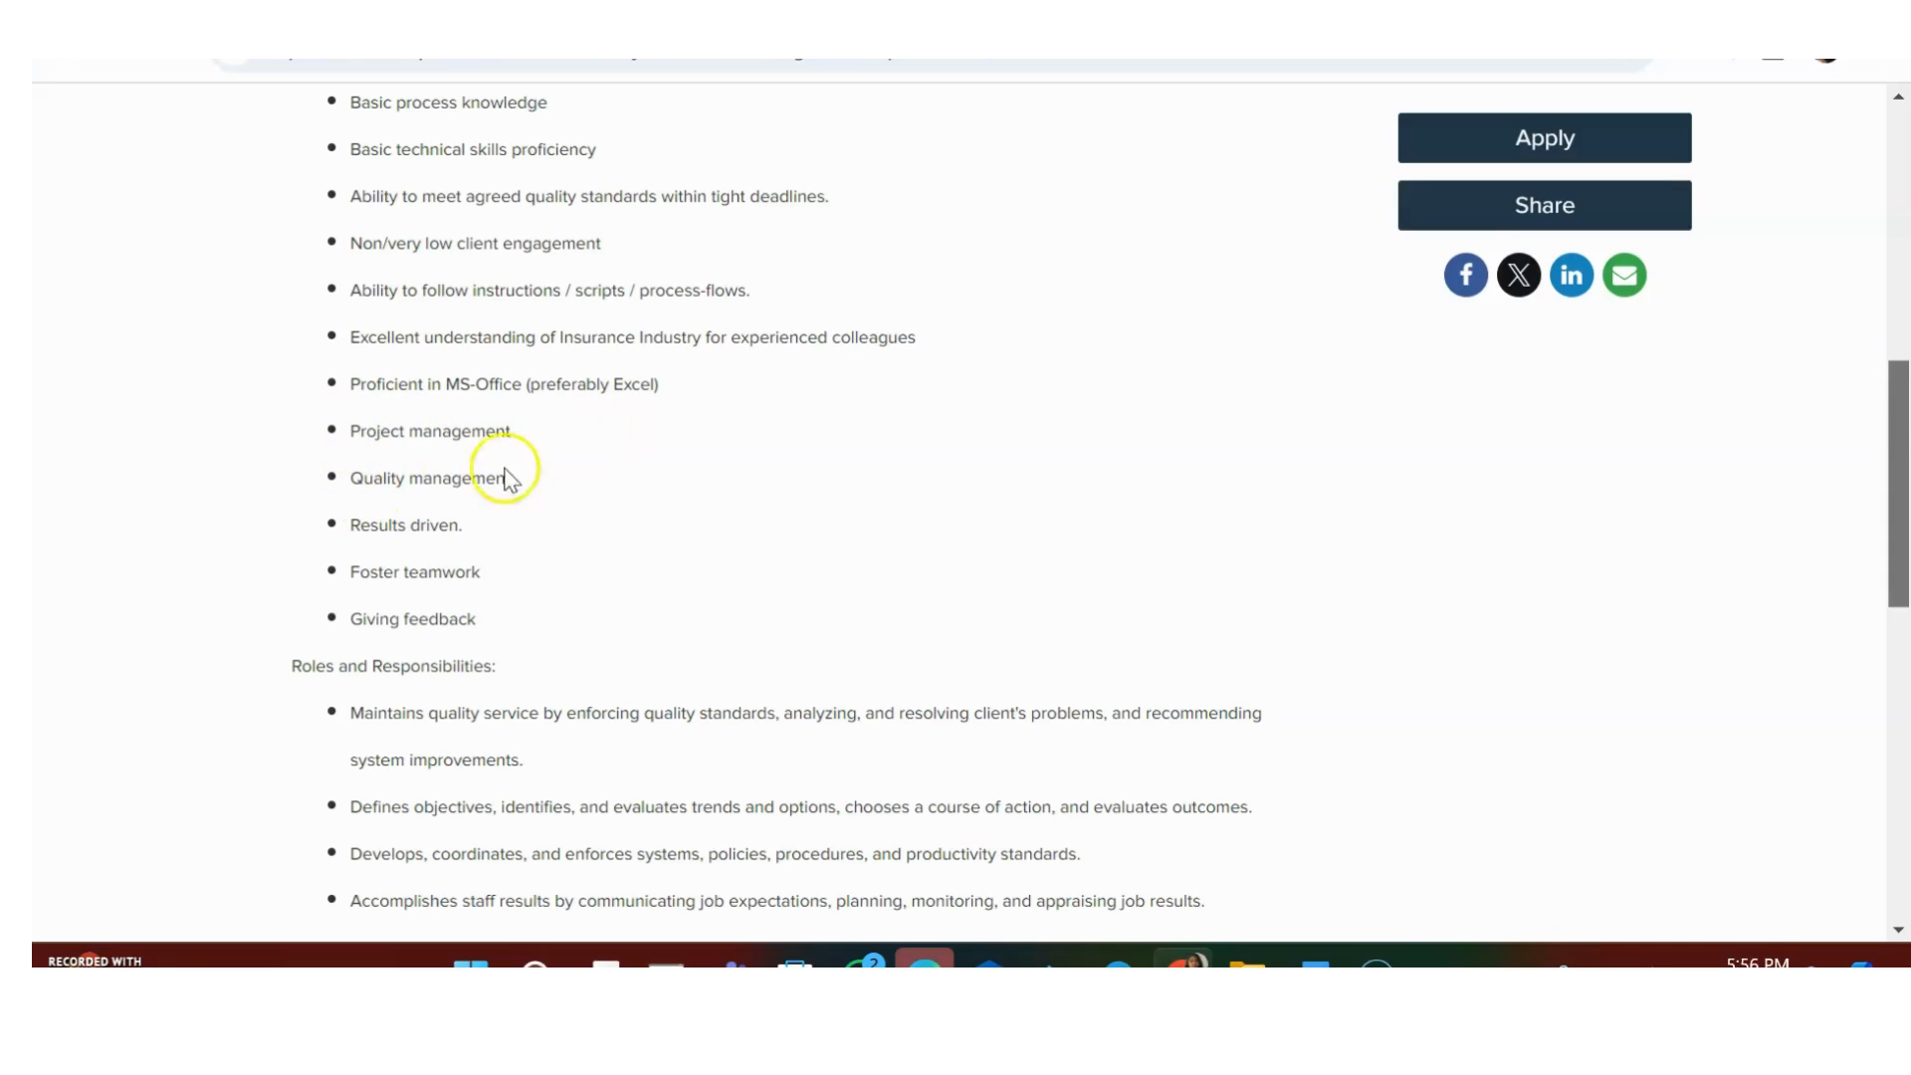
{"action": "mouse_move", "coordinate": [474, 571]}
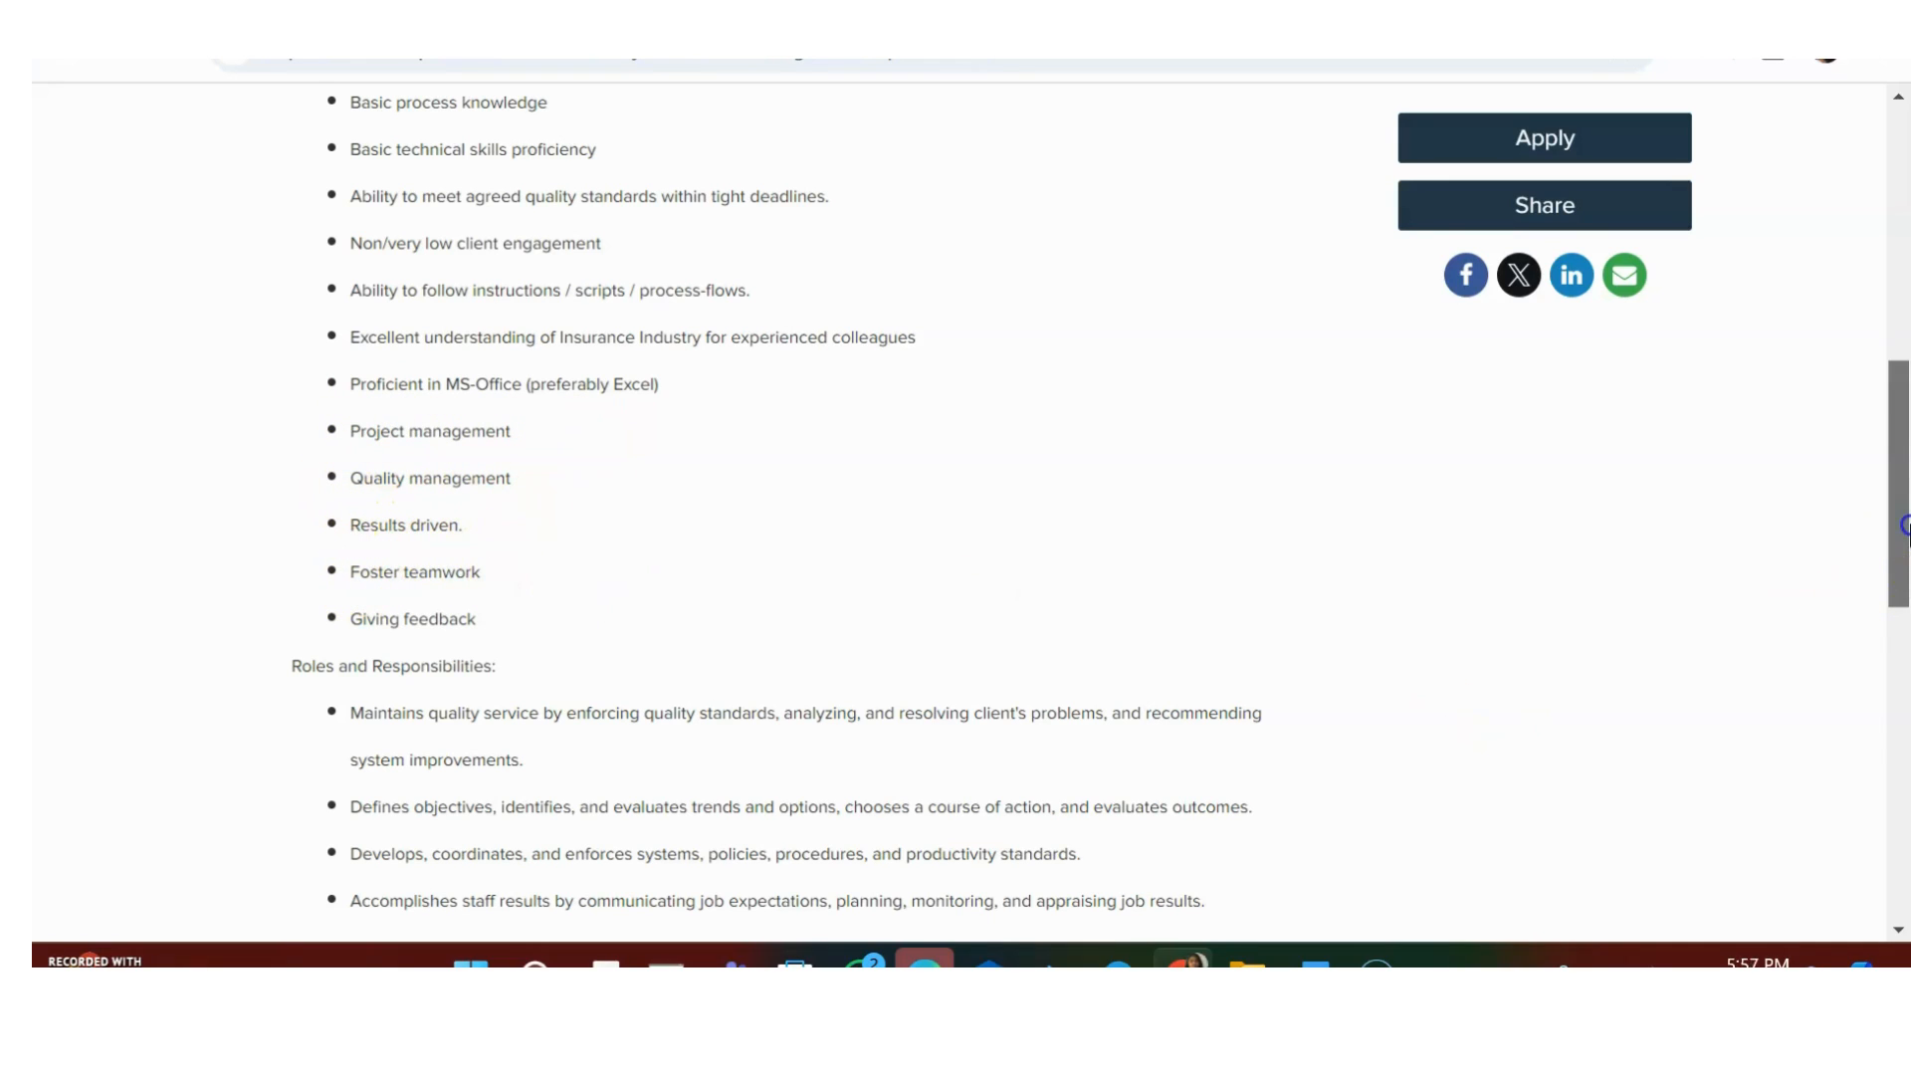
- Scroll to the Roles and Responsibilities list and the Trainable Skills section
{"action": "scroll", "scroll_direction": "down", "scroll_amount": 3}
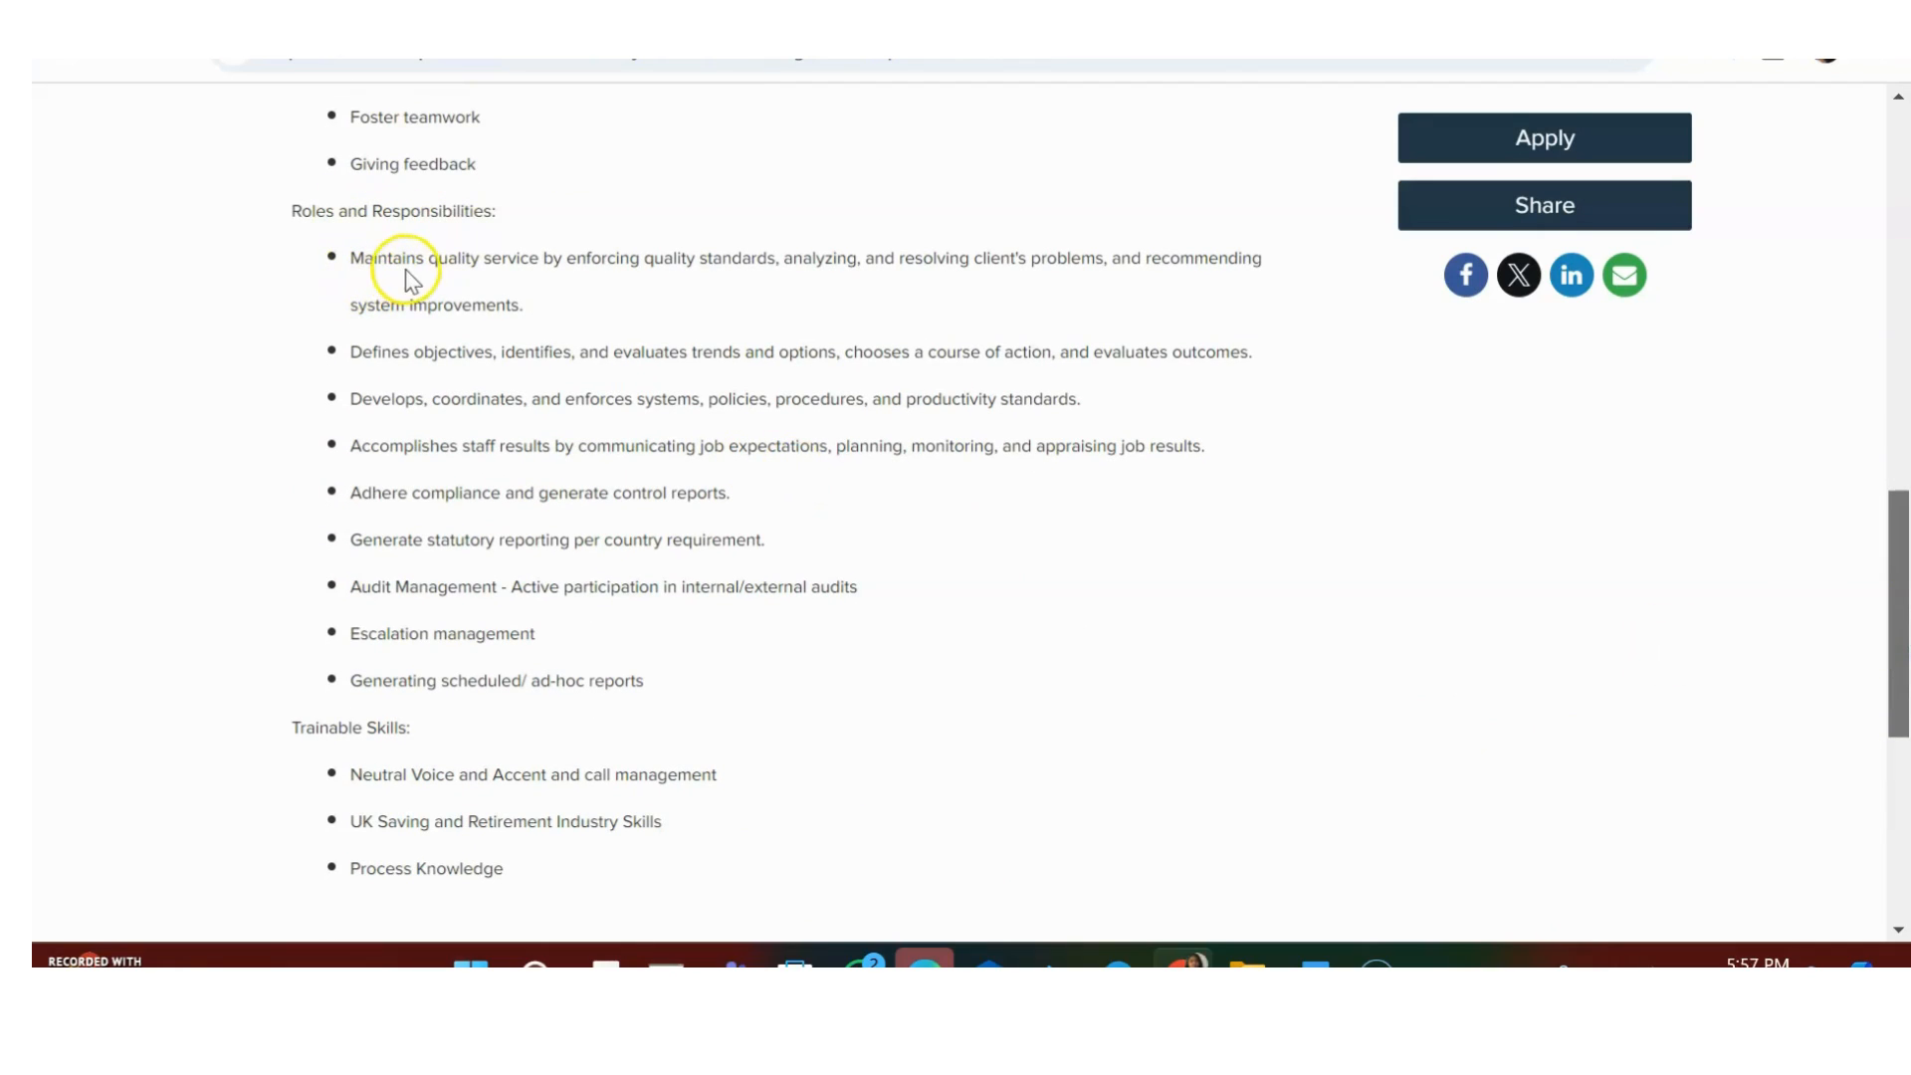
{"action": "mouse_move", "coordinate": [573, 265]}
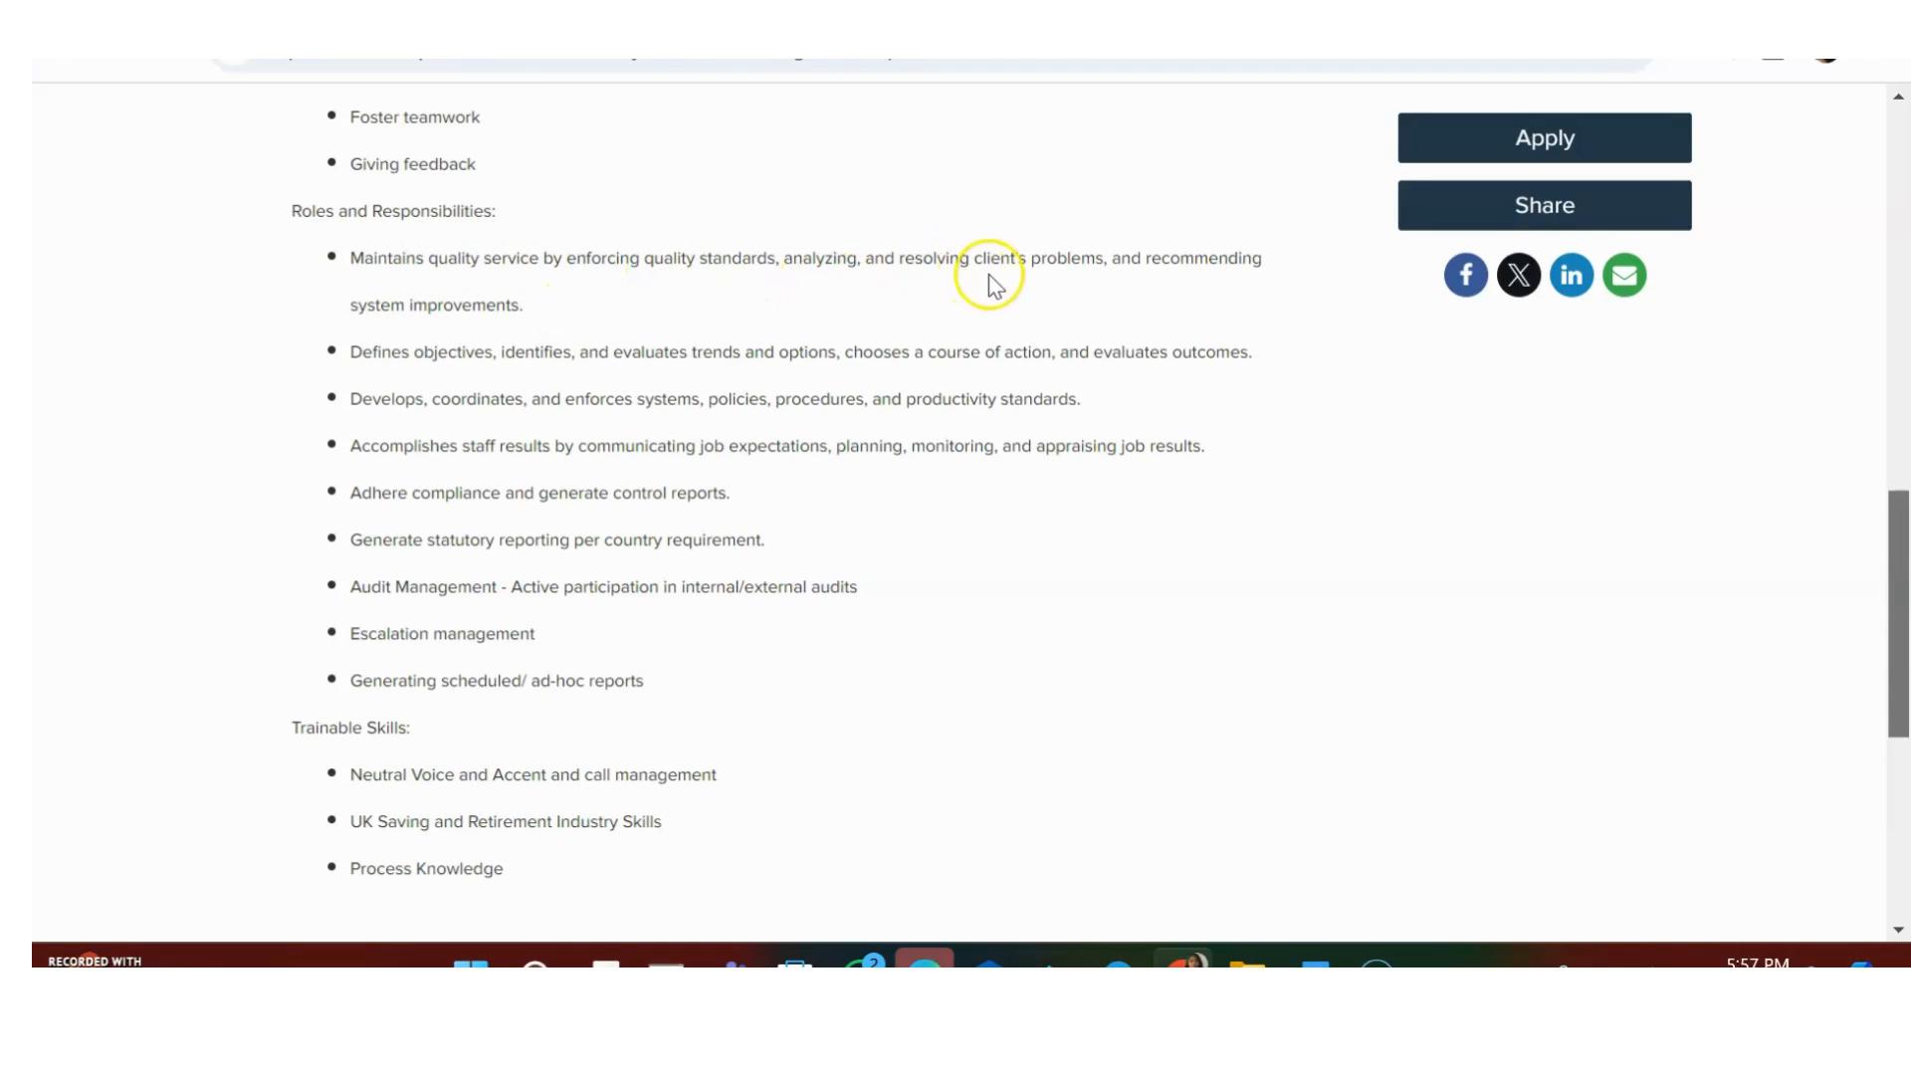
{"action": "mouse_move", "coordinate": [1094, 281]}
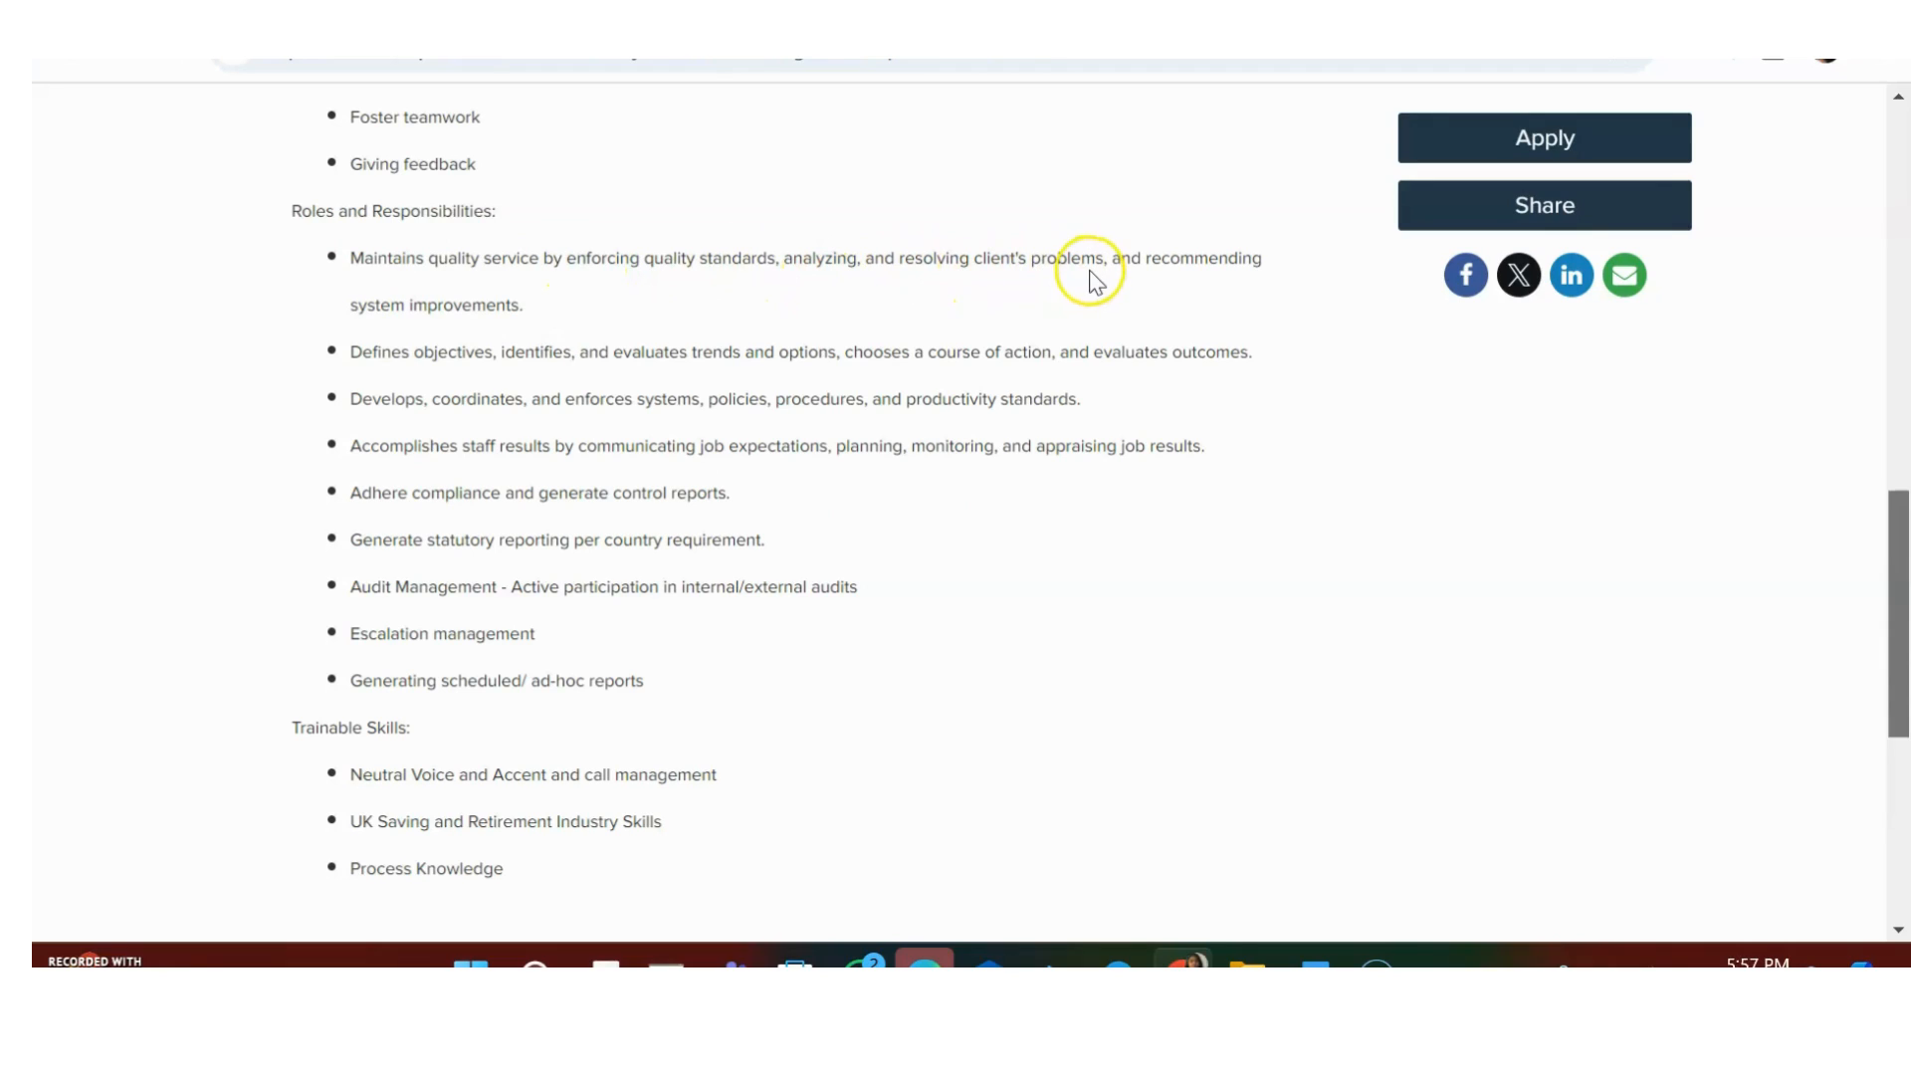
{"action": "mouse_move", "coordinate": [557, 342]}
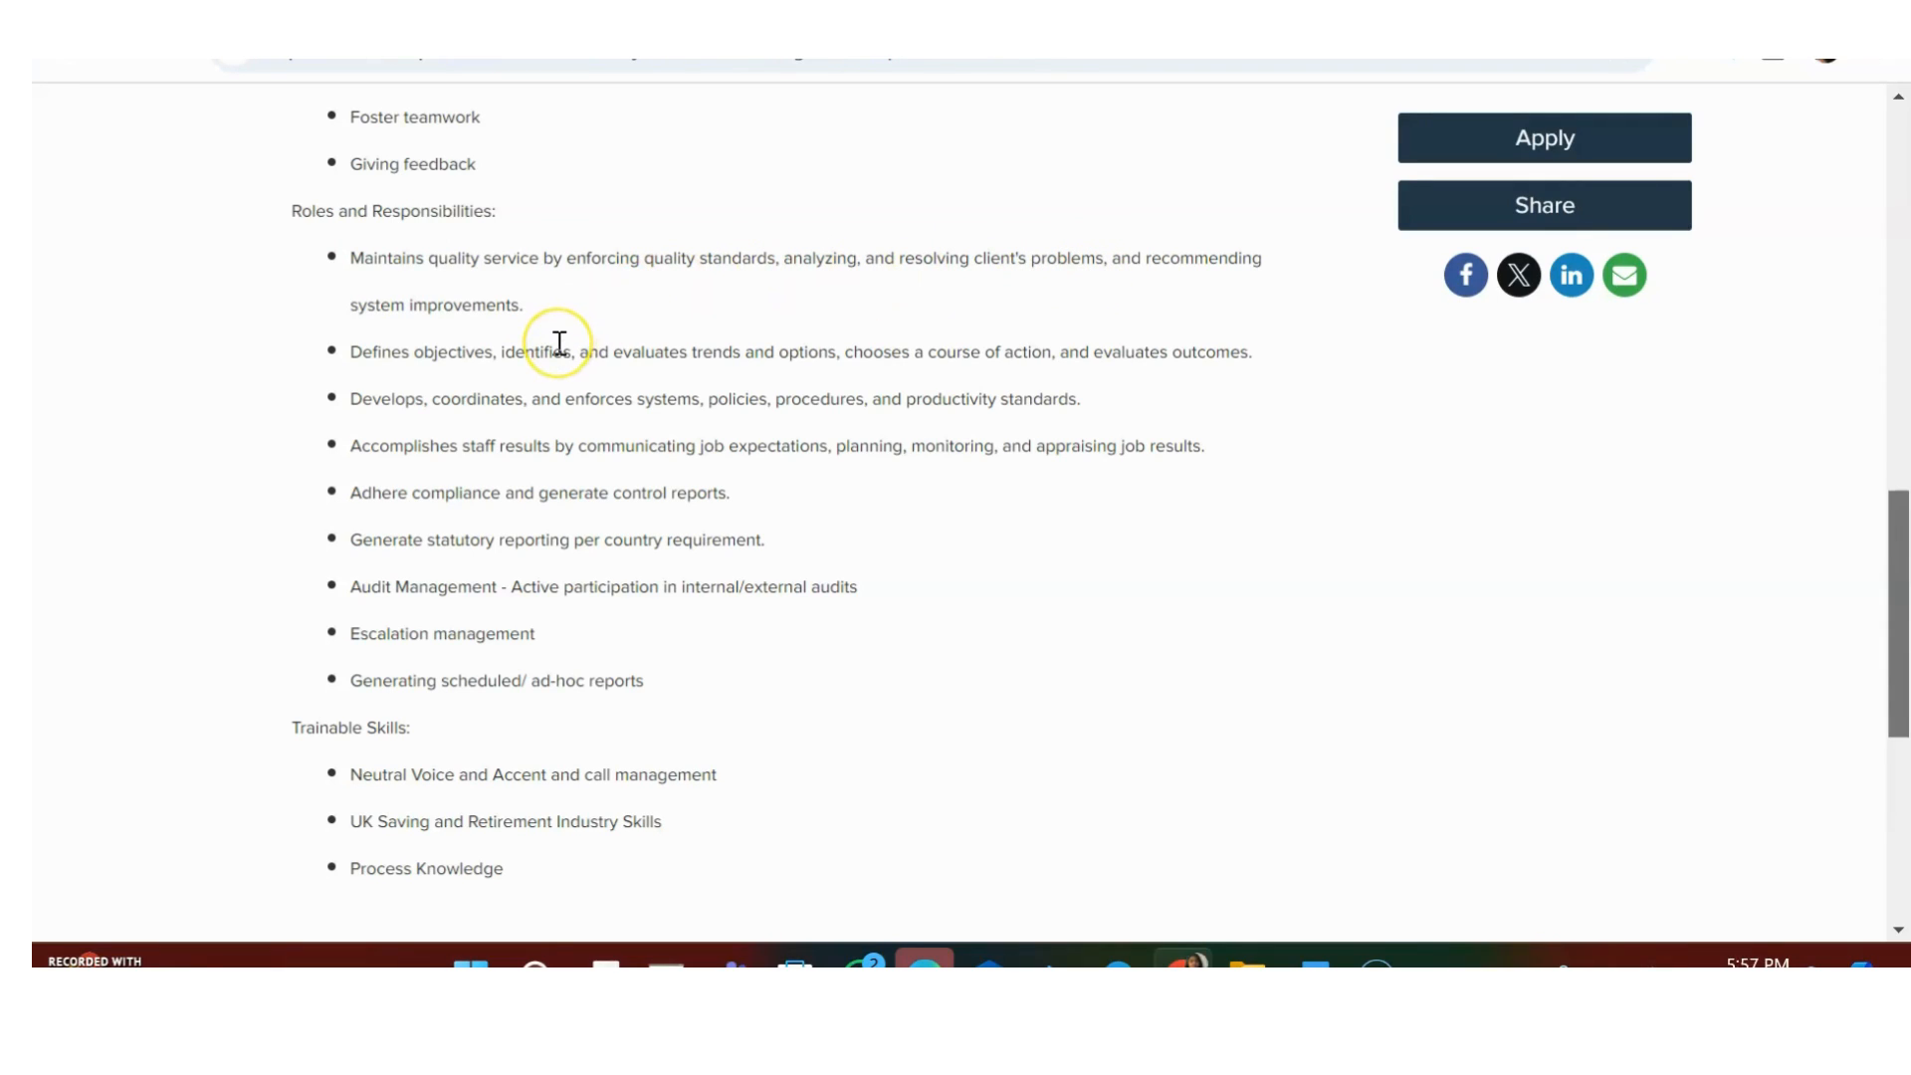
{"action": "mouse_move", "coordinate": [633, 377]}
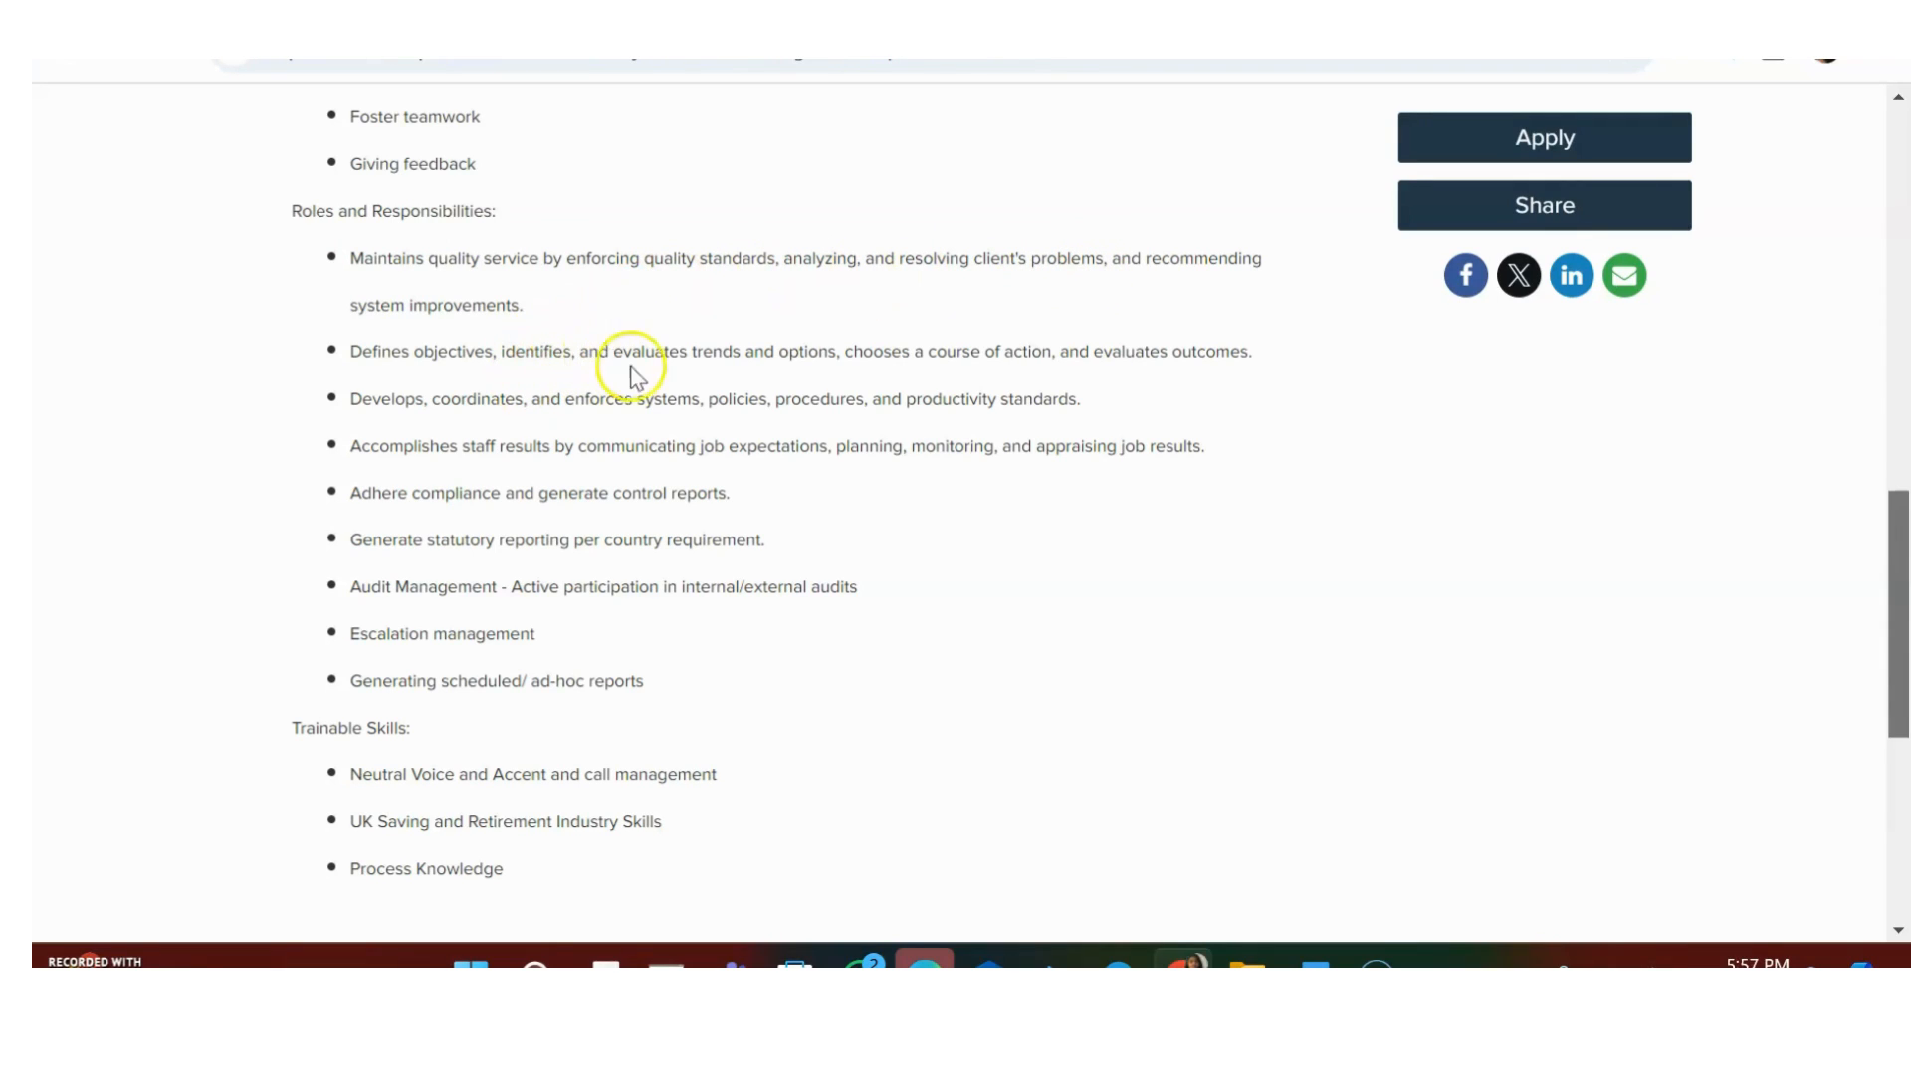
{"action": "mouse_move", "coordinate": [483, 407]}
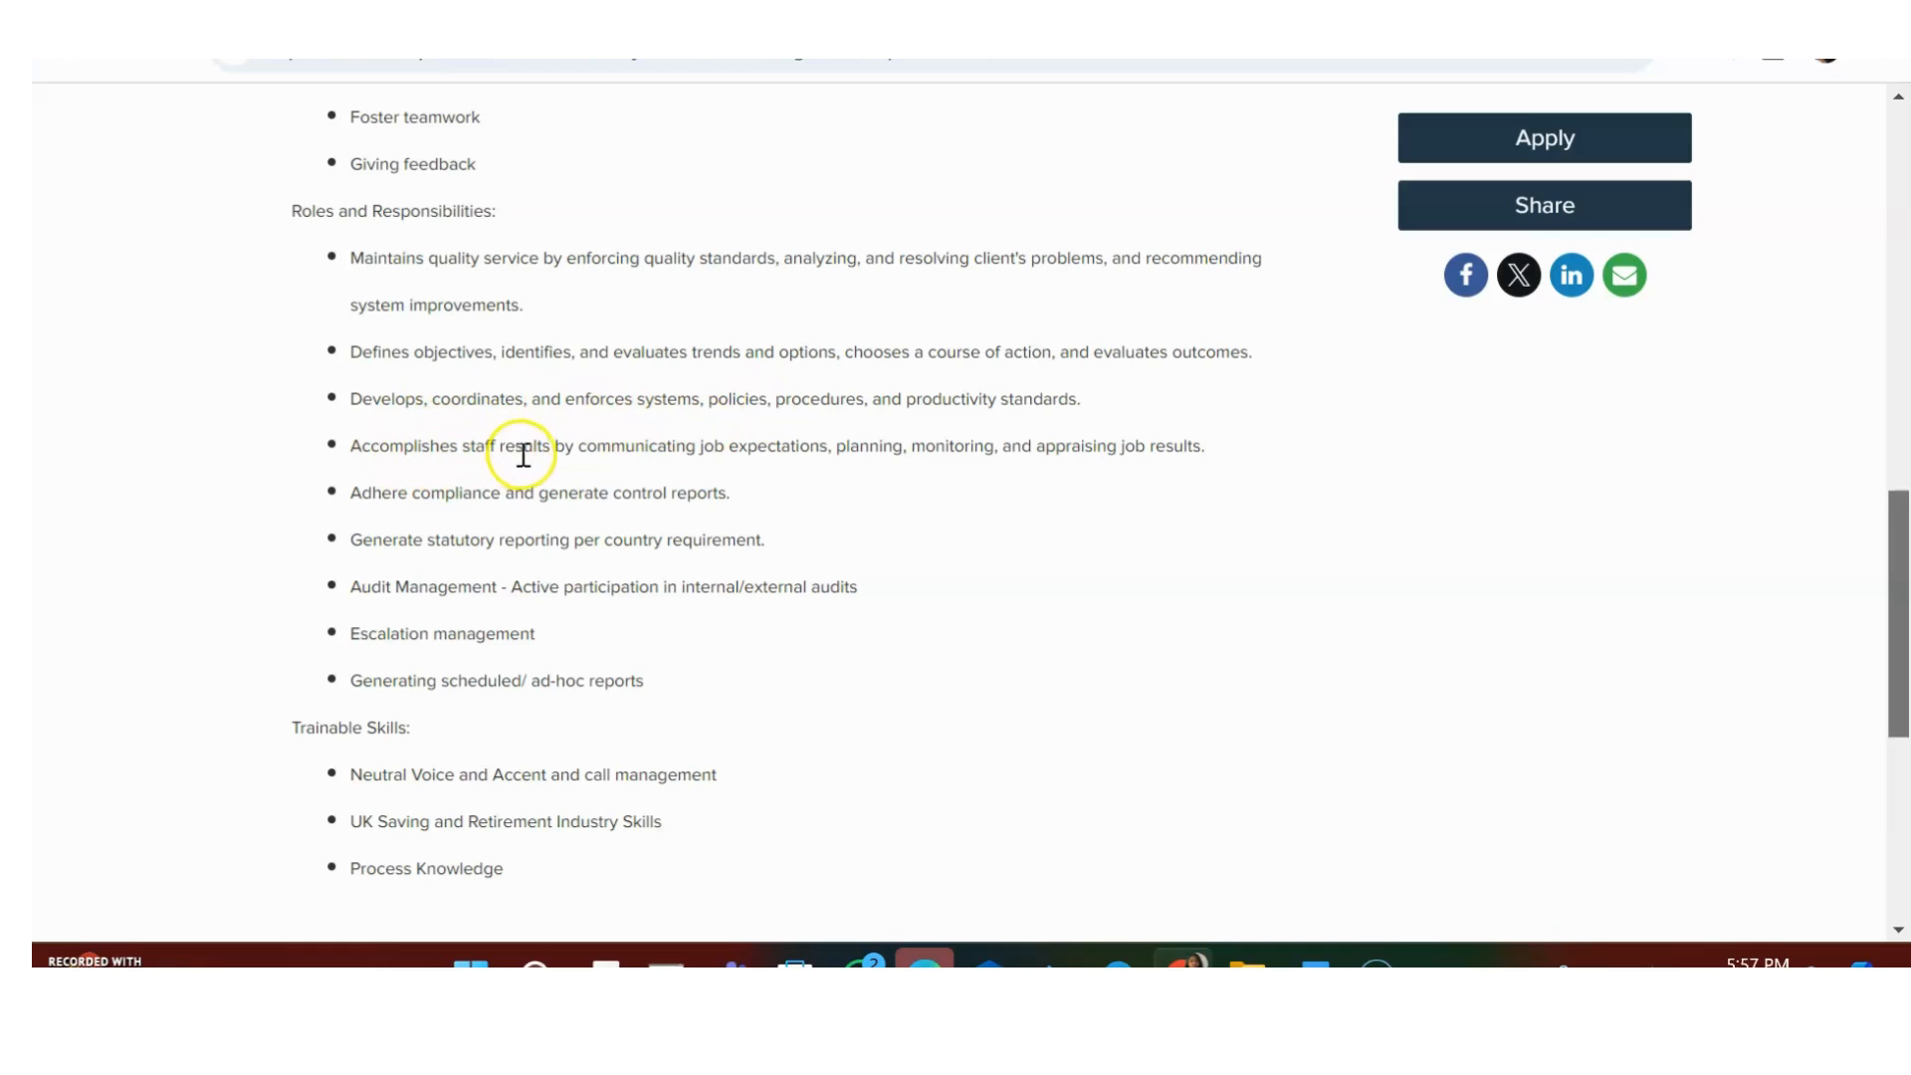
{"action": "mouse_move", "coordinate": [526, 503]}
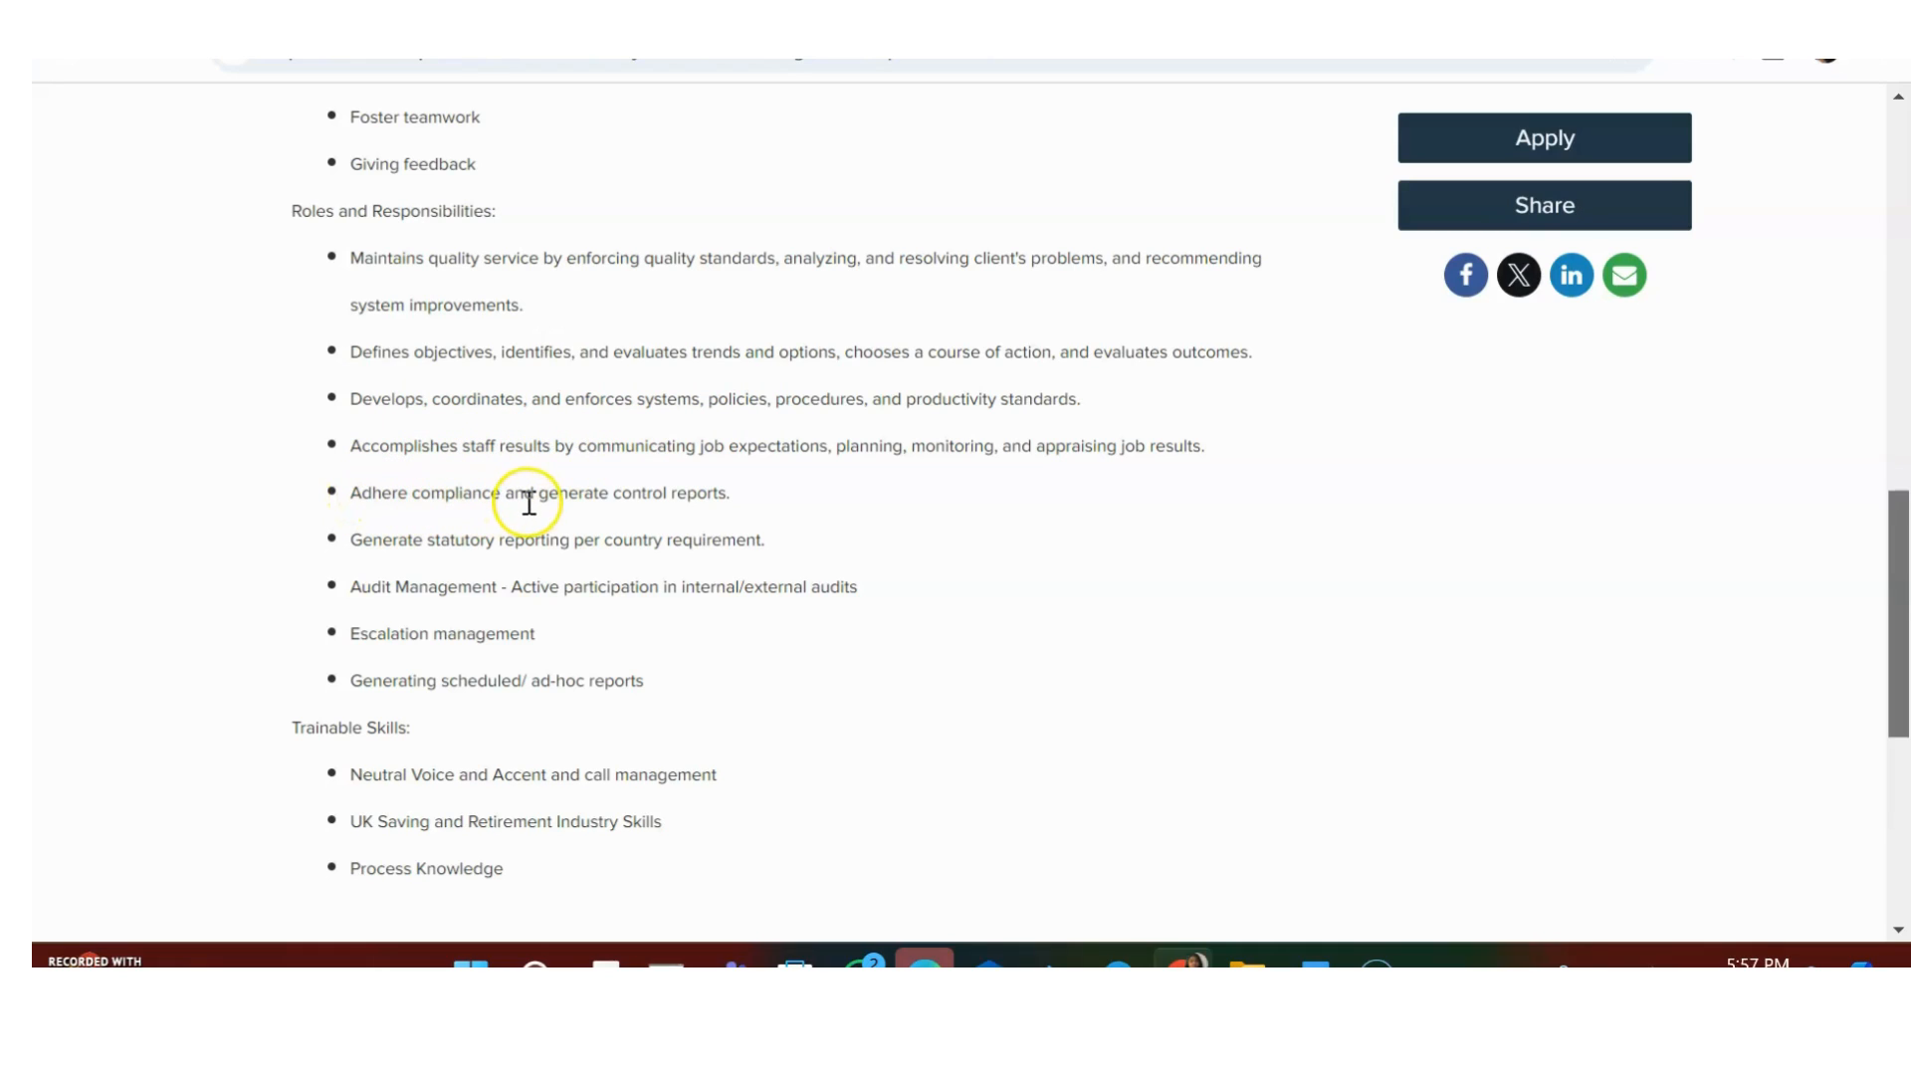
{"action": "mouse_move", "coordinate": [392, 573]}
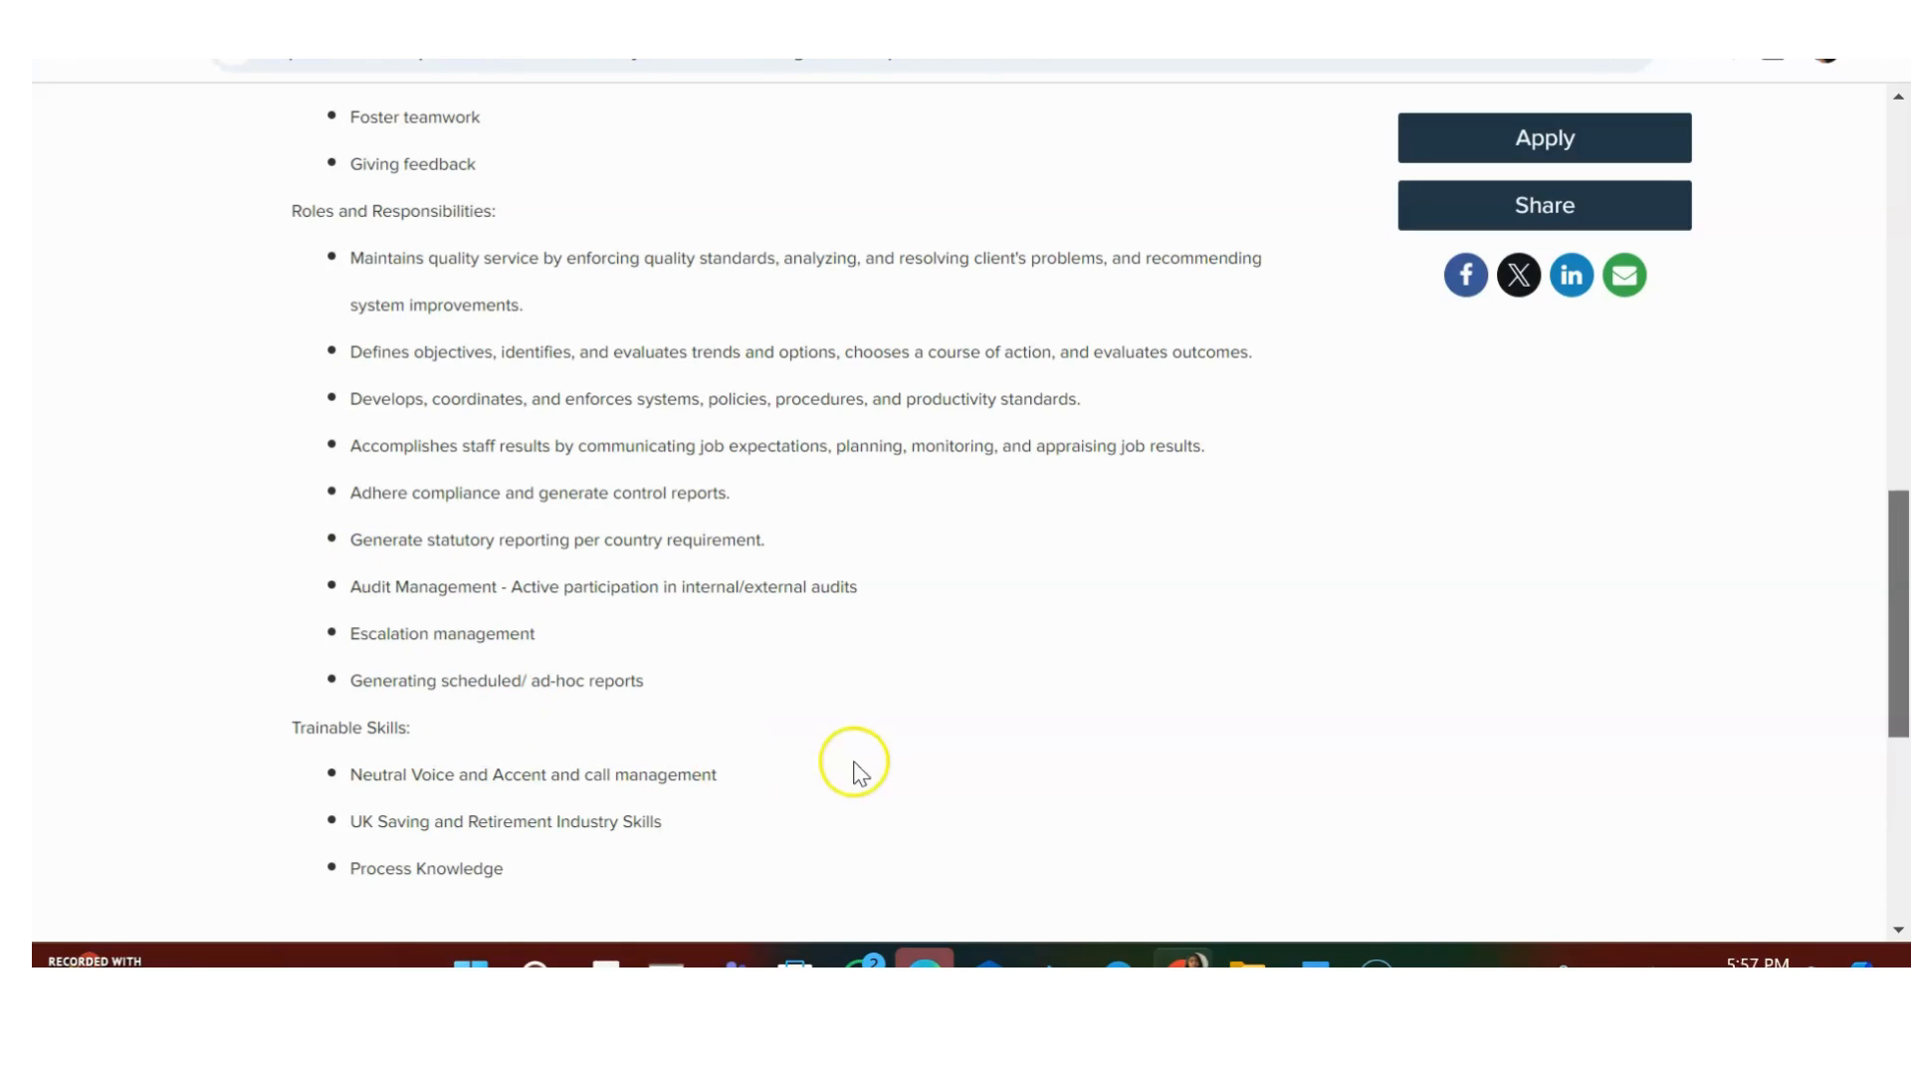
{"action": "scroll", "scroll_direction": "down", "scroll_amount": 3}
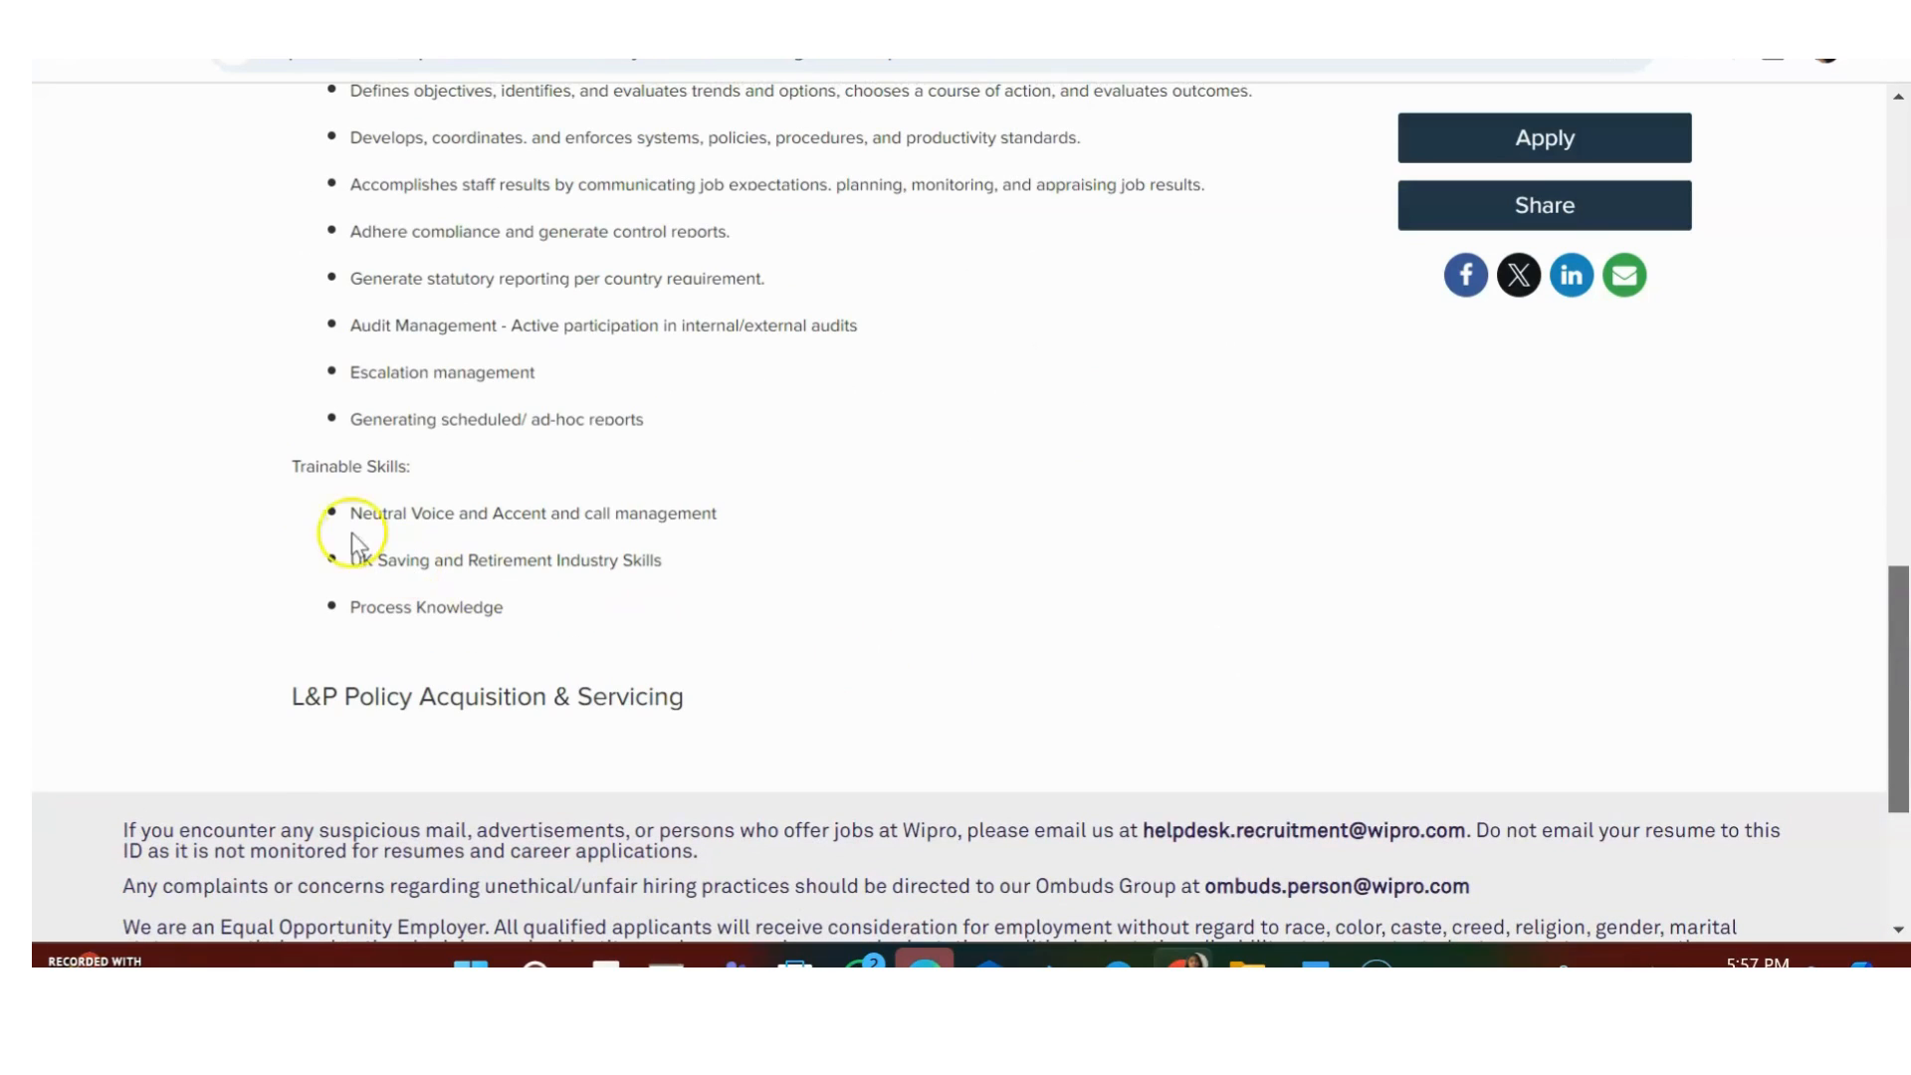
{"action": "left_click_drag", "start_coordinate": [350, 511], "coordinate": [517, 607]}
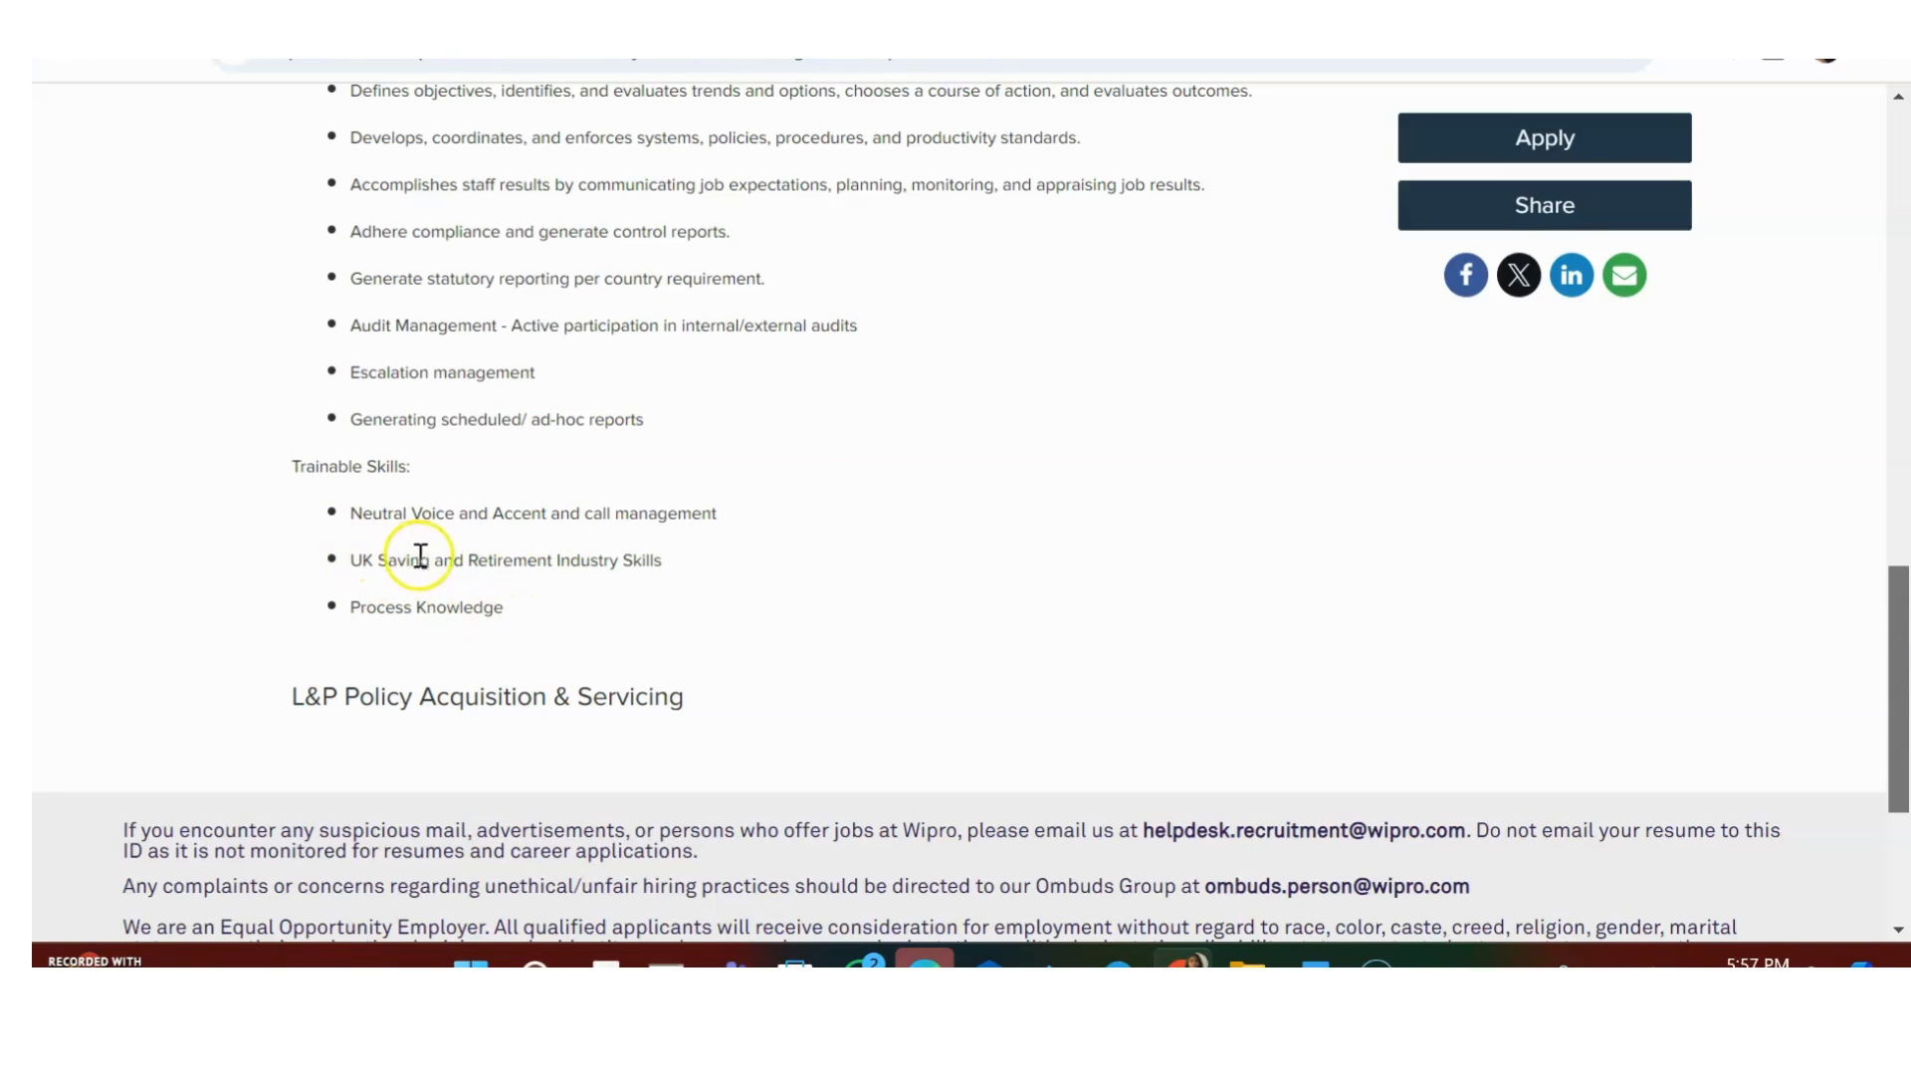
{"action": "mouse_move", "coordinate": [623, 611]}
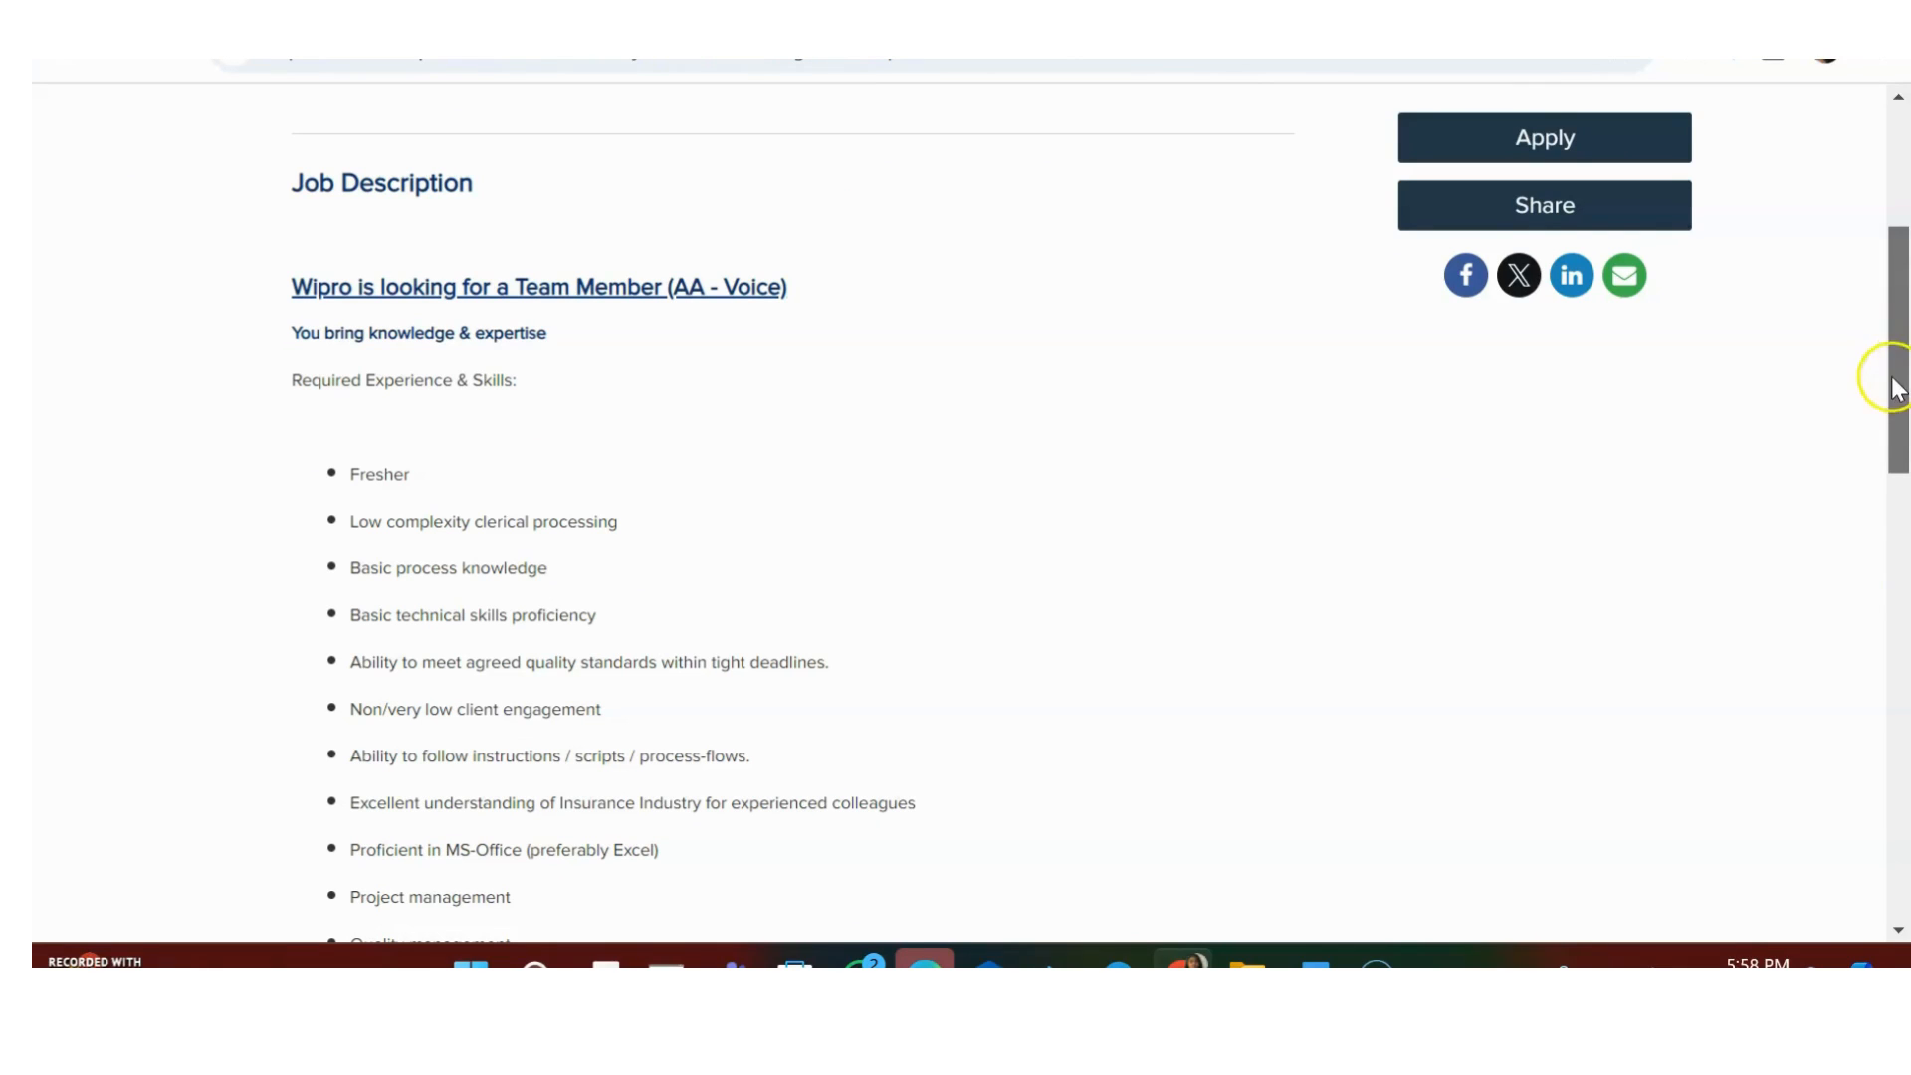
{"action": "scroll", "scroll_direction": "down", "scroll_amount": 3}
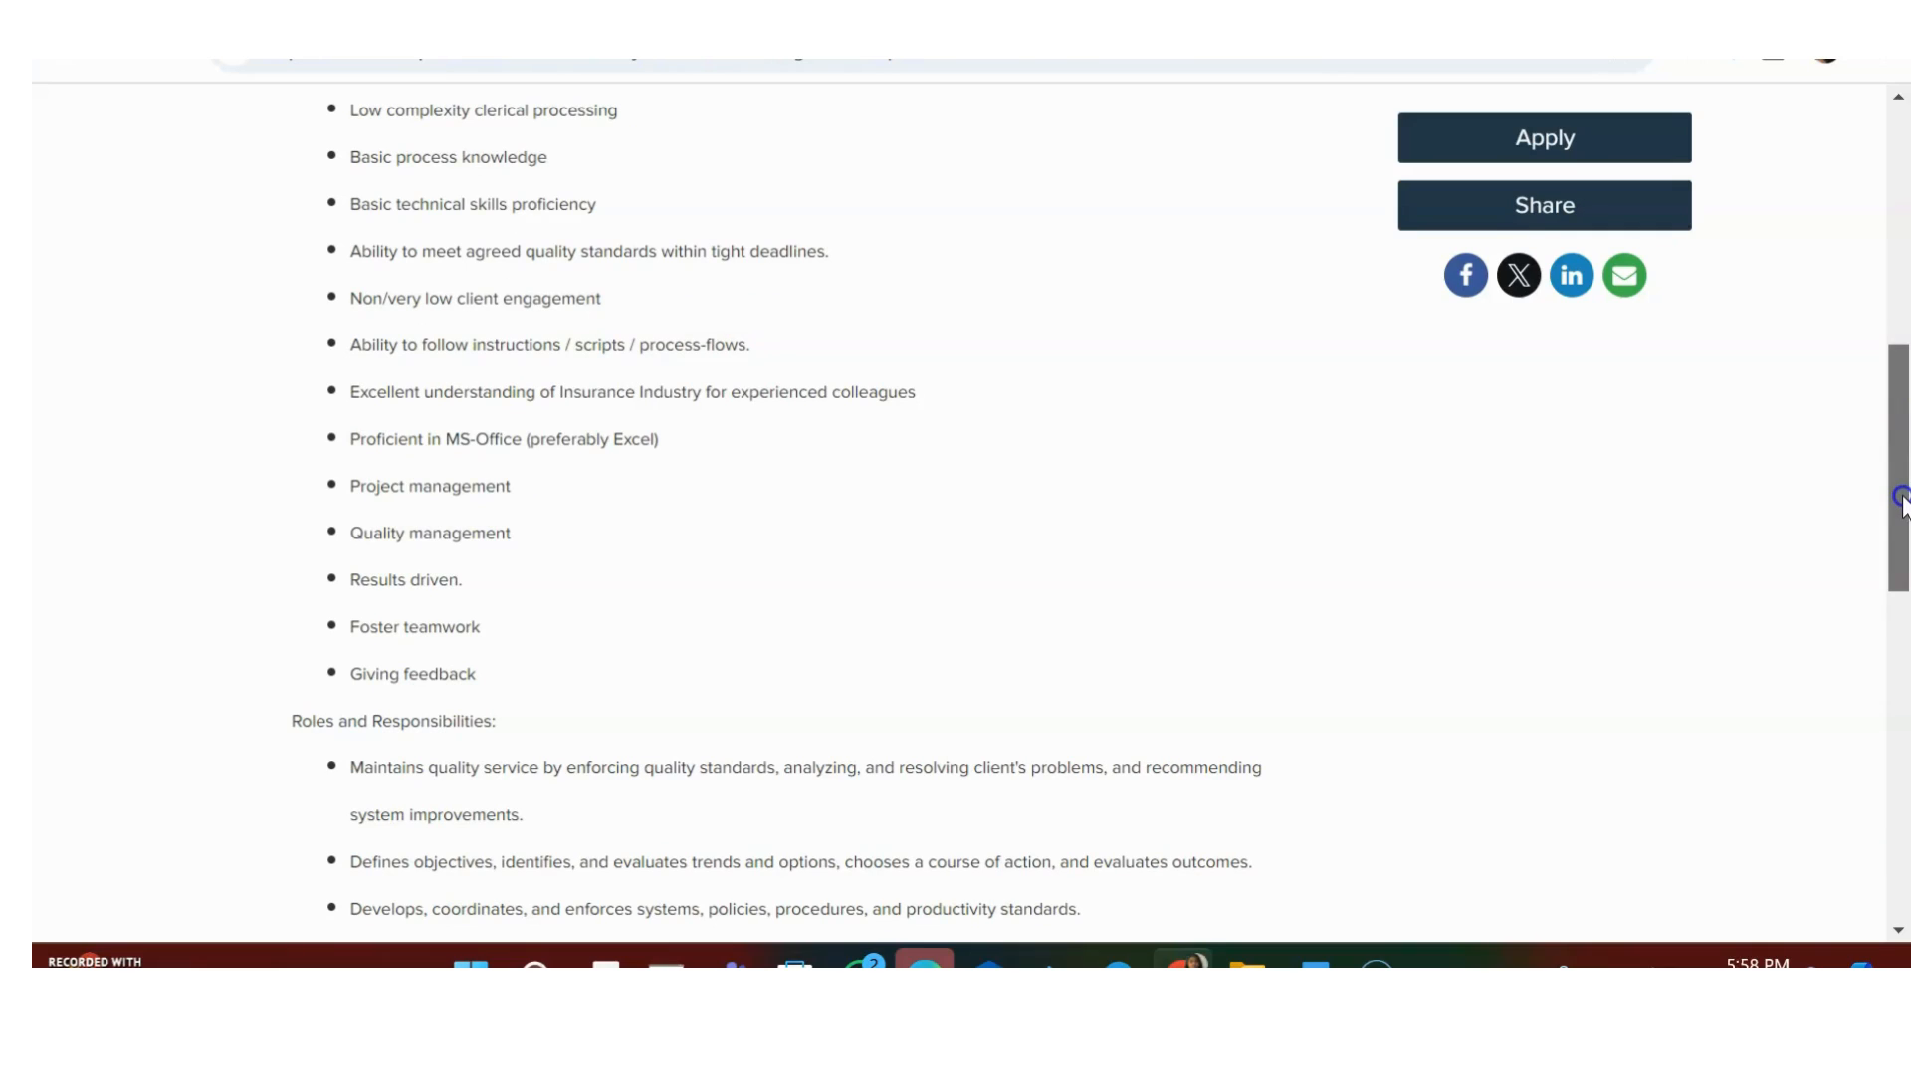
{"action": "scroll", "scroll_direction": "up", "scroll_amount": 3}
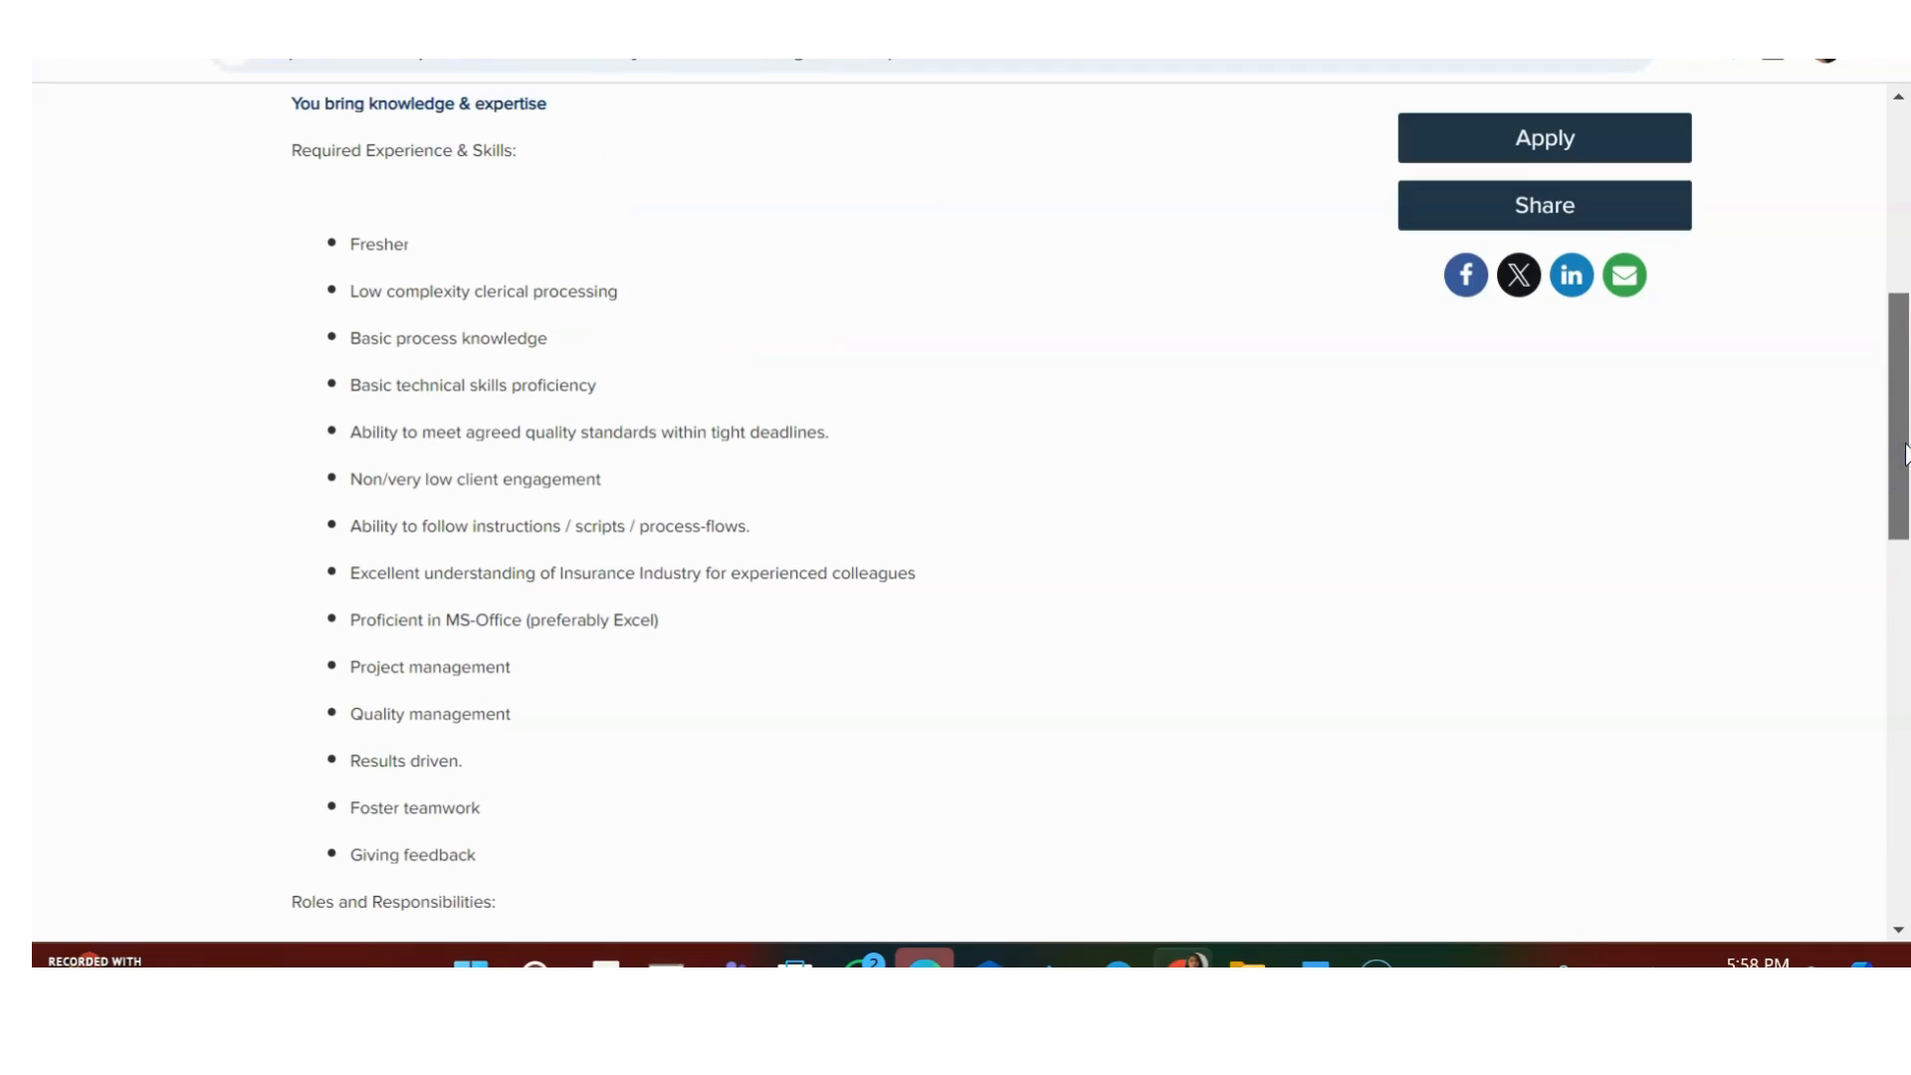
{"action": "scroll", "scroll_direction": "up", "scroll_amount": 3}
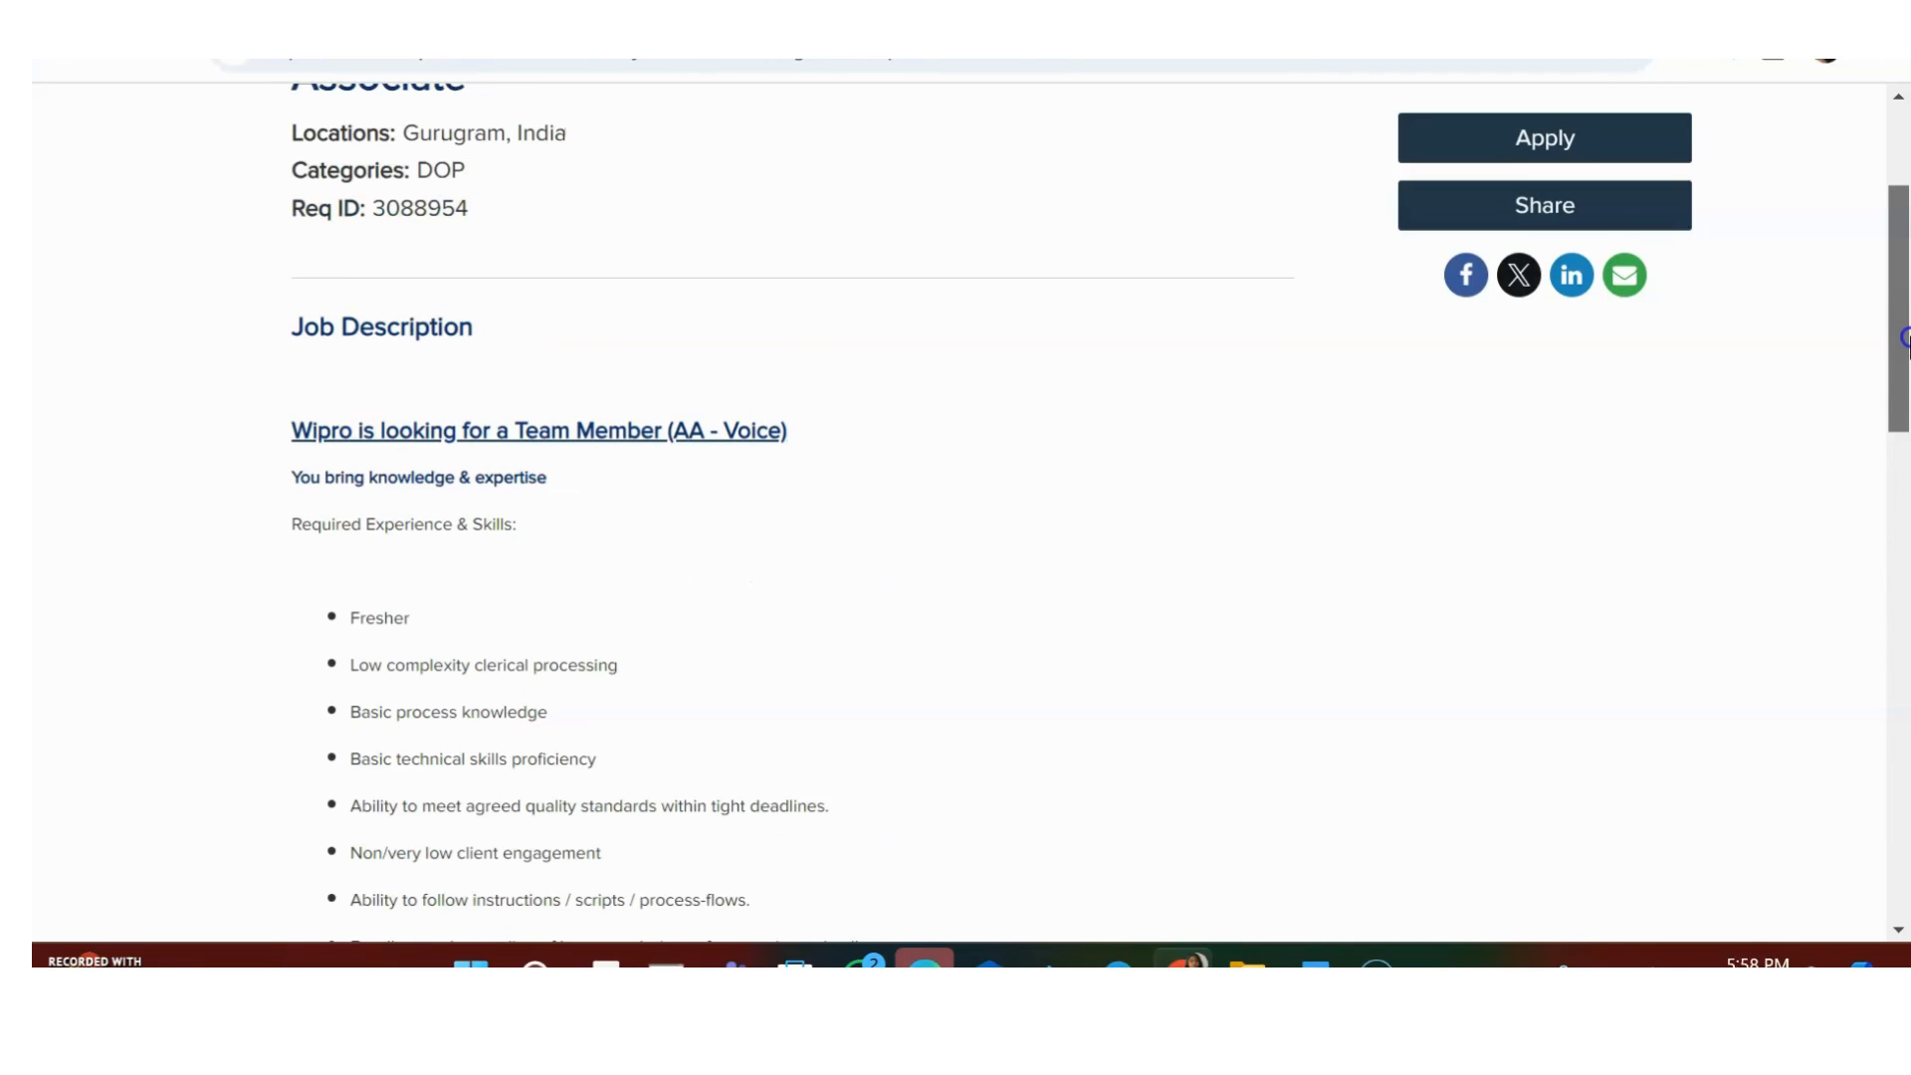
{"action": "double_click", "coordinate": [378, 617]}
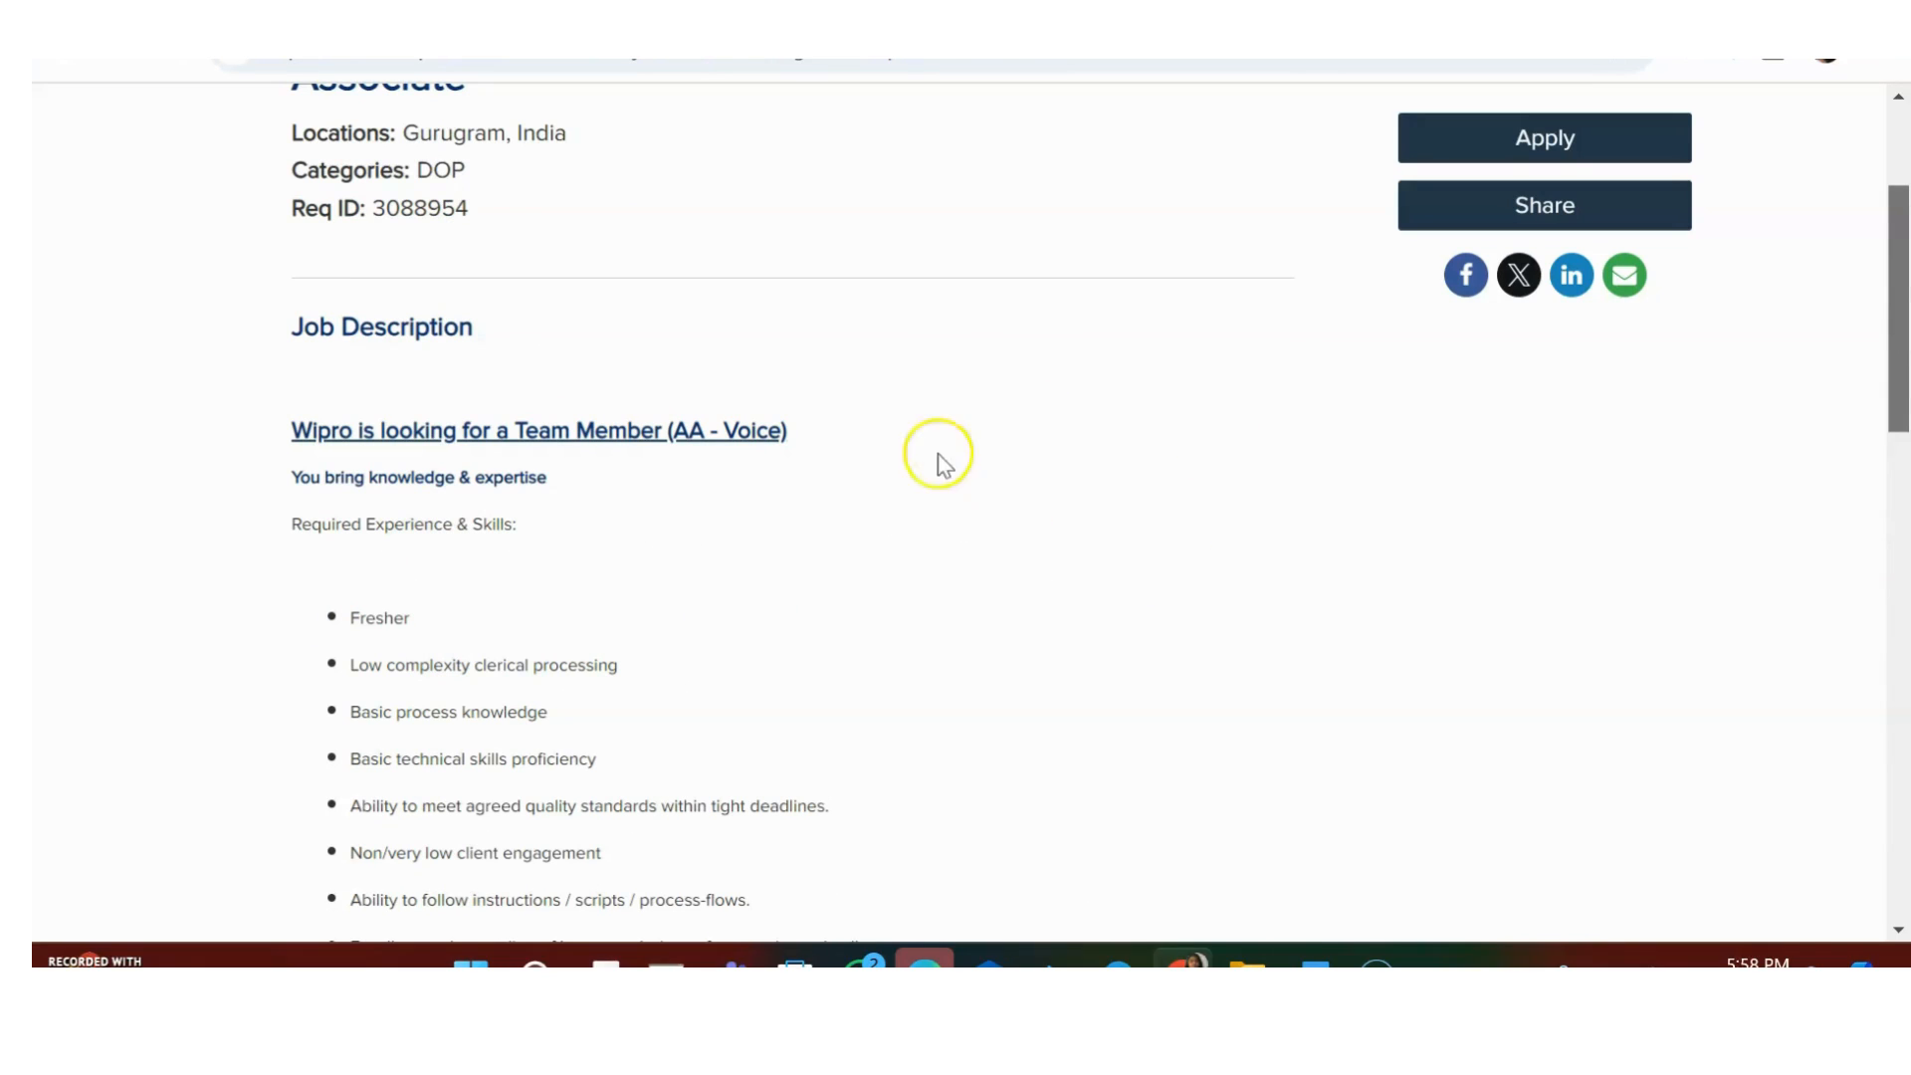
{"action": "mouse_move", "coordinate": [1007, 742]}
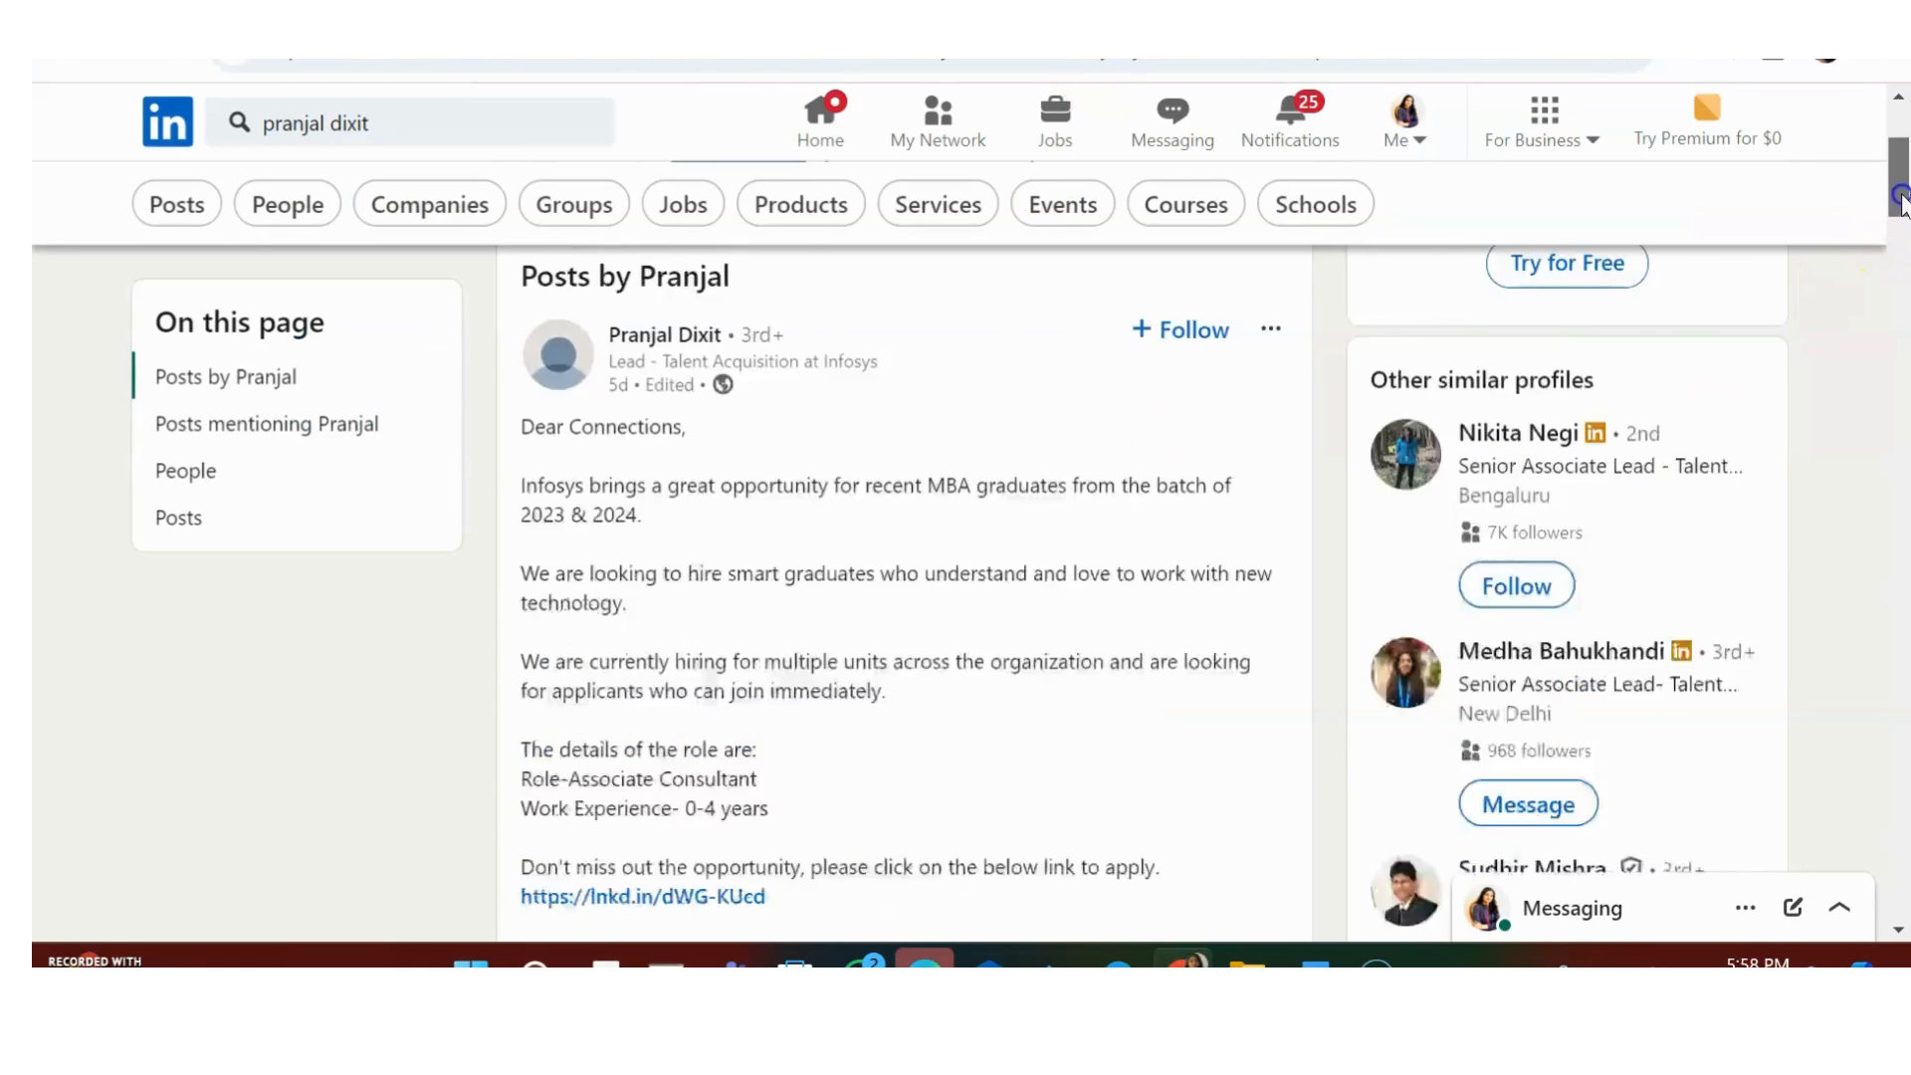
{"action": "scroll", "scroll_direction": "down", "scroll_amount": 3}
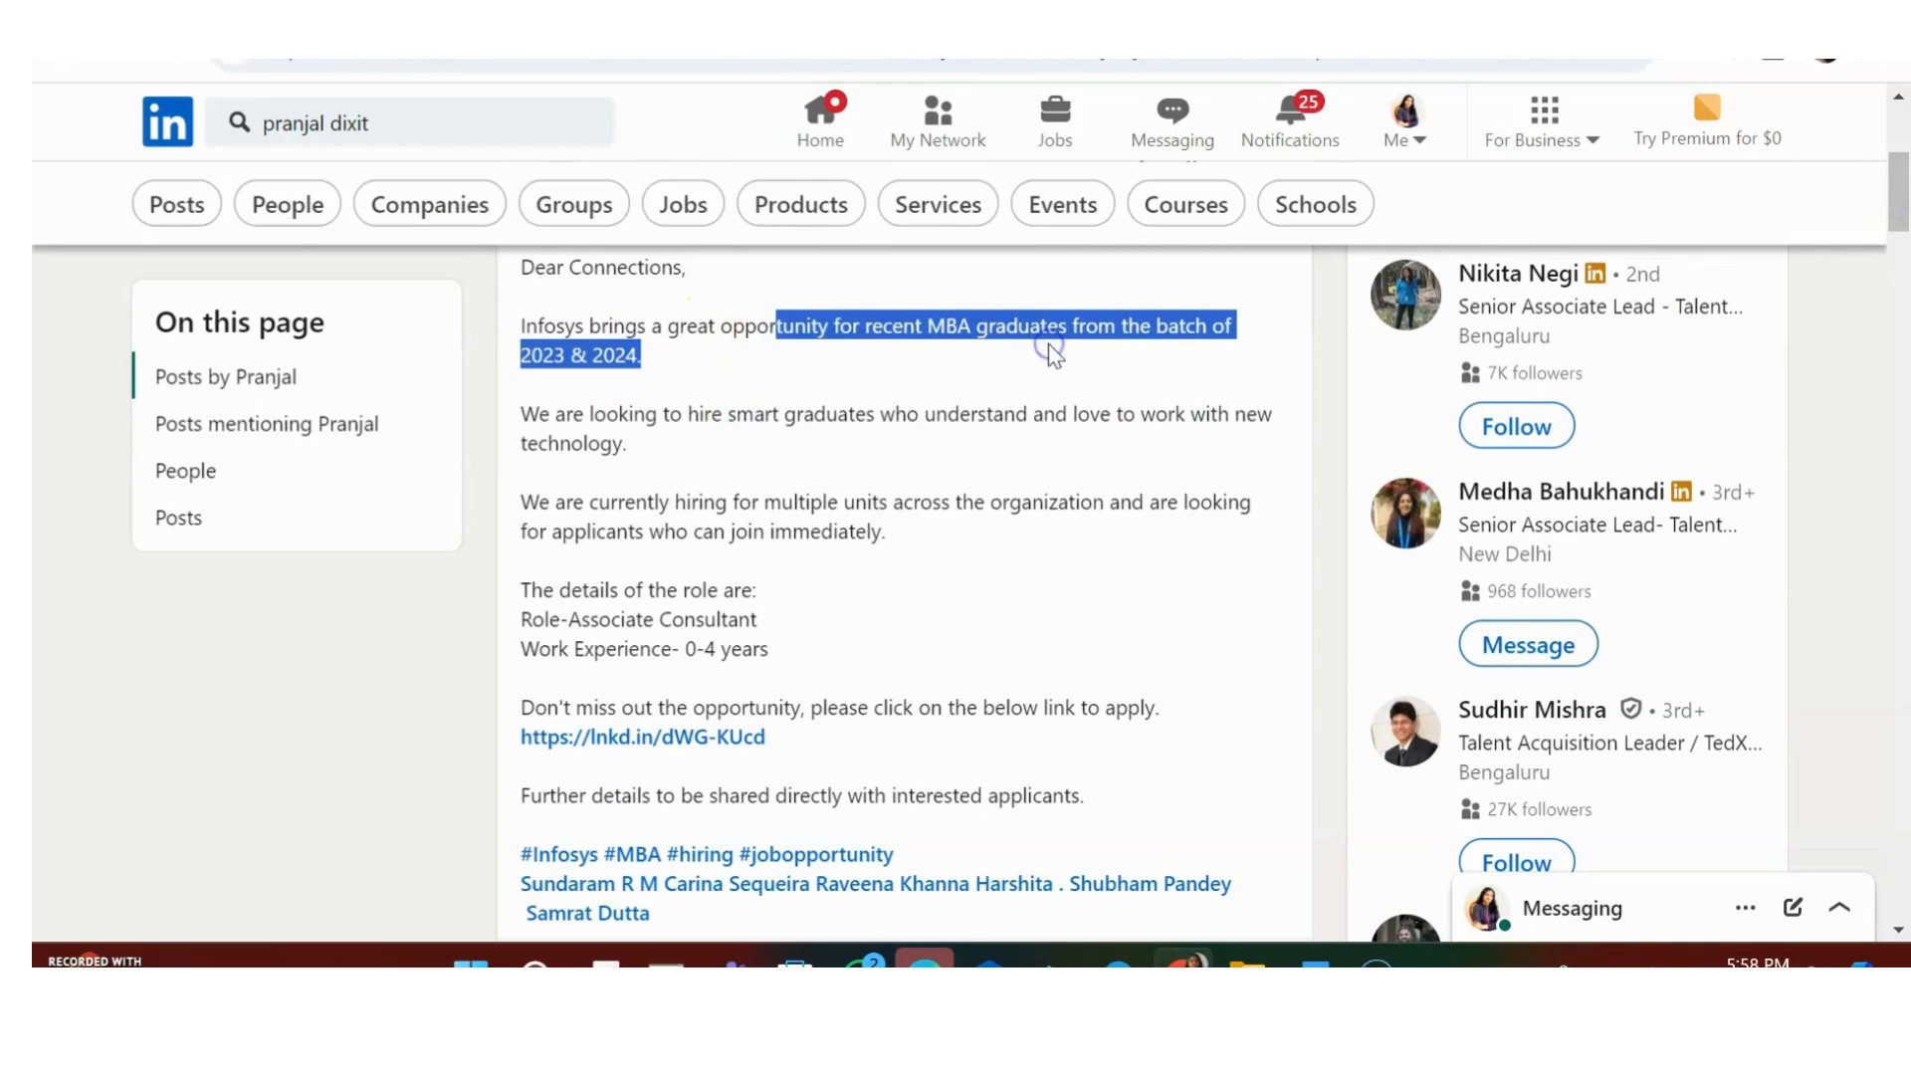
{"action": "left_click", "coordinate": [1041, 356]}
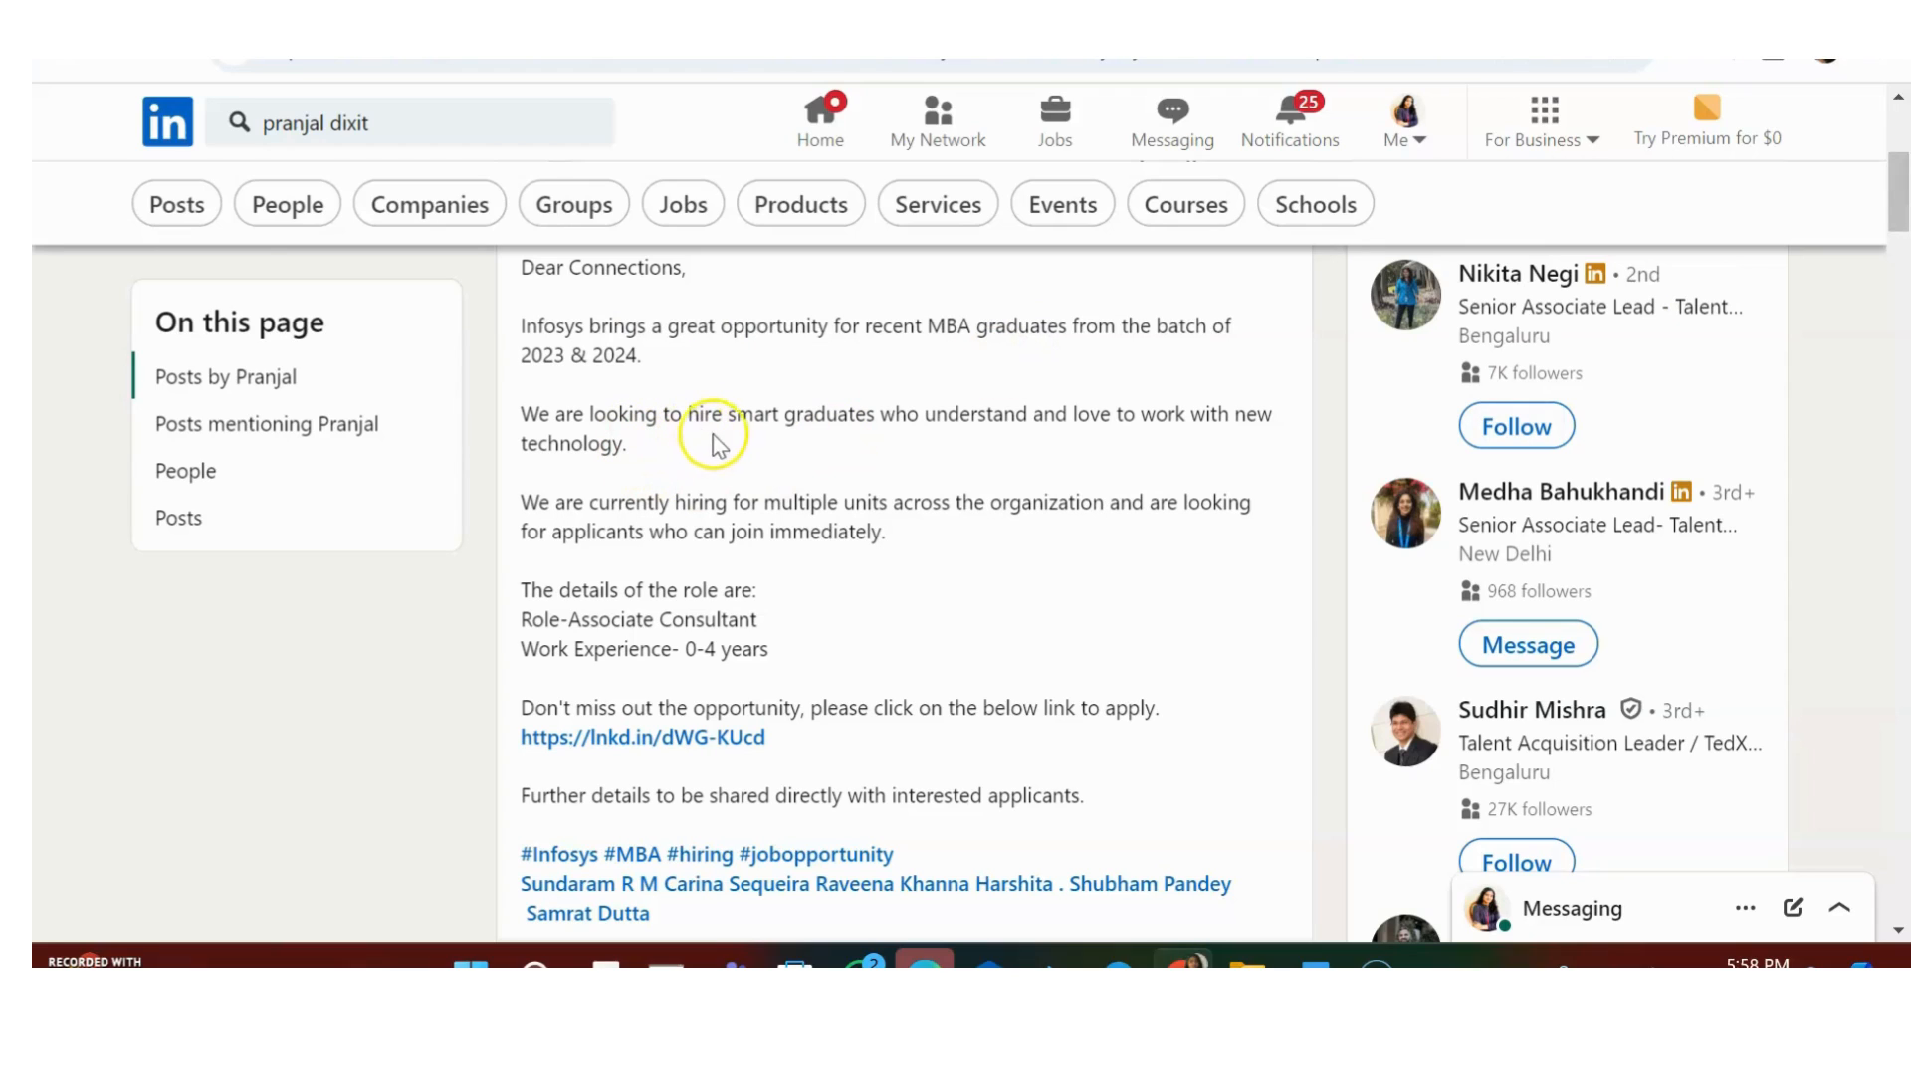
{"action": "mouse_move", "coordinate": [1077, 487]}
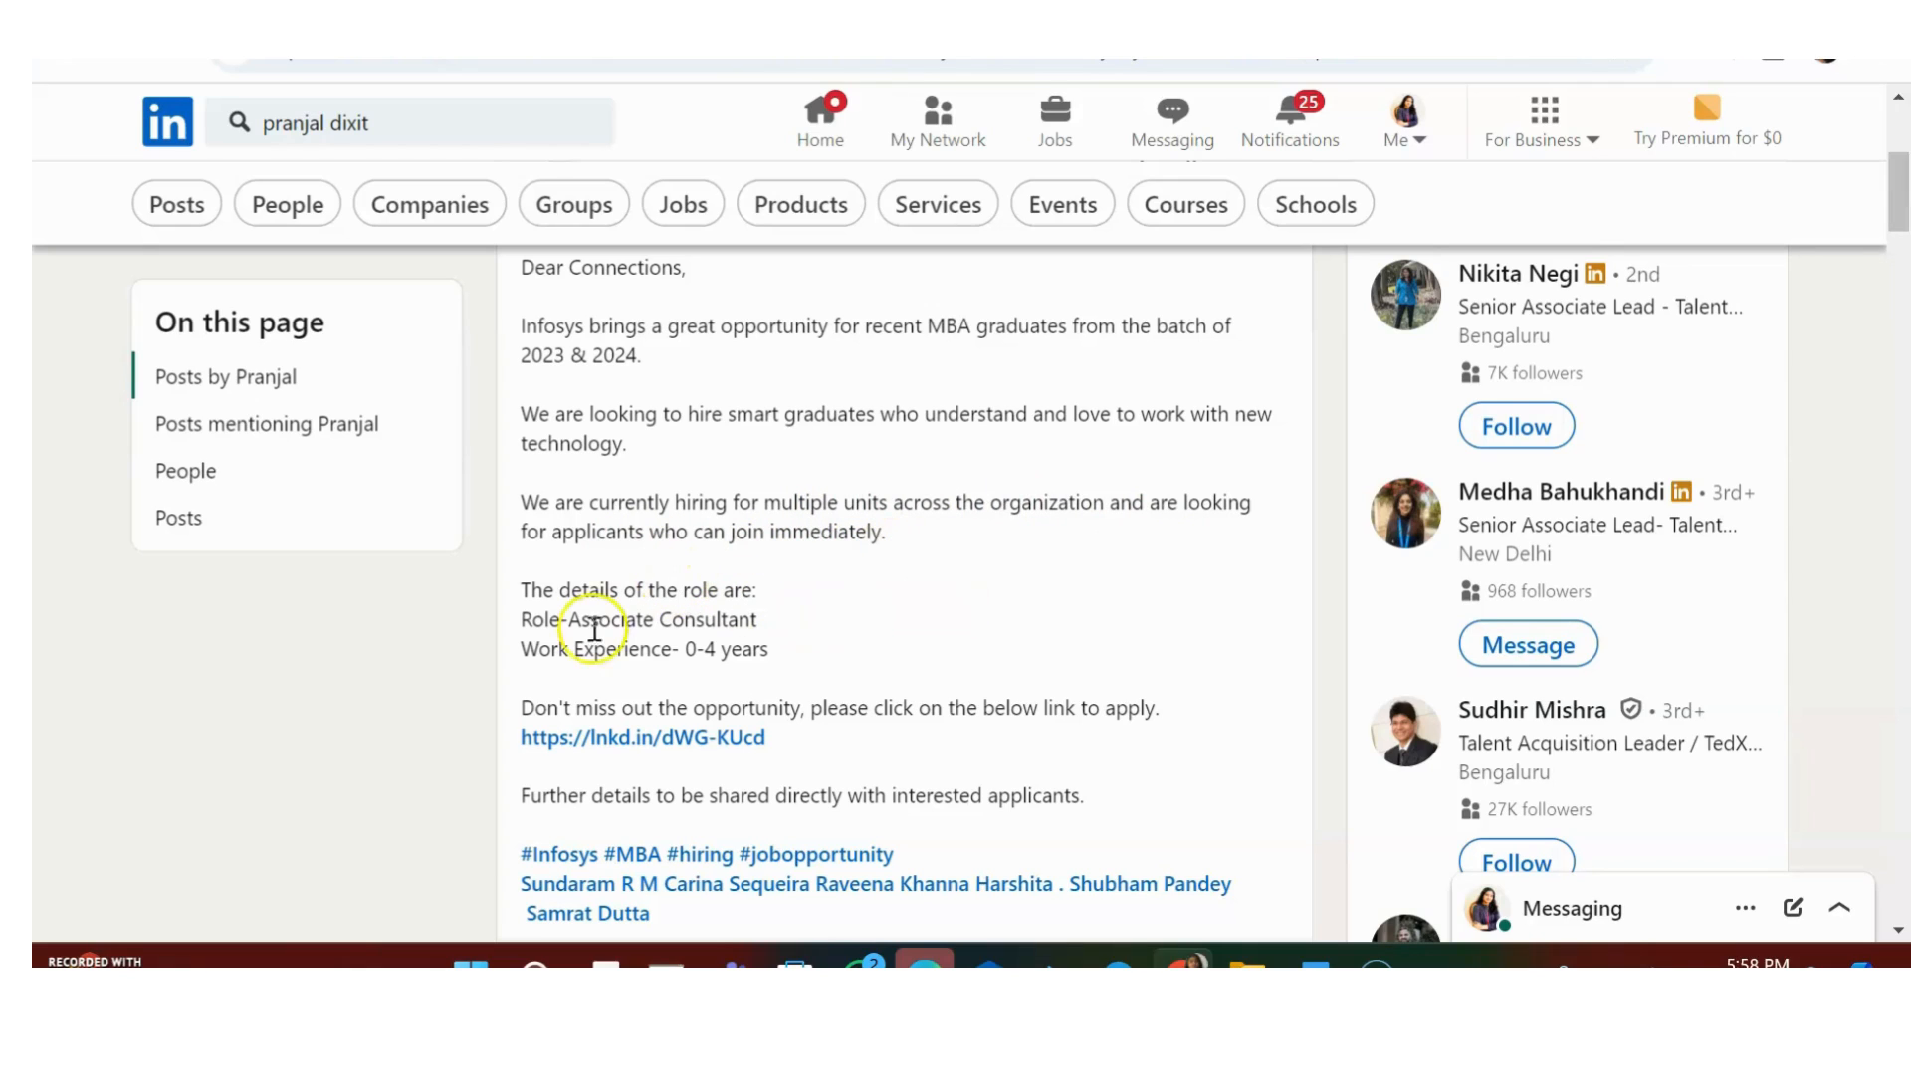
{"action": "left_click_drag", "start_coordinate": [555, 649], "coordinate": [778, 649]}
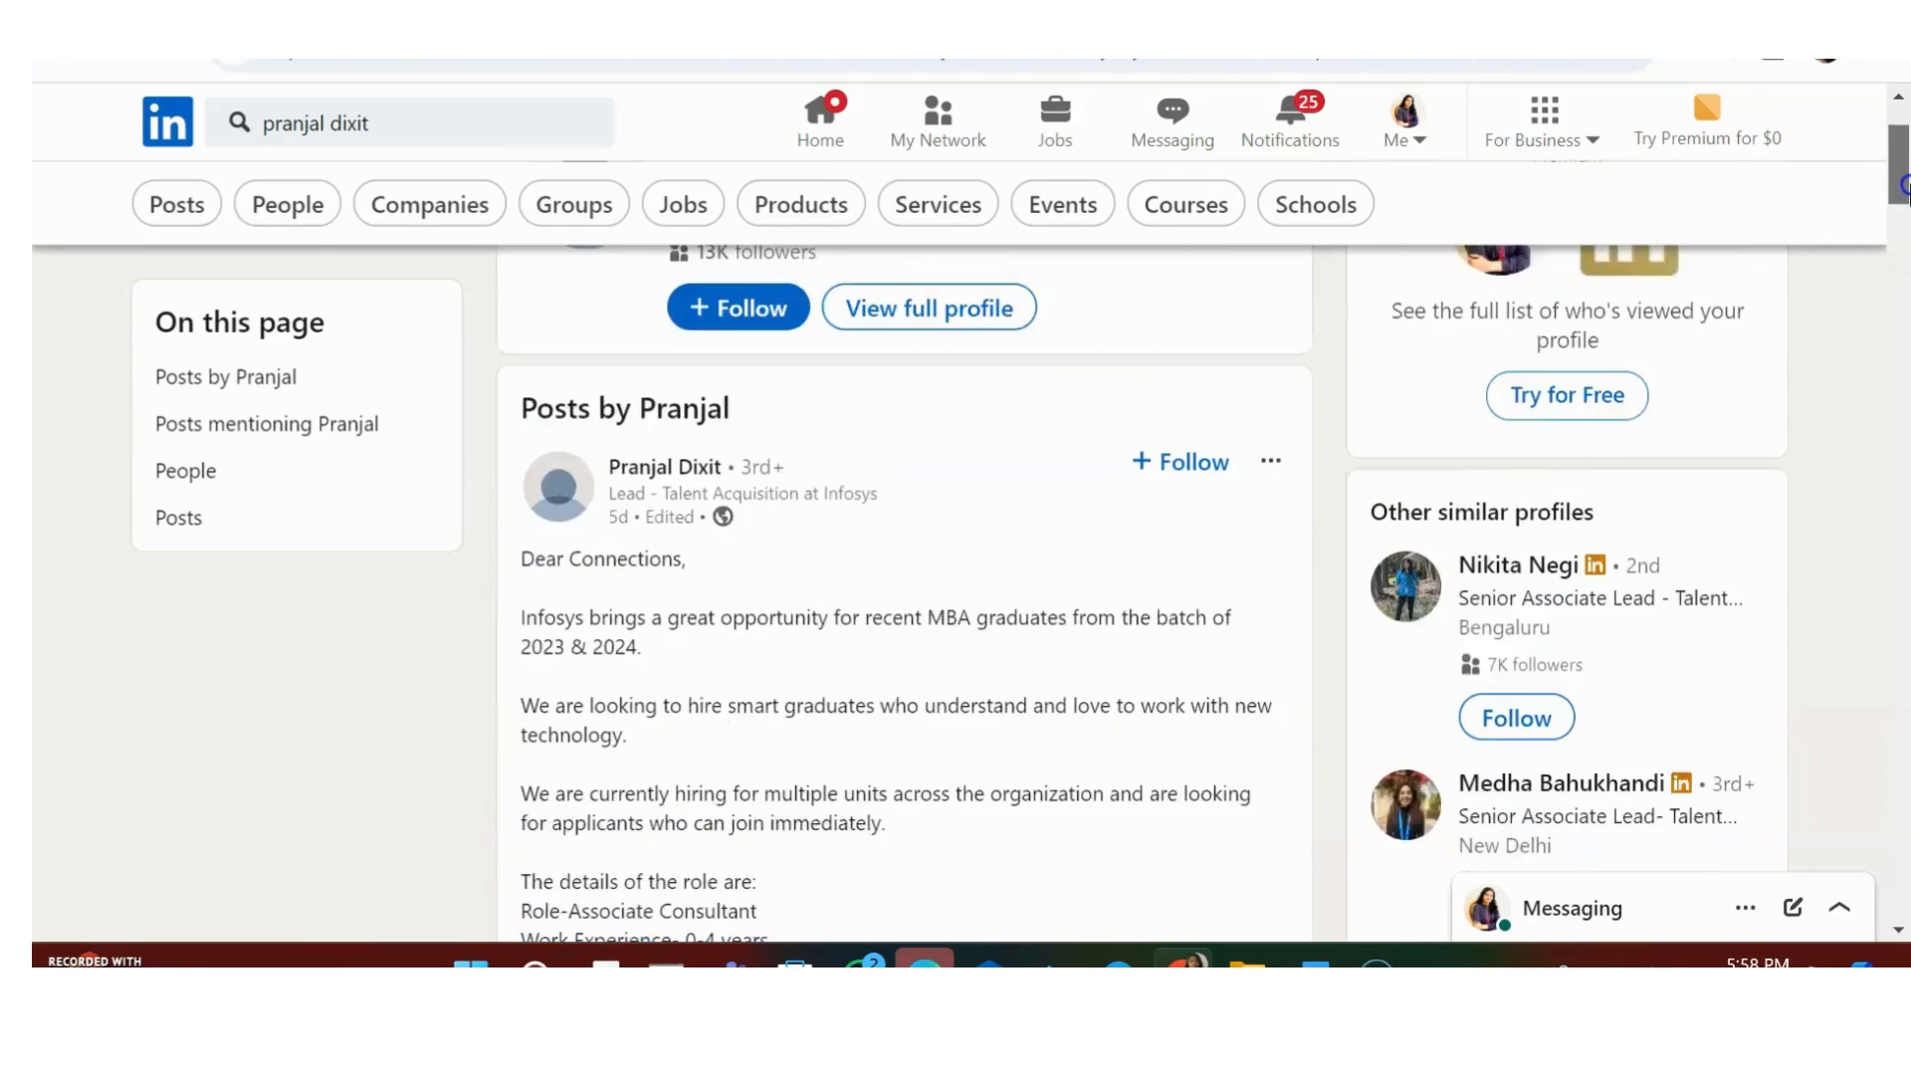
{"action": "scroll", "scroll_direction": "down", "scroll_amount": 3}
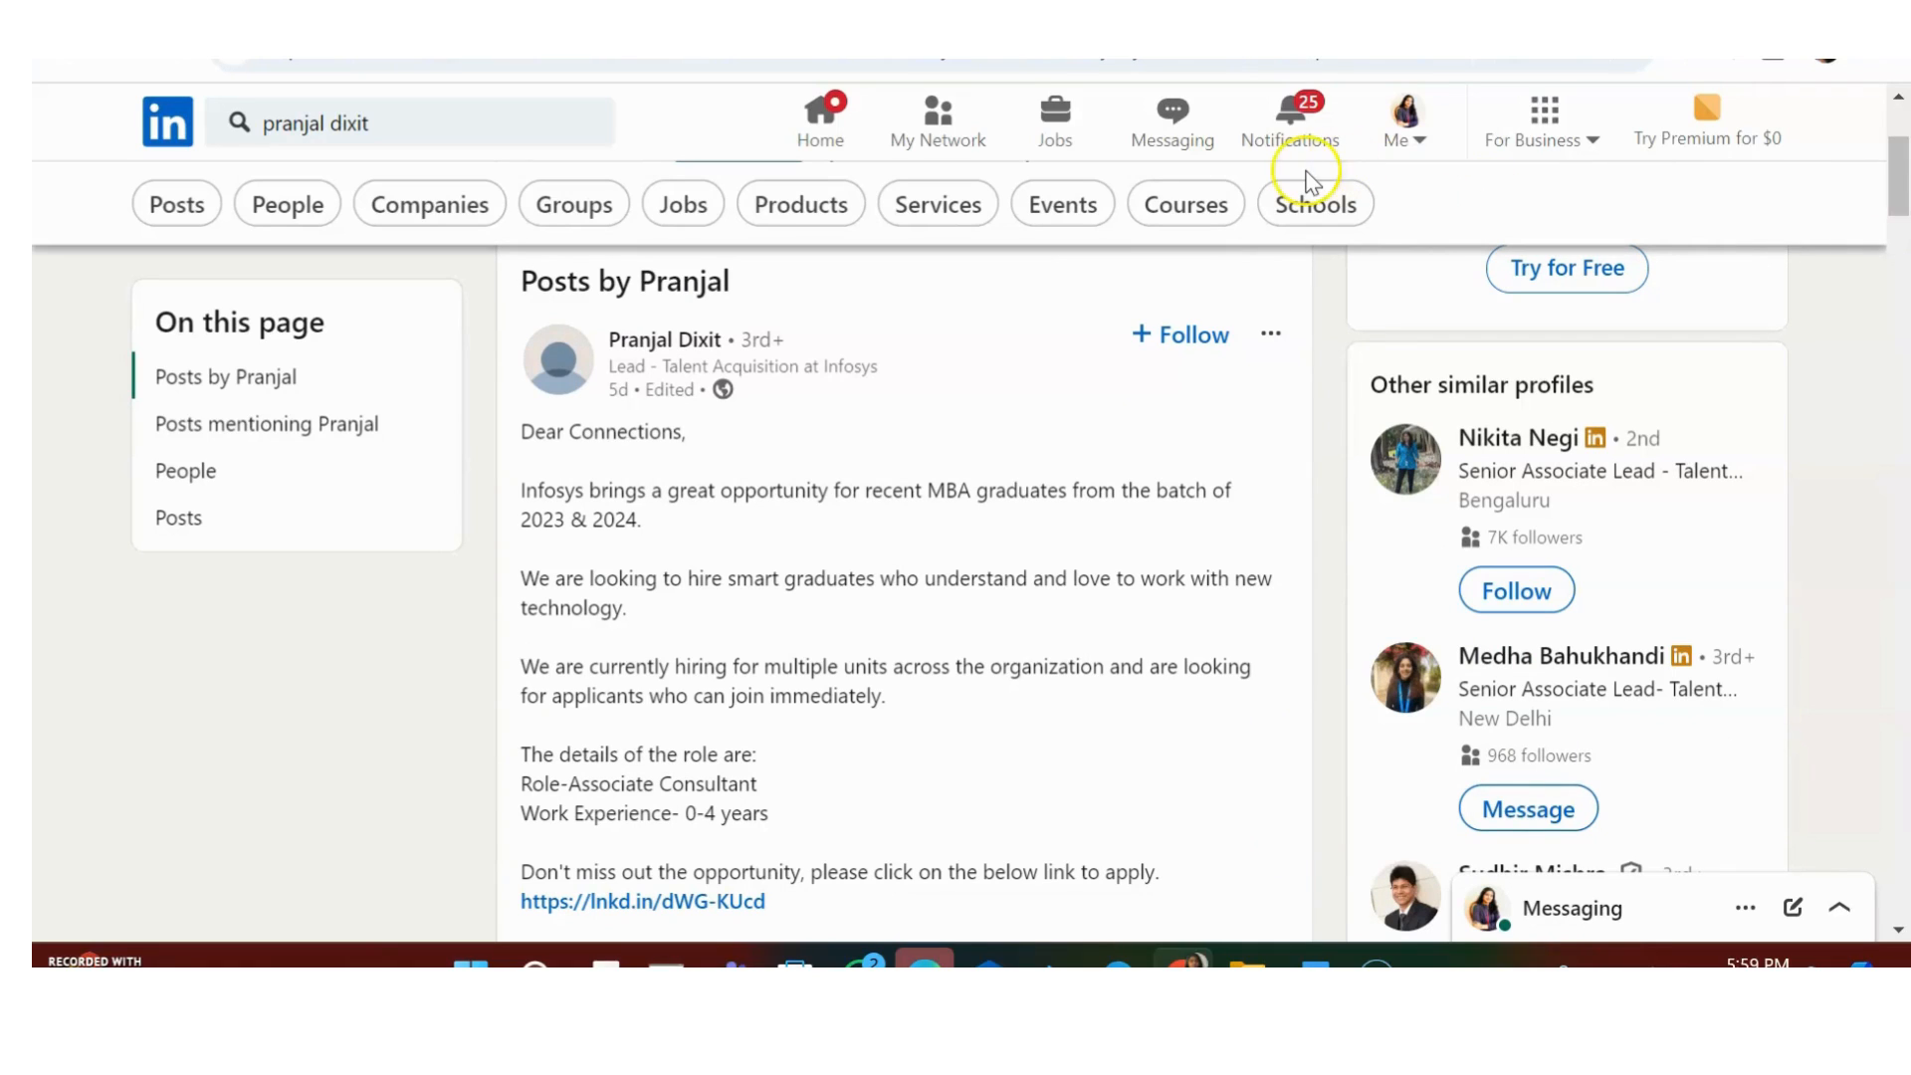
{"action": "mouse_move", "coordinate": [951, 468]}
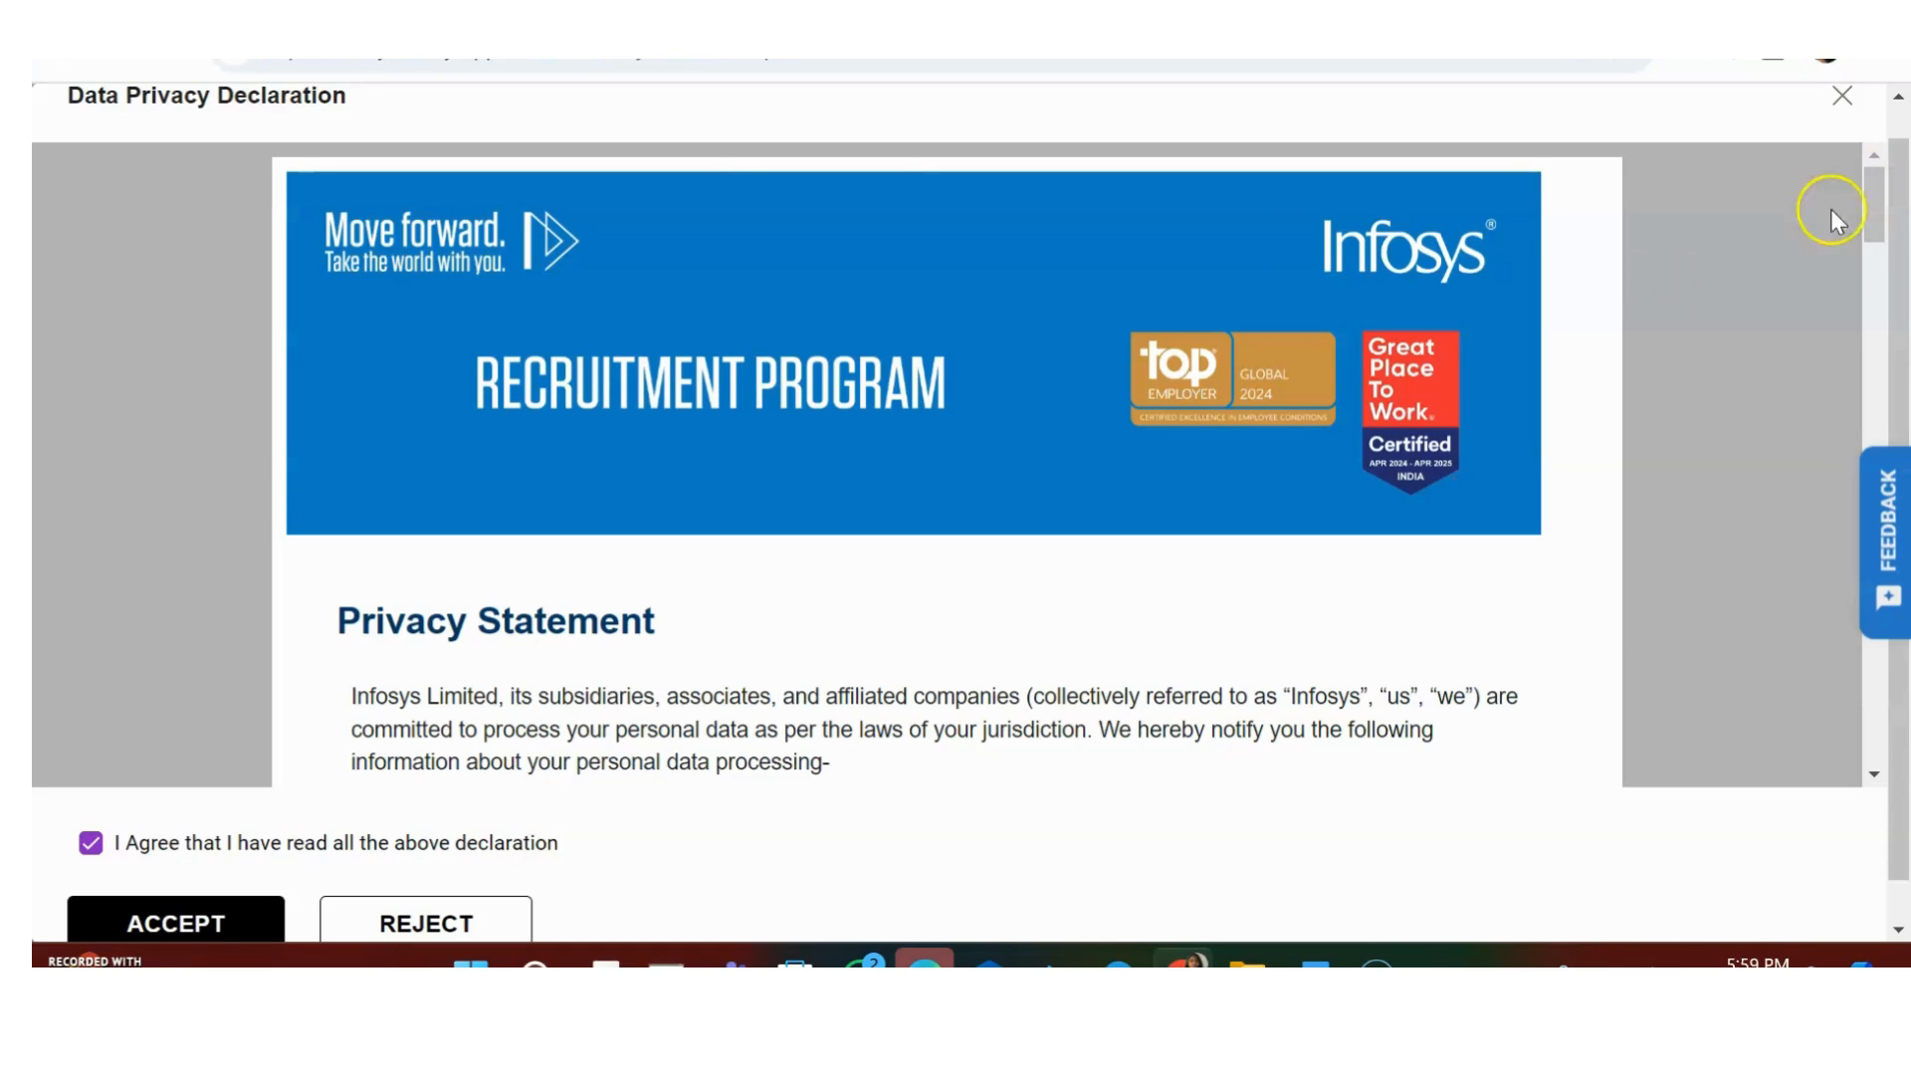
{"action": "mouse_move", "coordinate": [479, 412]}
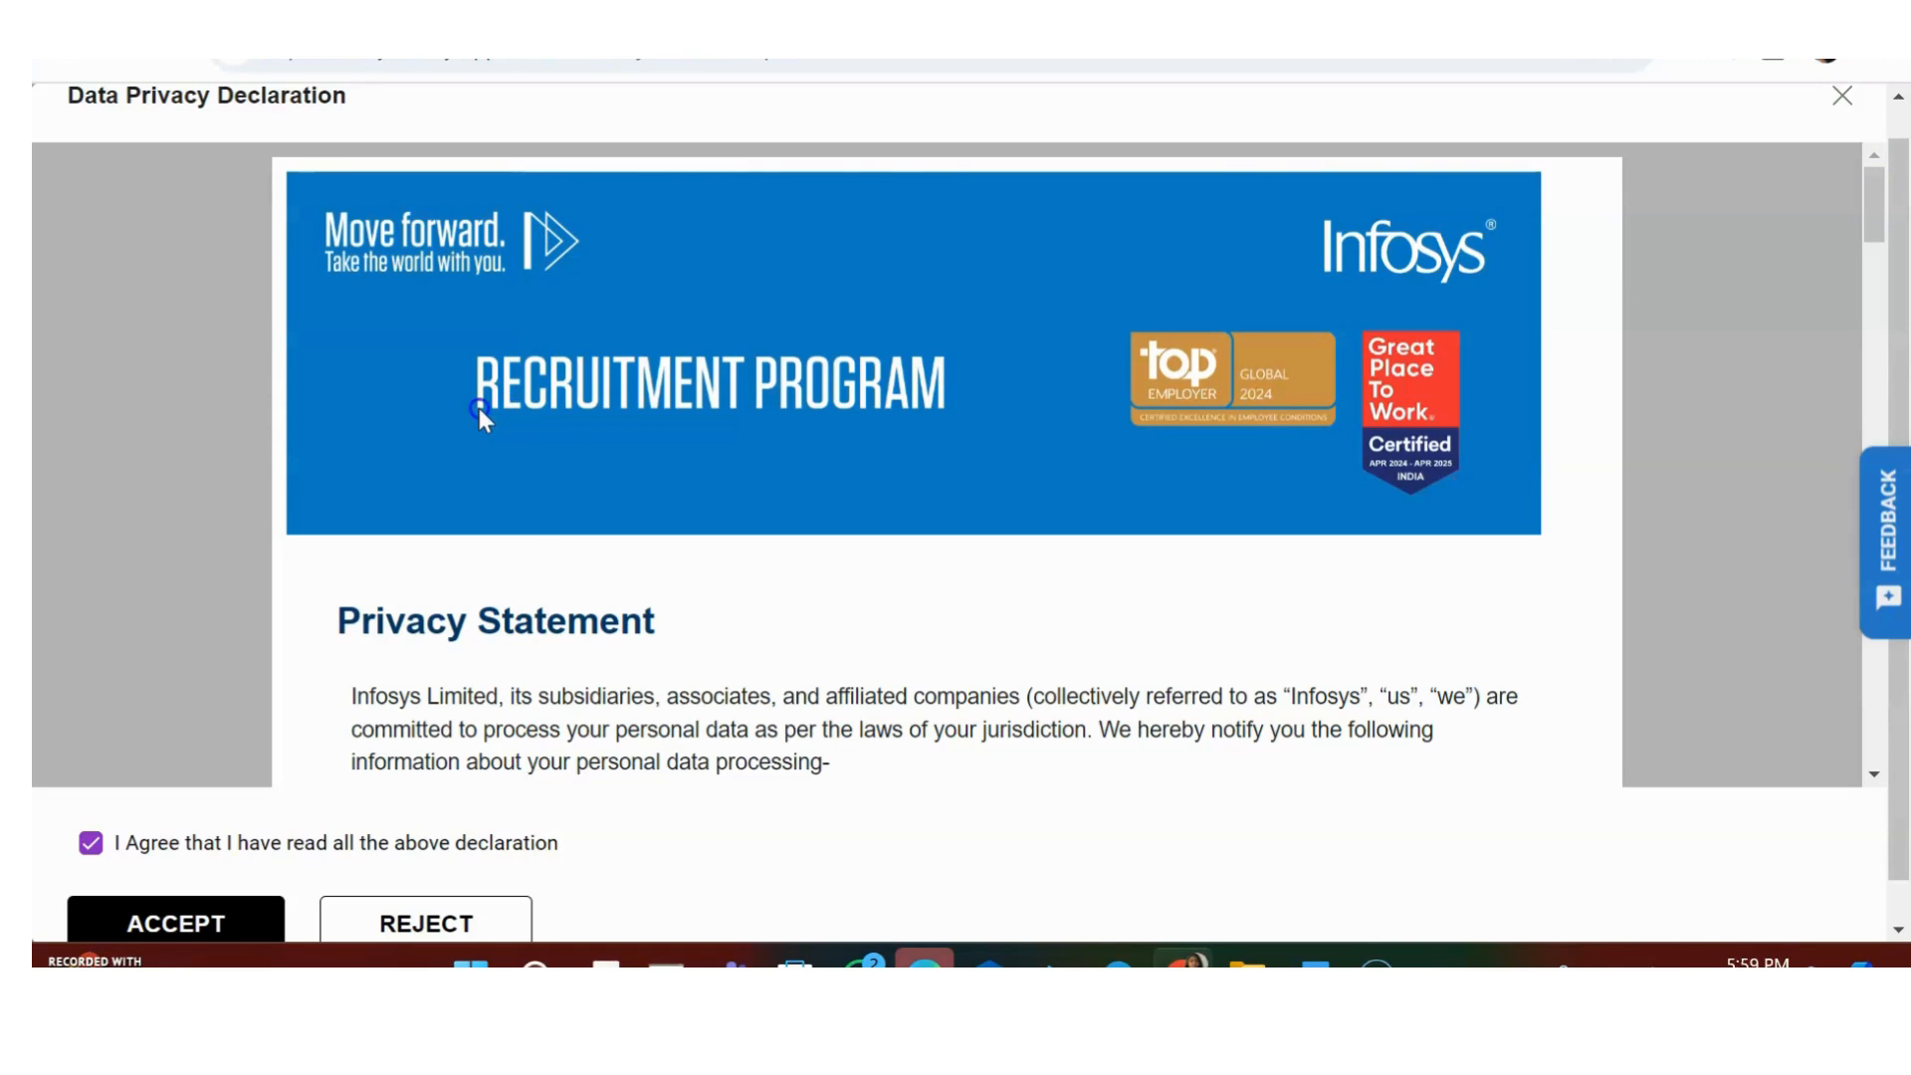
{"action": "mouse_move", "coordinate": [1310, 465]}
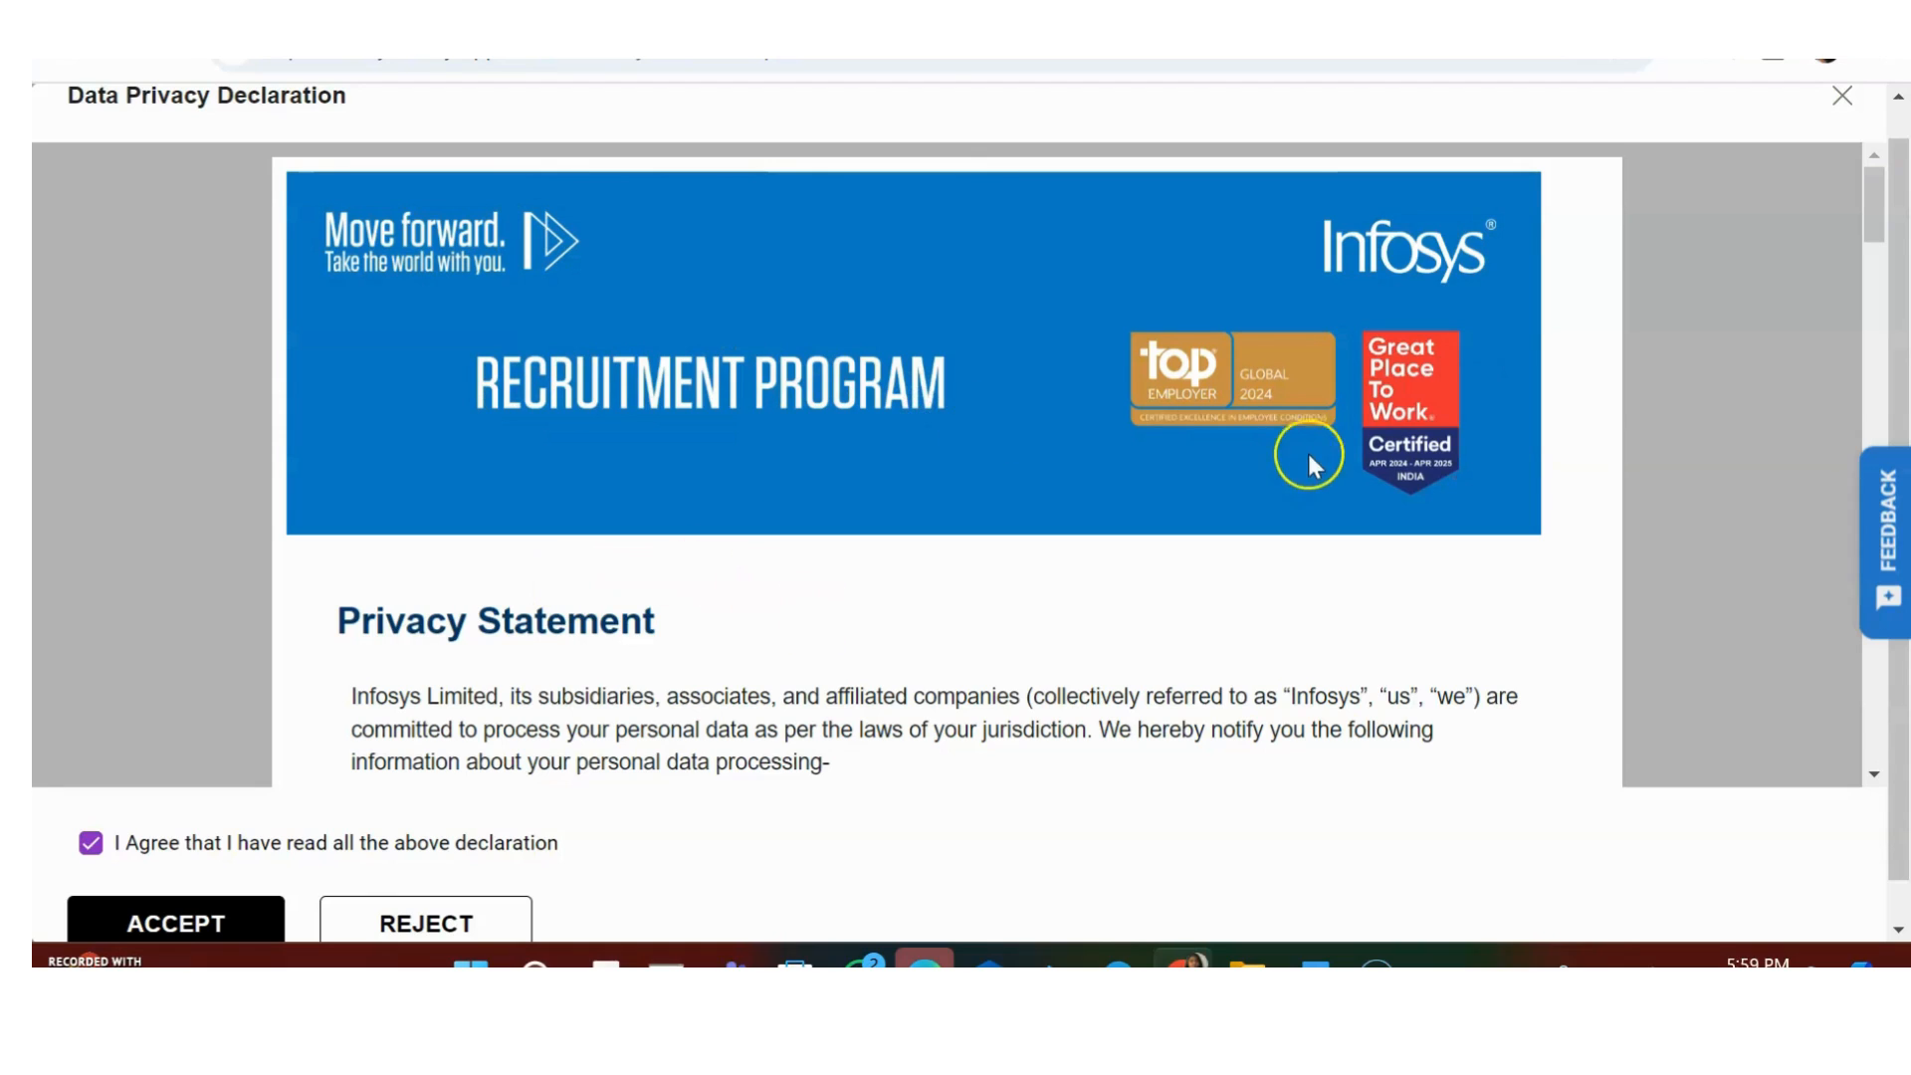
- Read through the Data Privacy Declaration and accept it to reach the email verification form
{"action": "scroll", "scroll_direction": "down", "scroll_amount": 3}
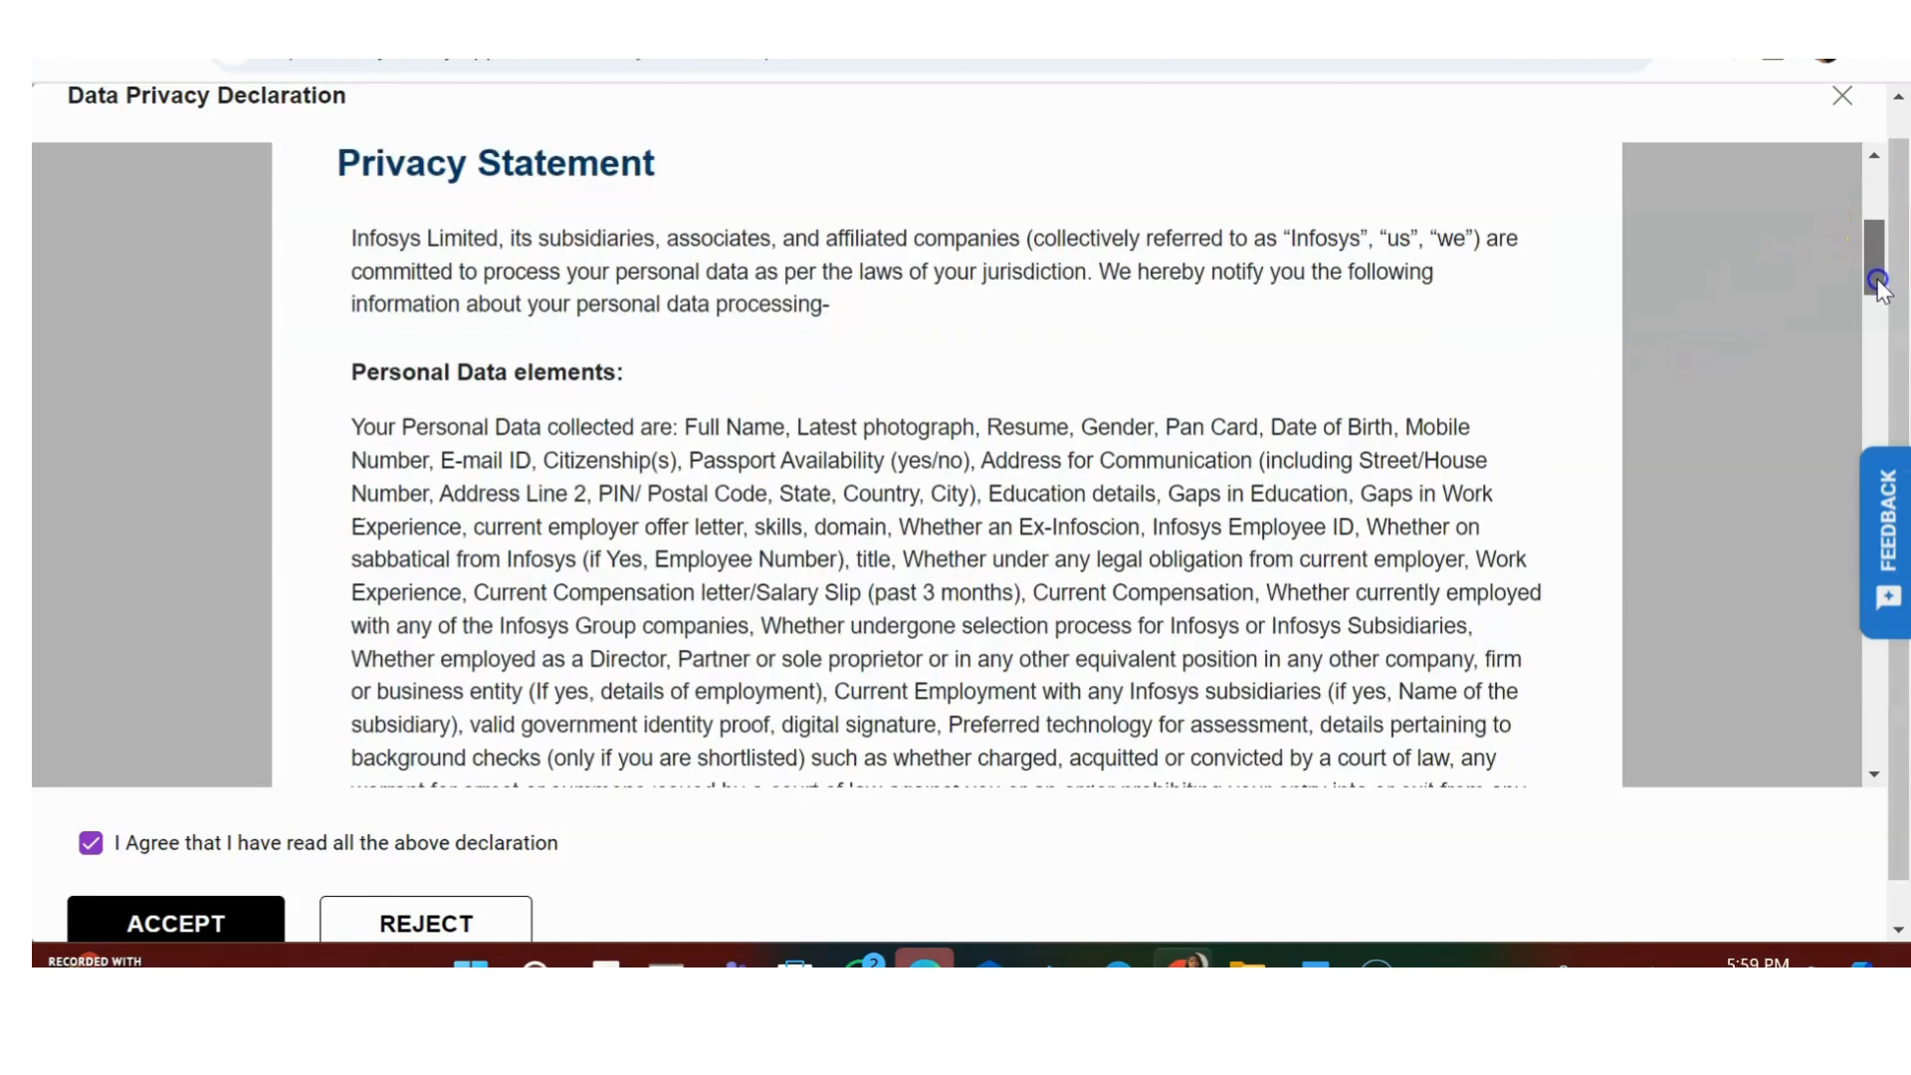
{"action": "scroll", "scroll_direction": "down", "scroll_amount": 3}
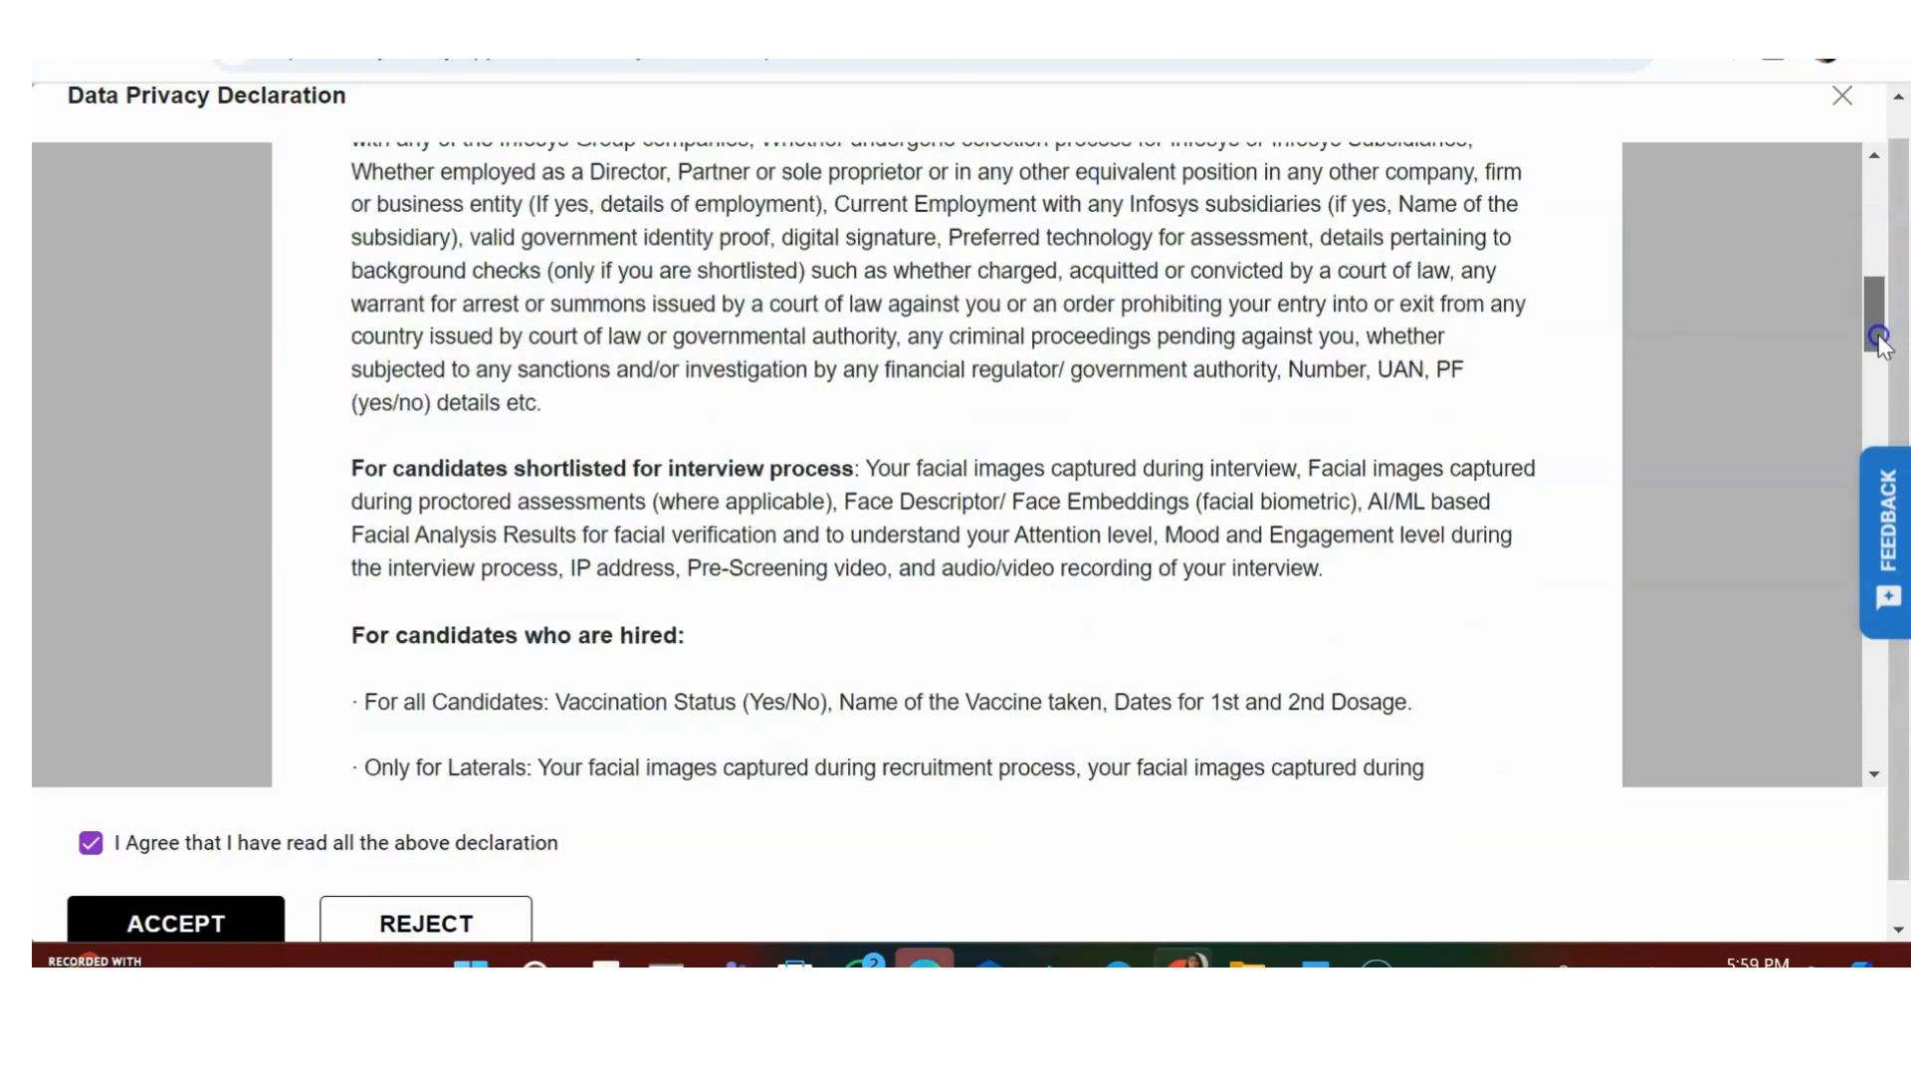
{"action": "scroll", "scroll_direction": "down", "scroll_amount": 3}
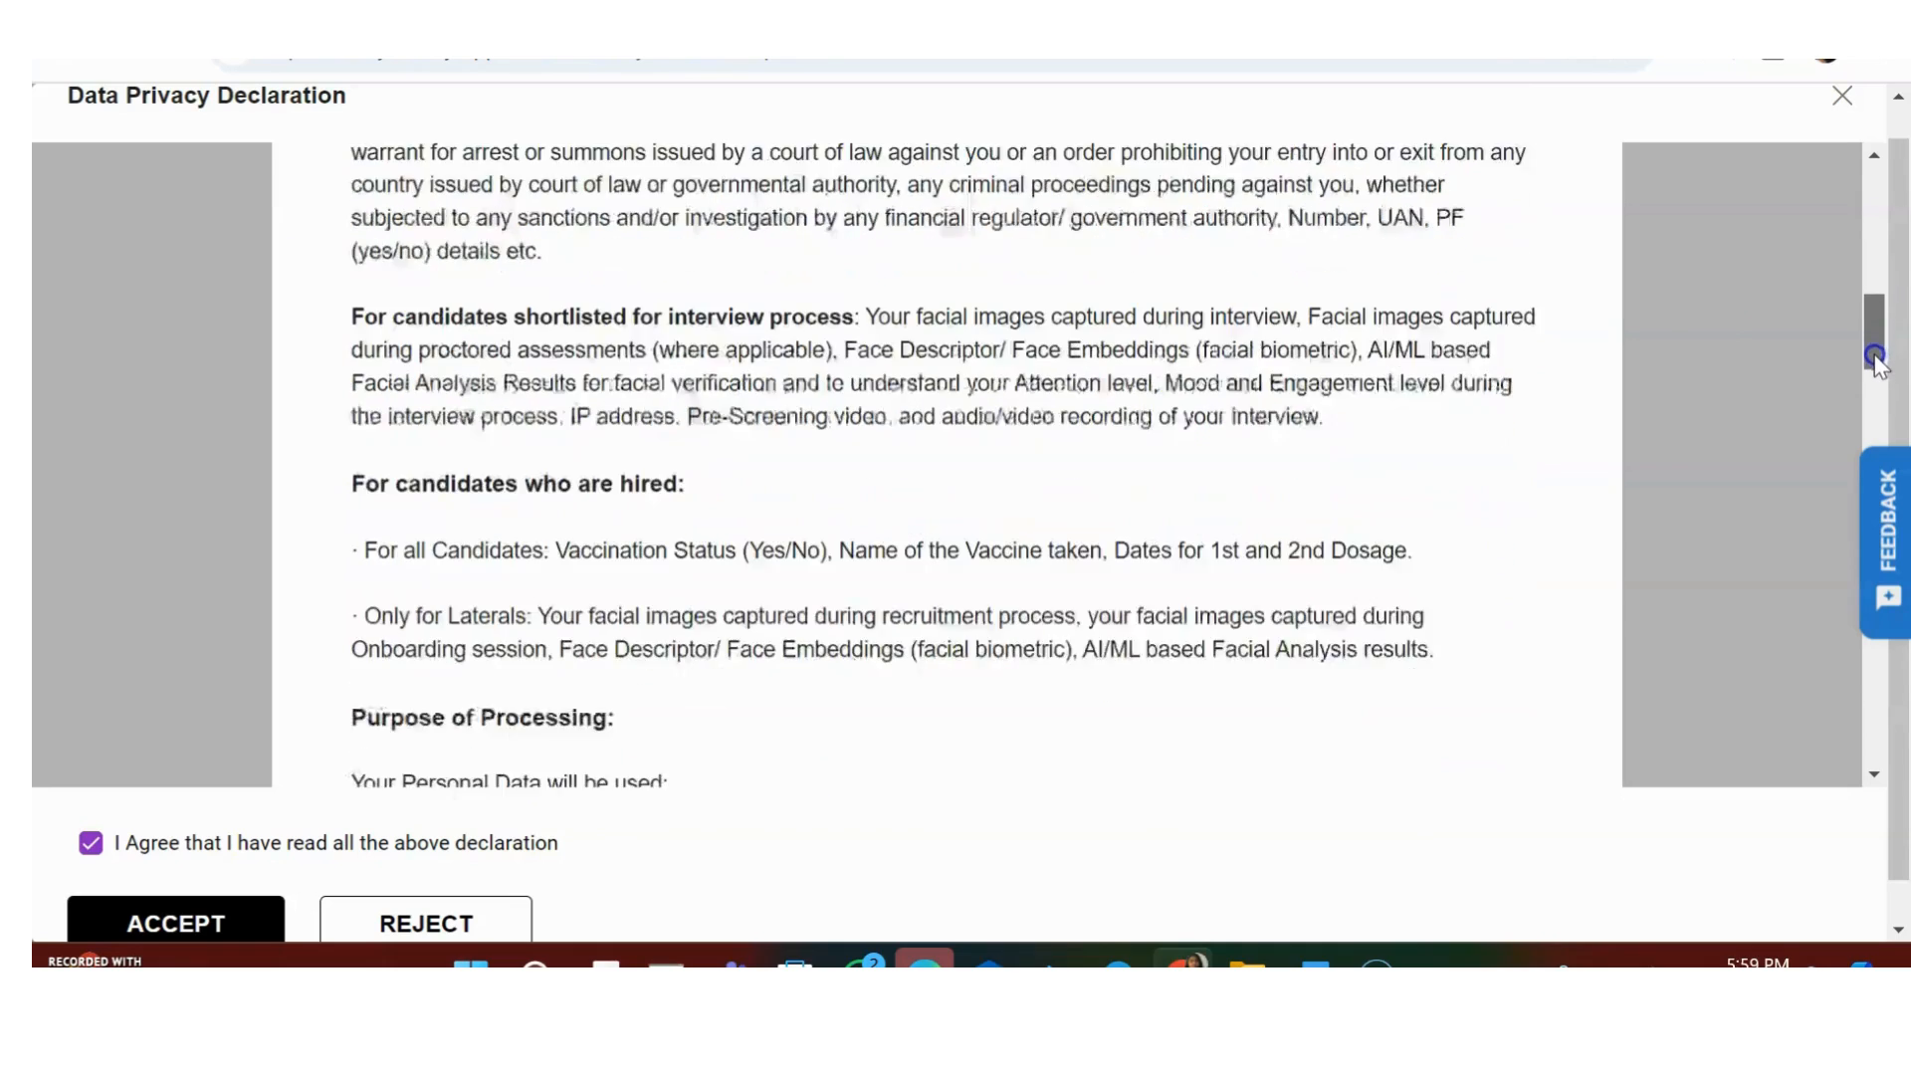
{"action": "scroll", "scroll_direction": "down", "scroll_amount": 3}
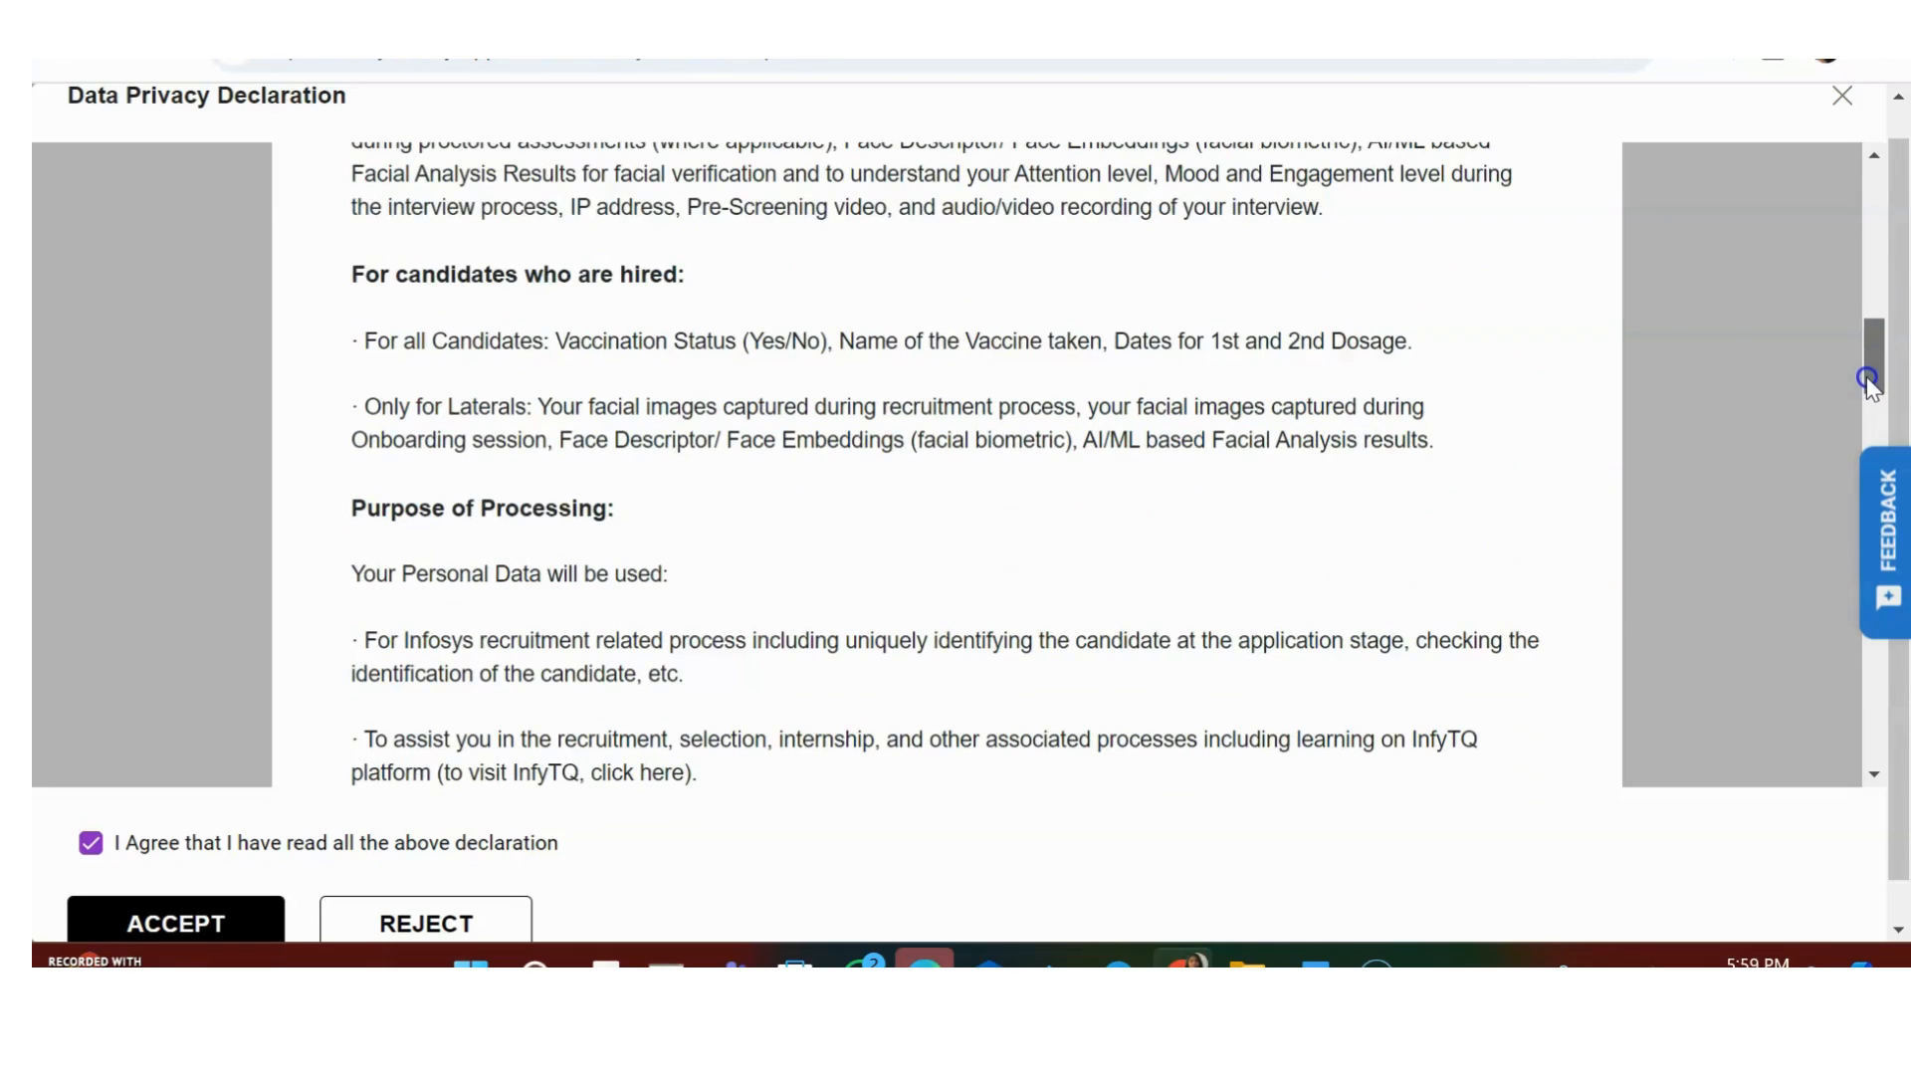
{"action": "scroll", "scroll_direction": "down", "scroll_amount": 3}
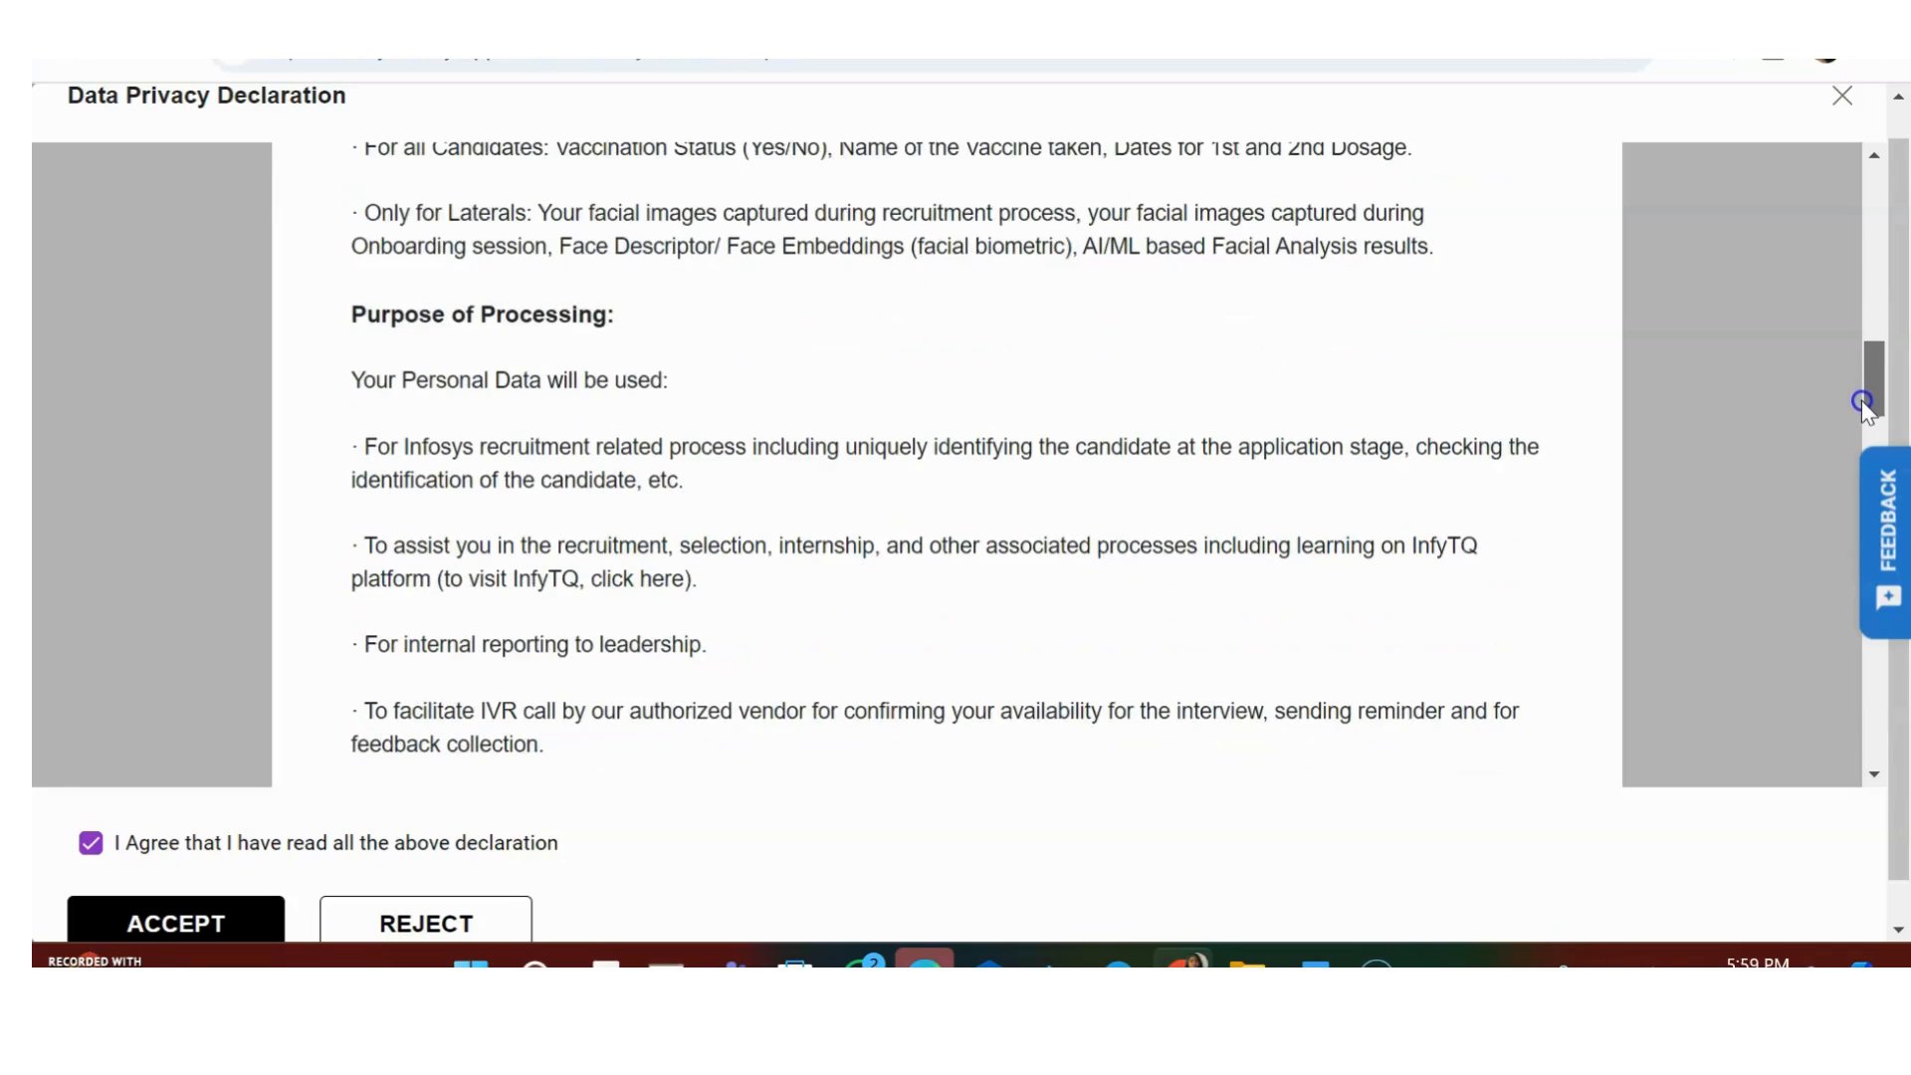
{"action": "scroll", "scroll_direction": "down", "scroll_amount": 3}
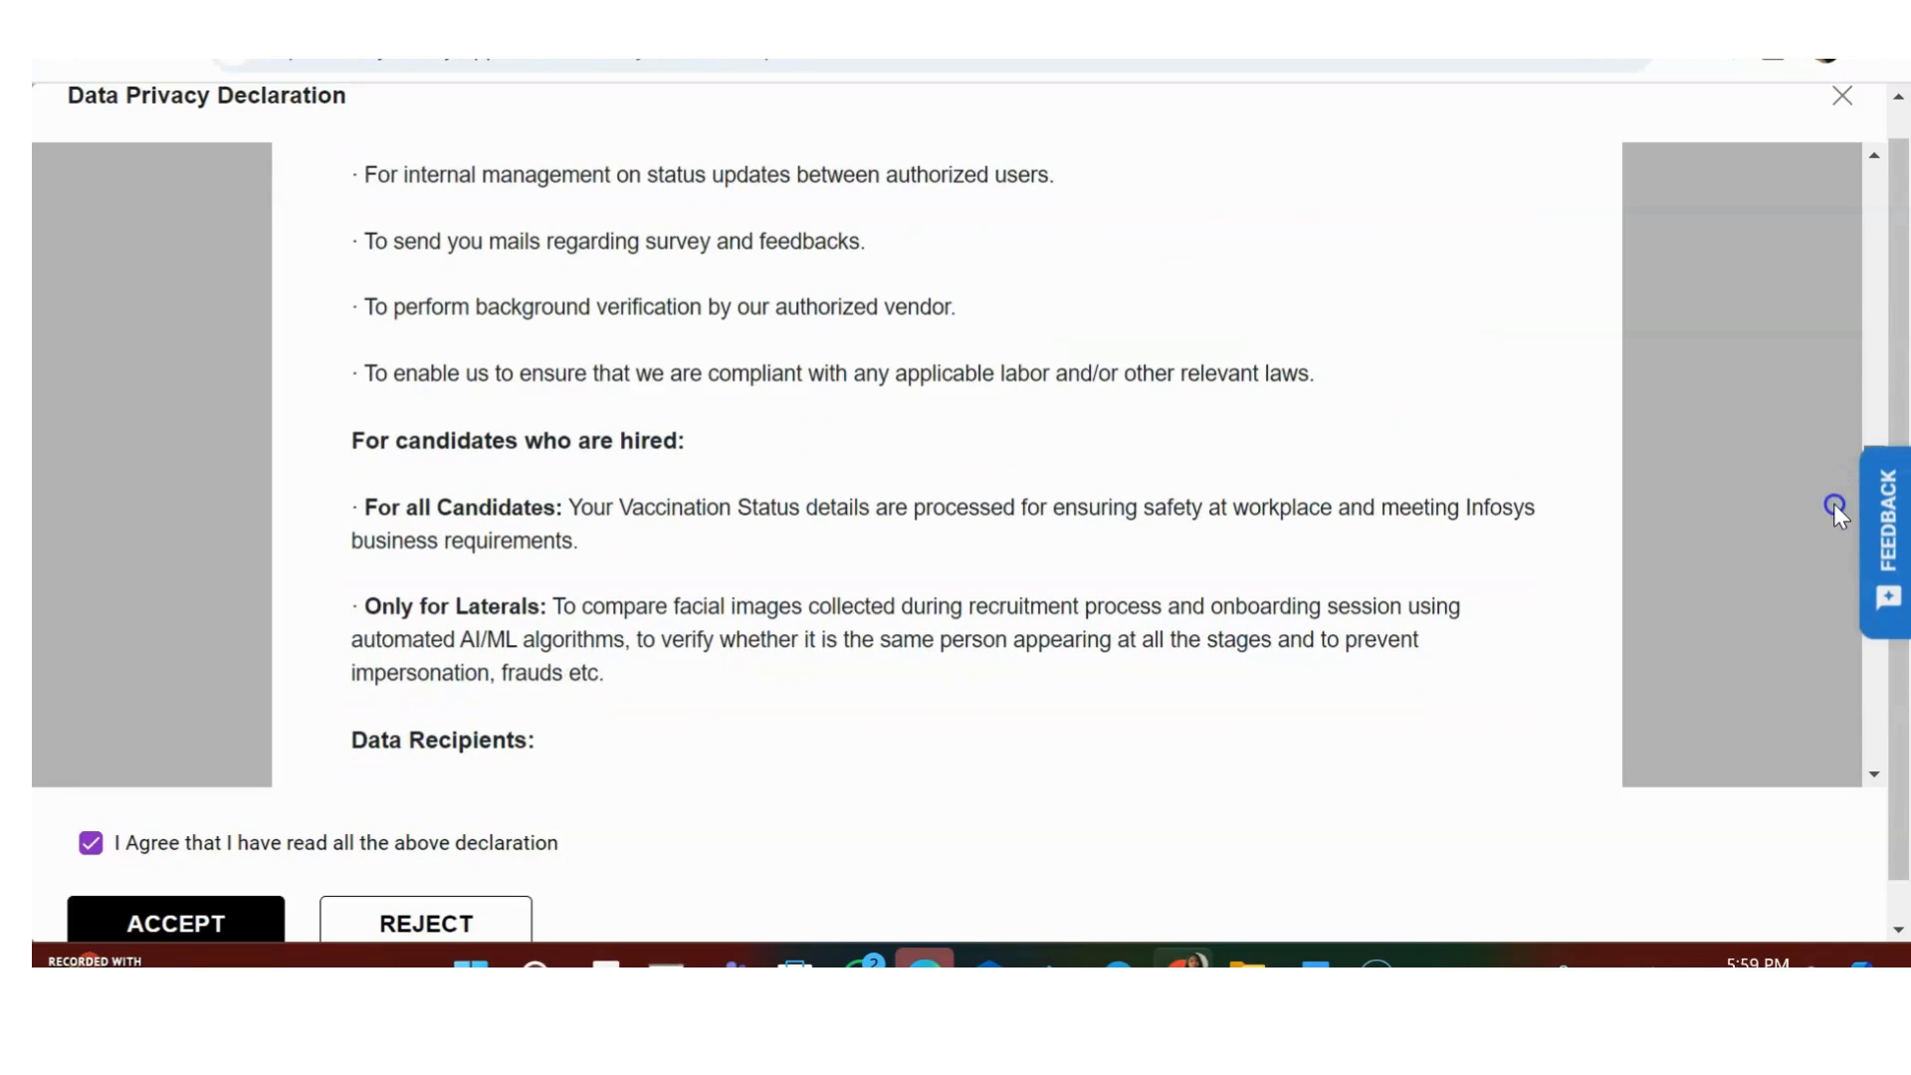
{"action": "scroll", "scroll_direction": "down", "scroll_amount": 3}
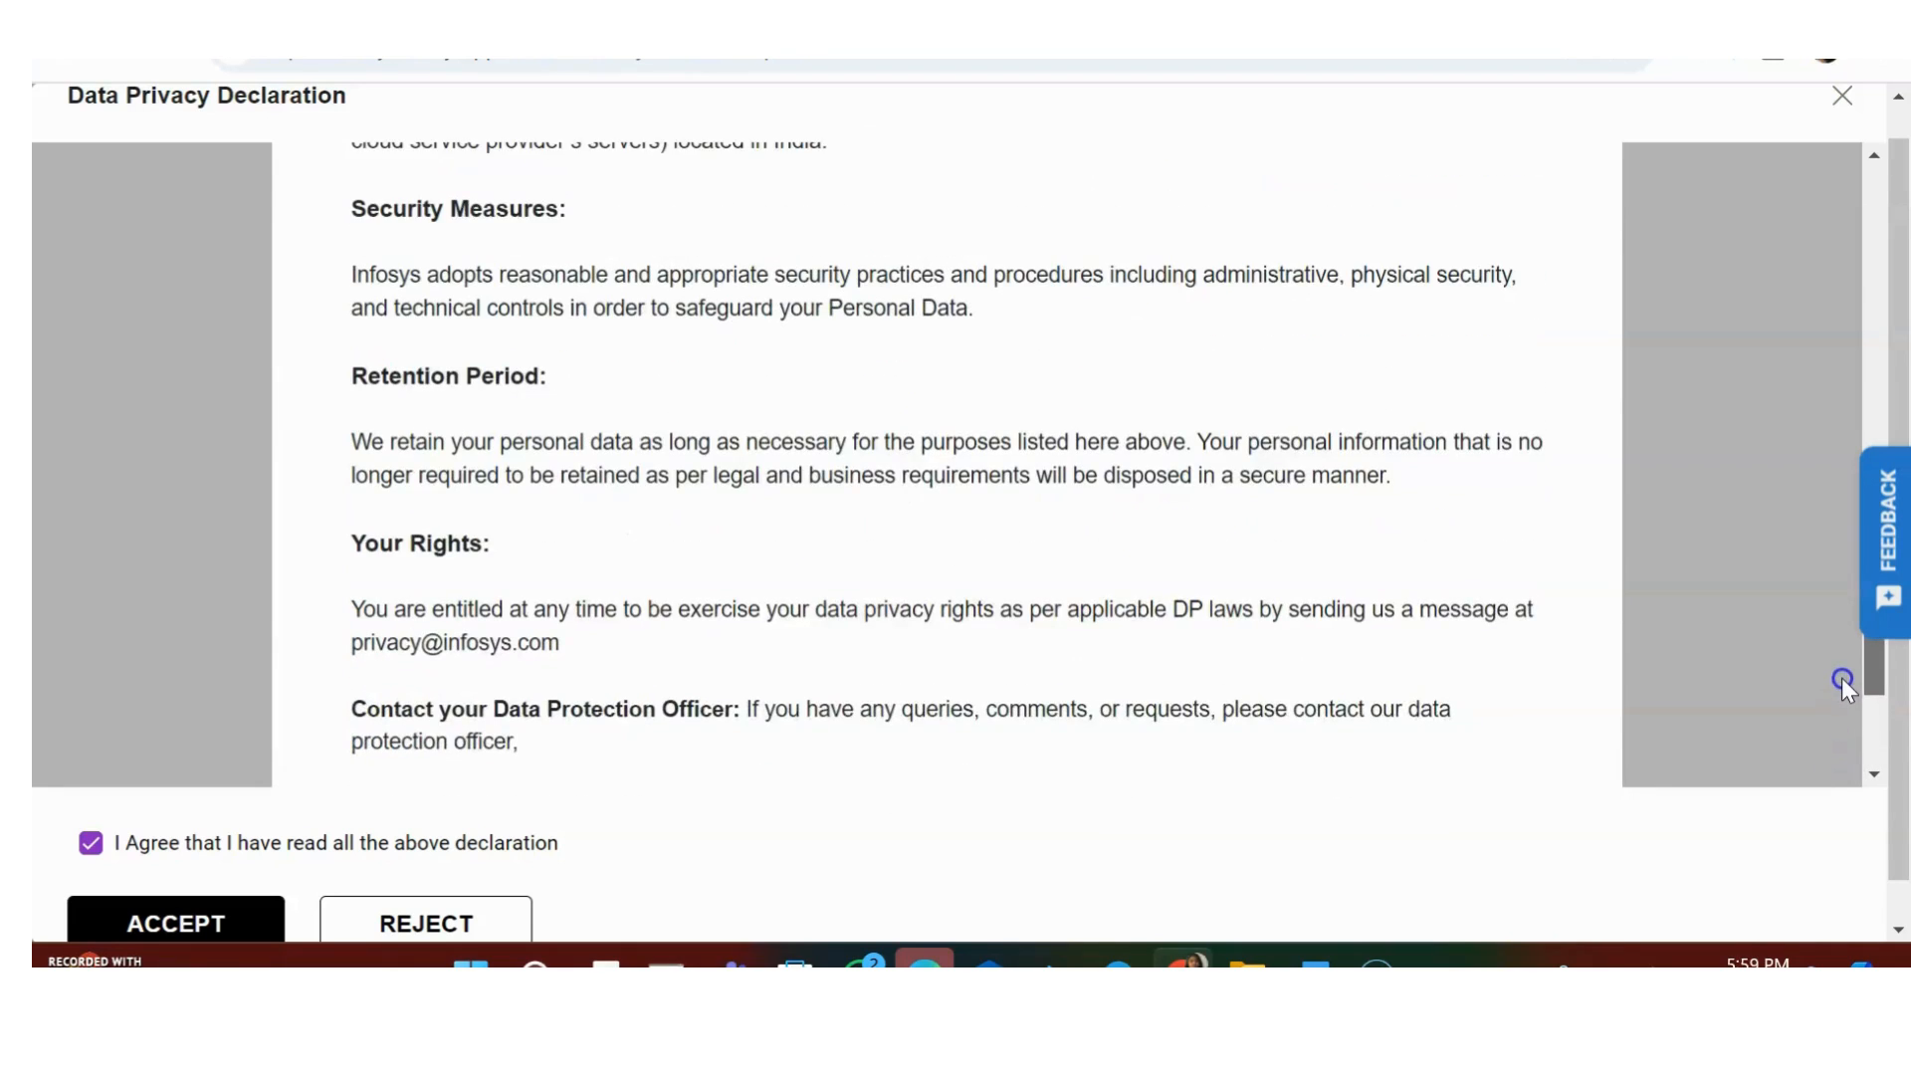
{"action": "scroll", "scroll_direction": "down", "scroll_amount": 3}
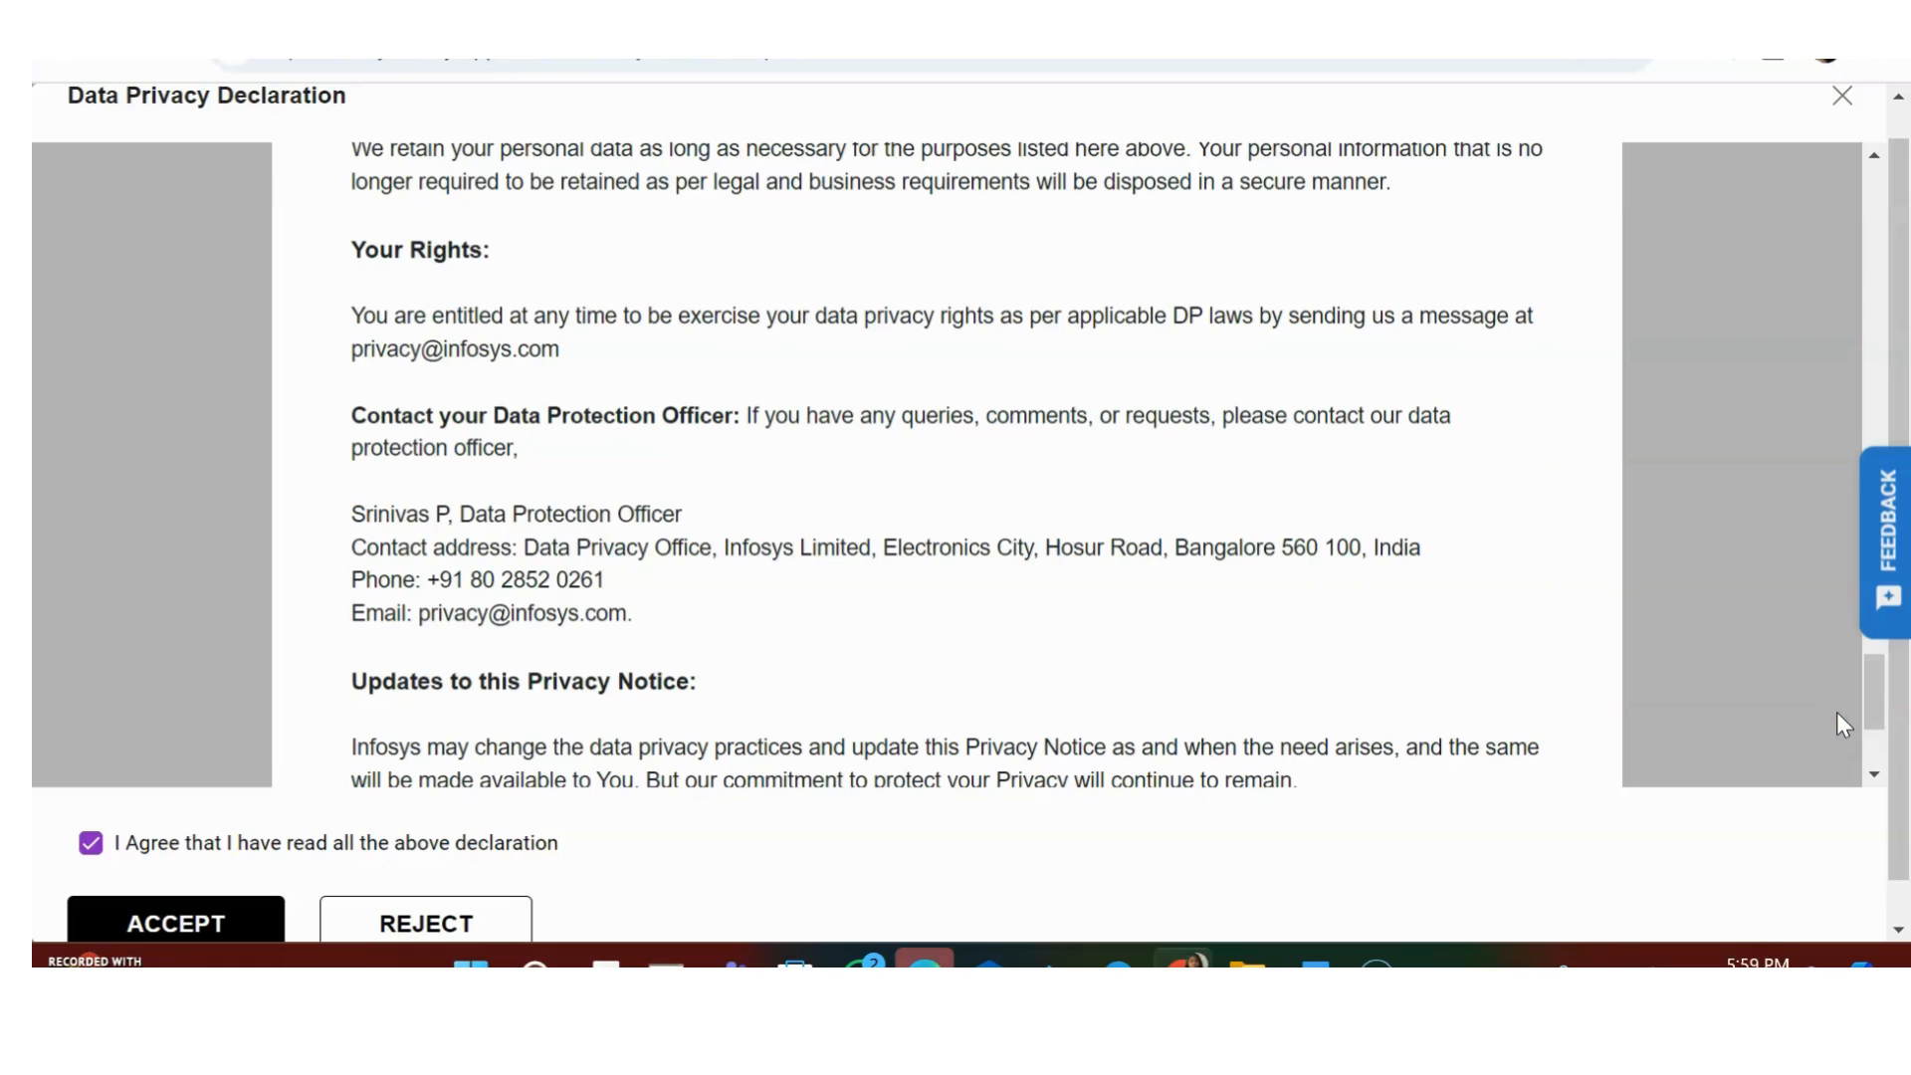
{"action": "scroll", "scroll_direction": "down", "scroll_amount": 3}
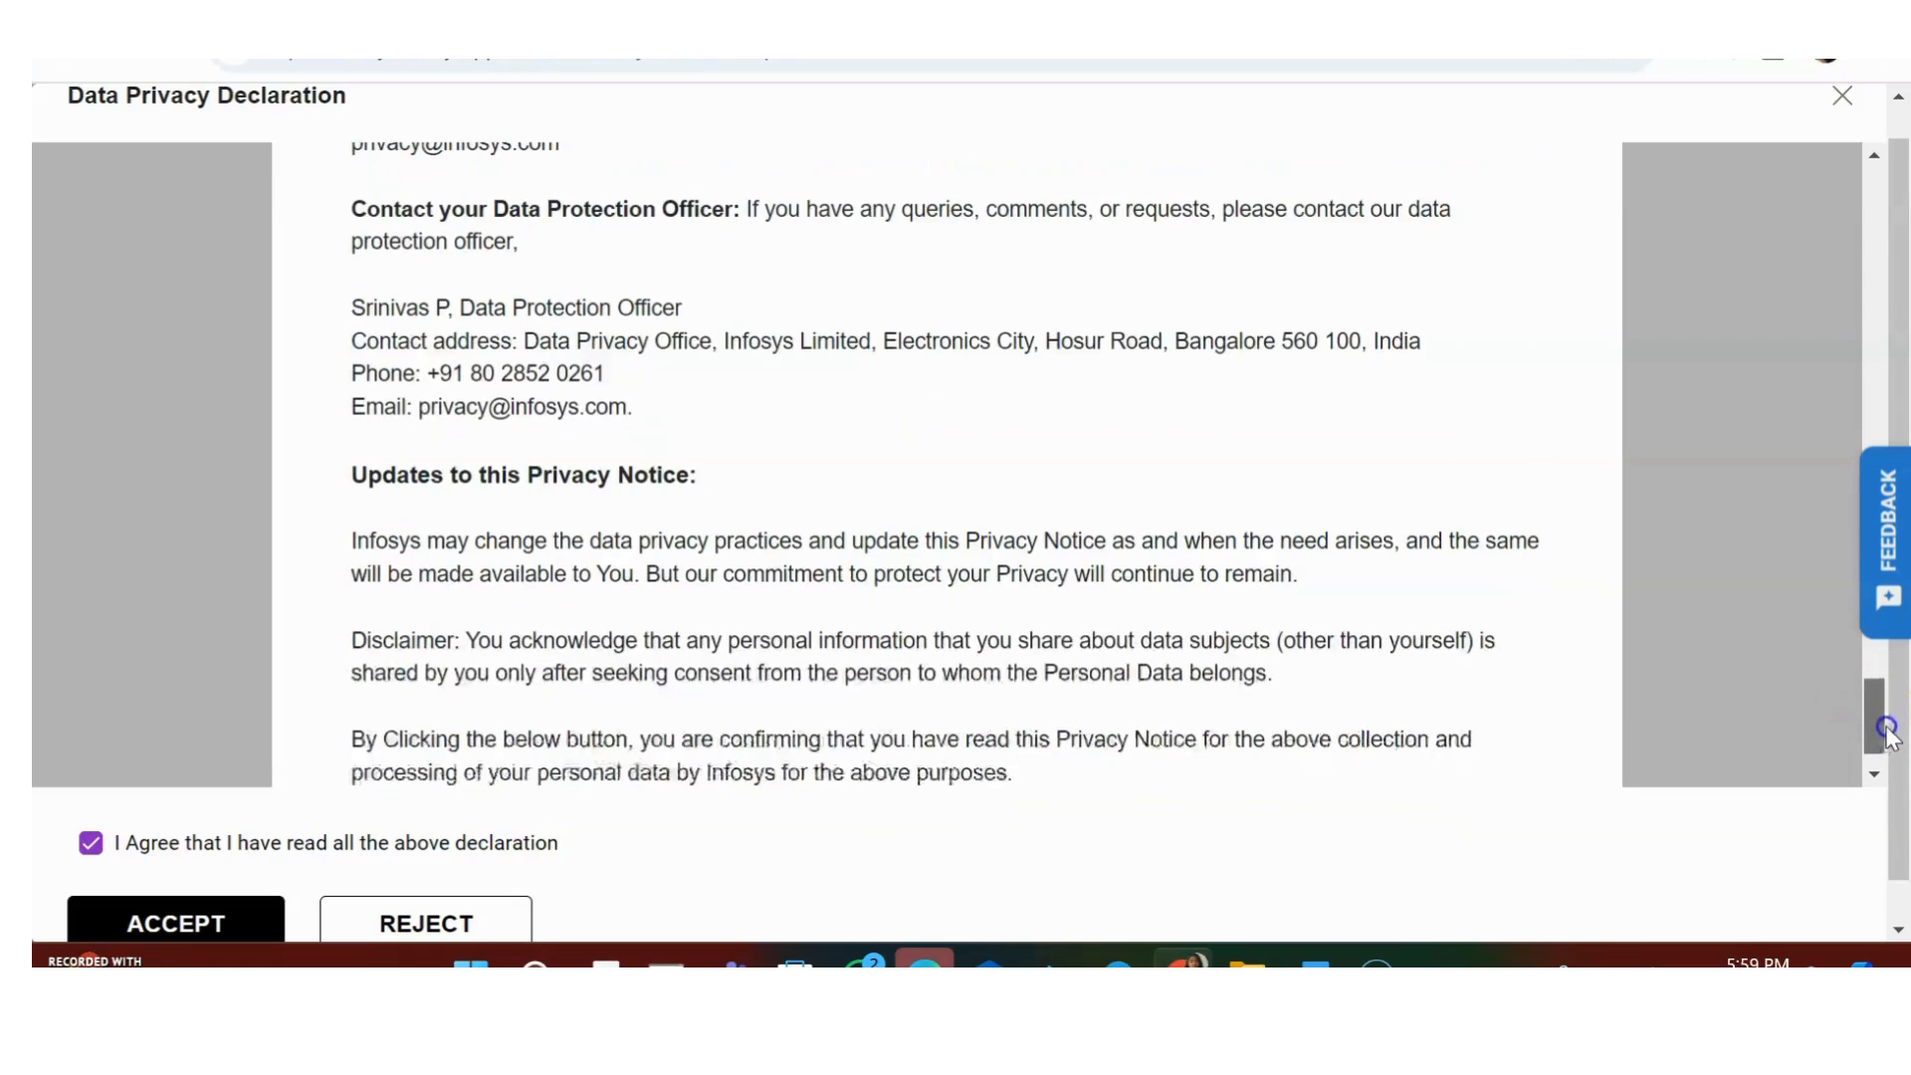
{"action": "scroll", "scroll_direction": "up", "scroll_amount": 3}
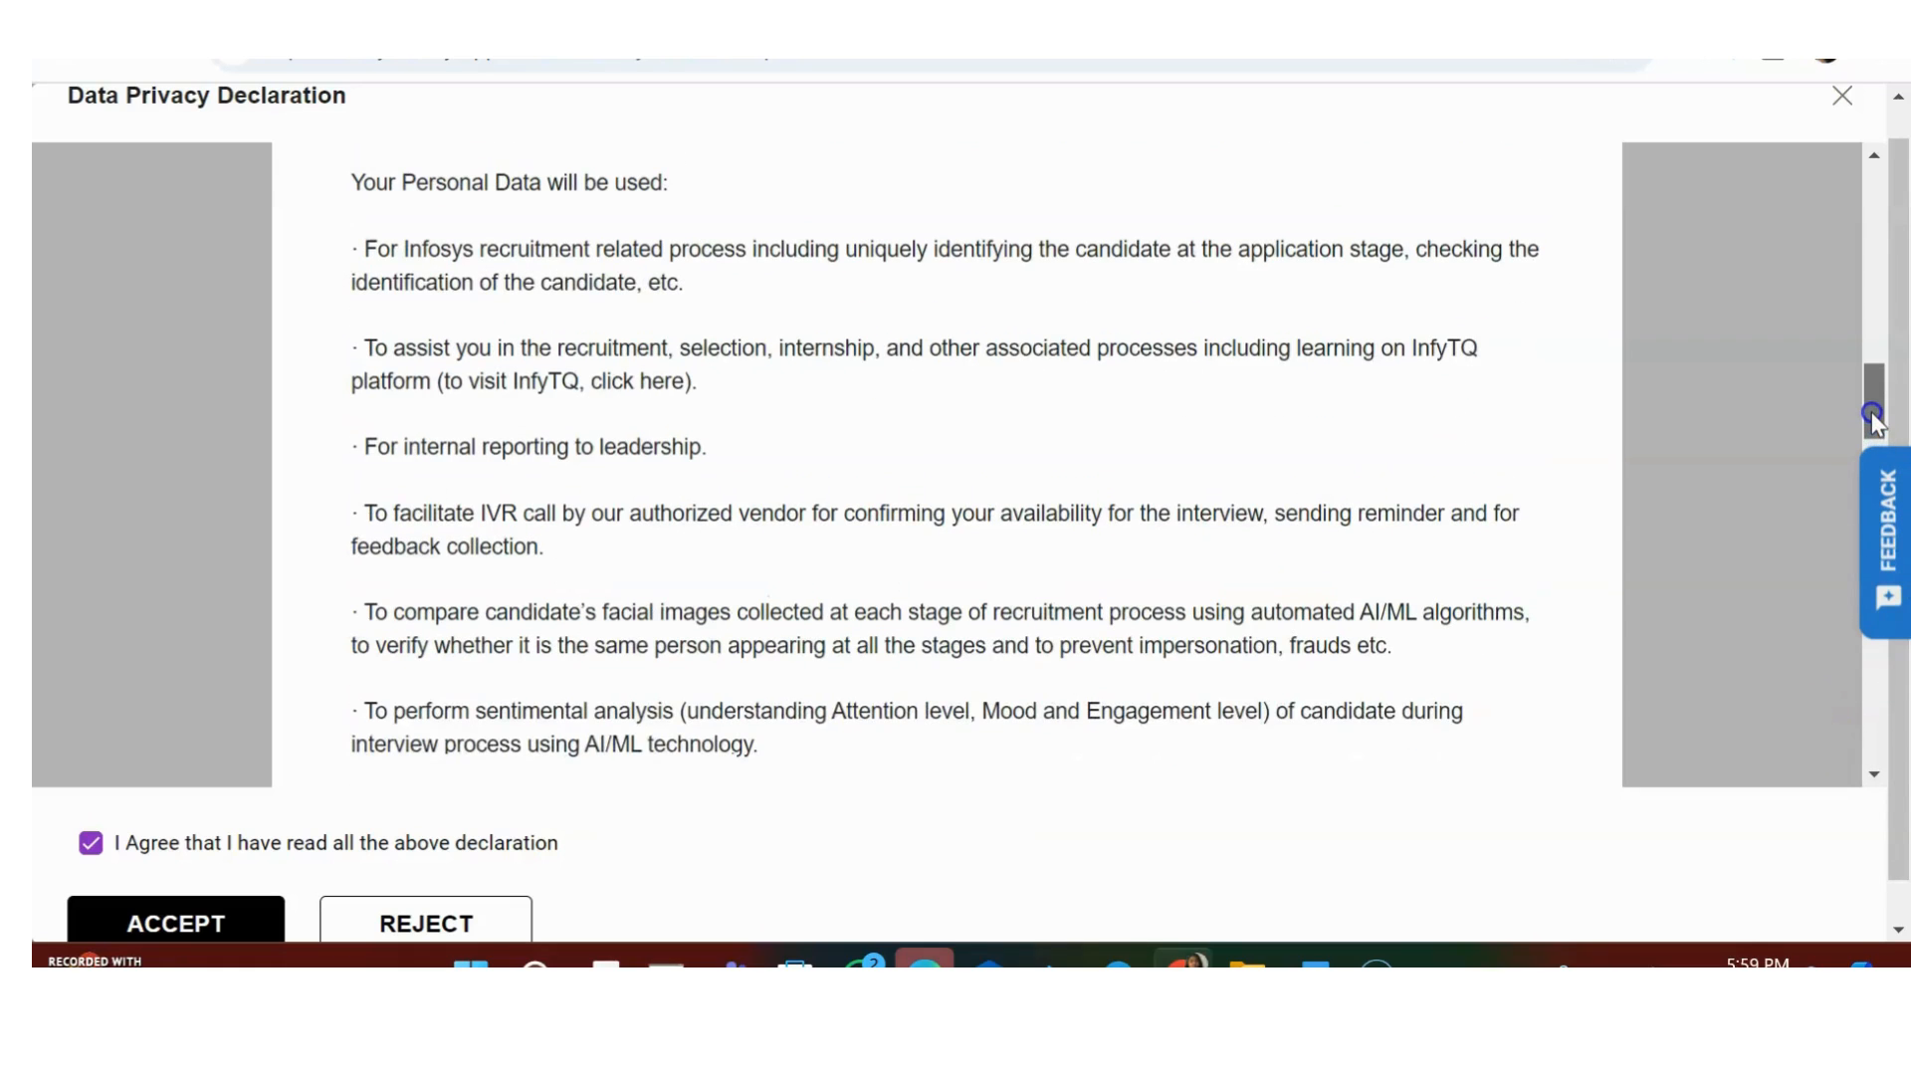
{"action": "scroll", "scroll_direction": "down", "scroll_amount": 3}
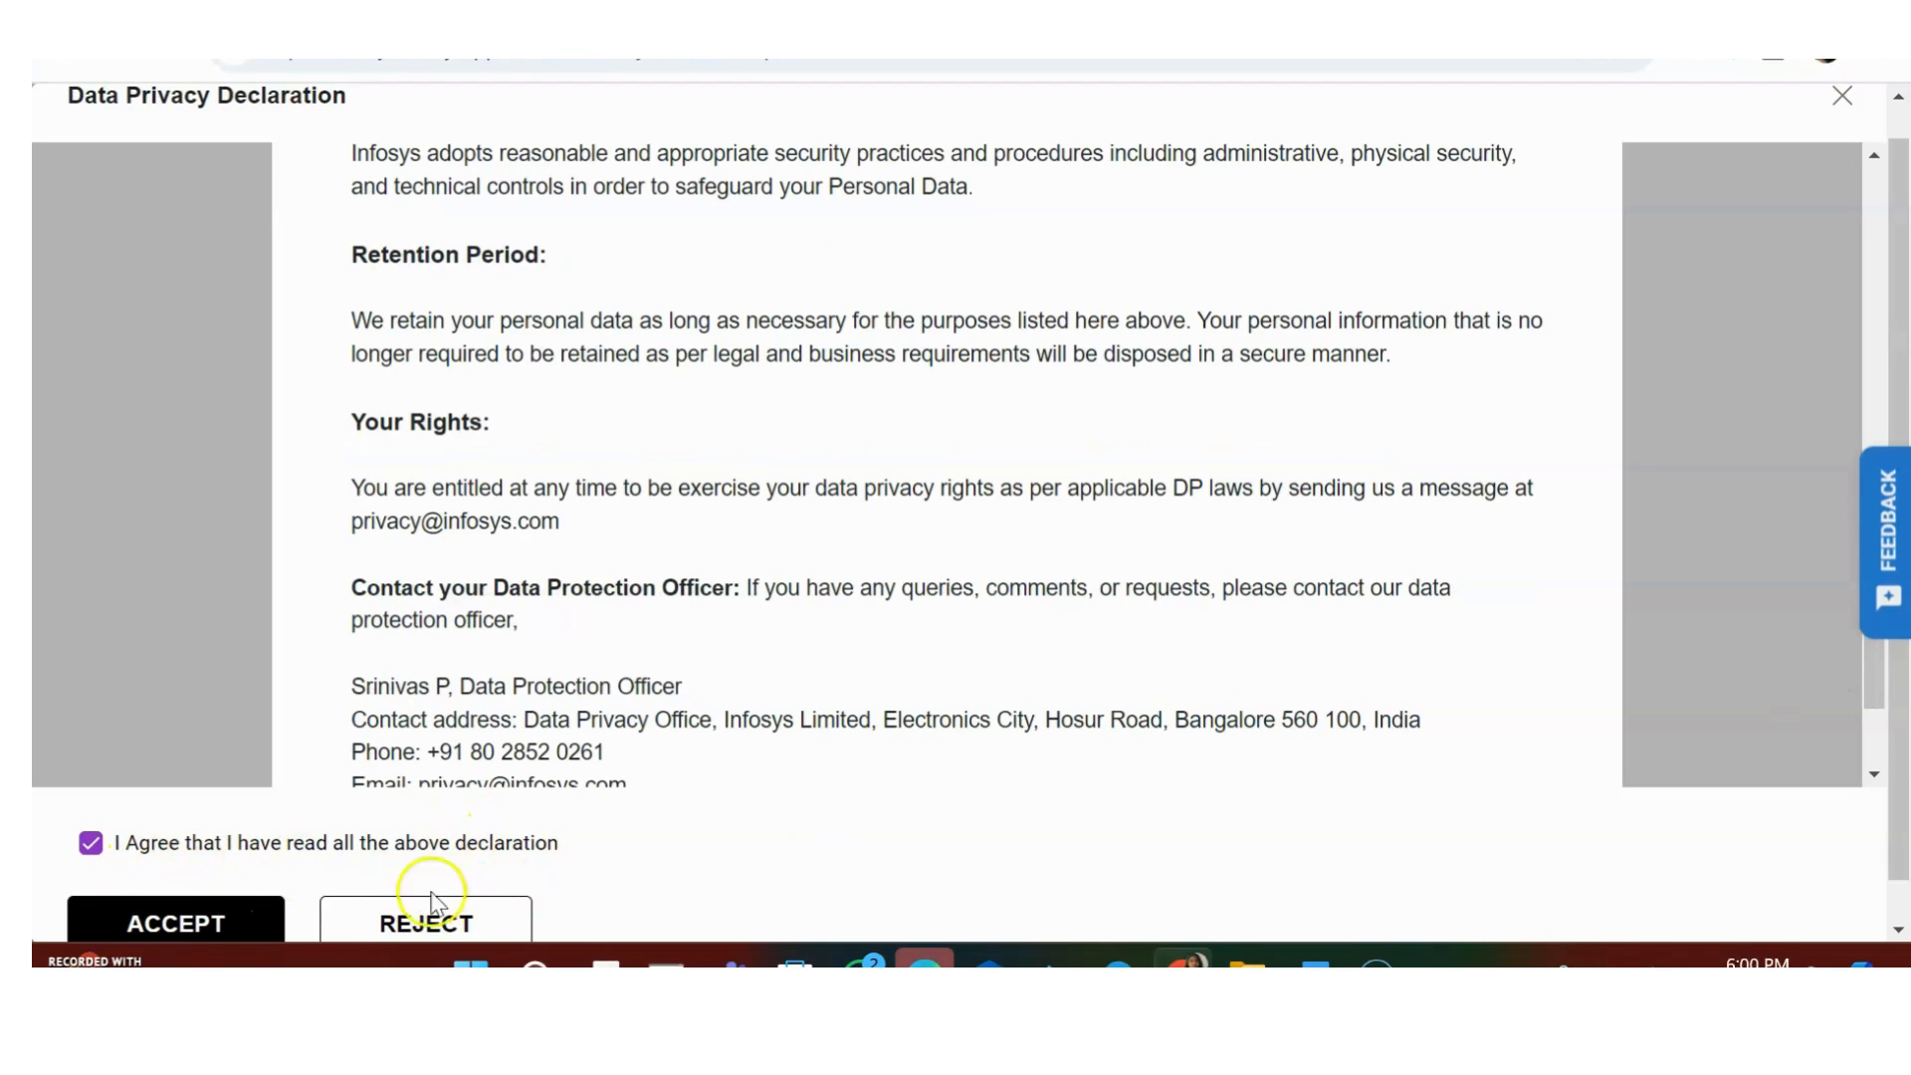
{"action": "left_click", "coordinate": [175, 921]}
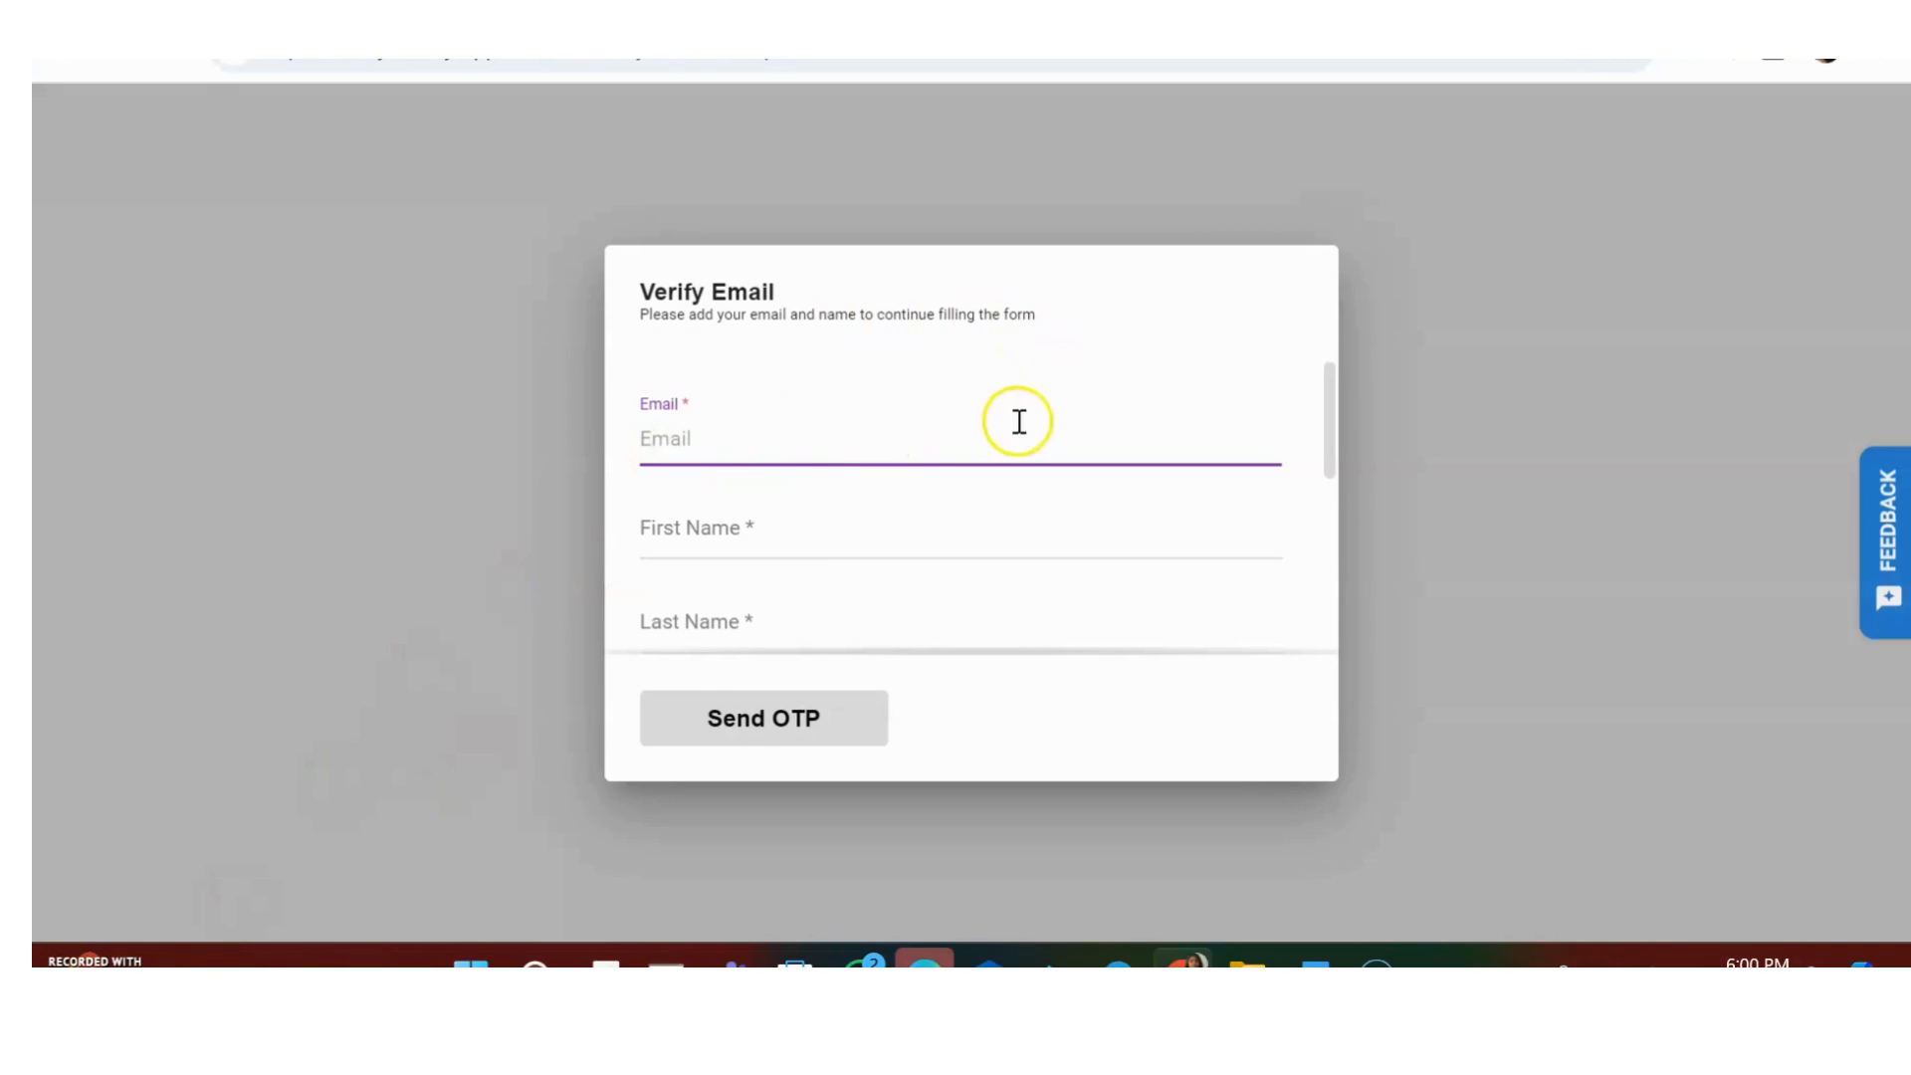
{"action": "mouse_move", "coordinate": [1328, 426]}
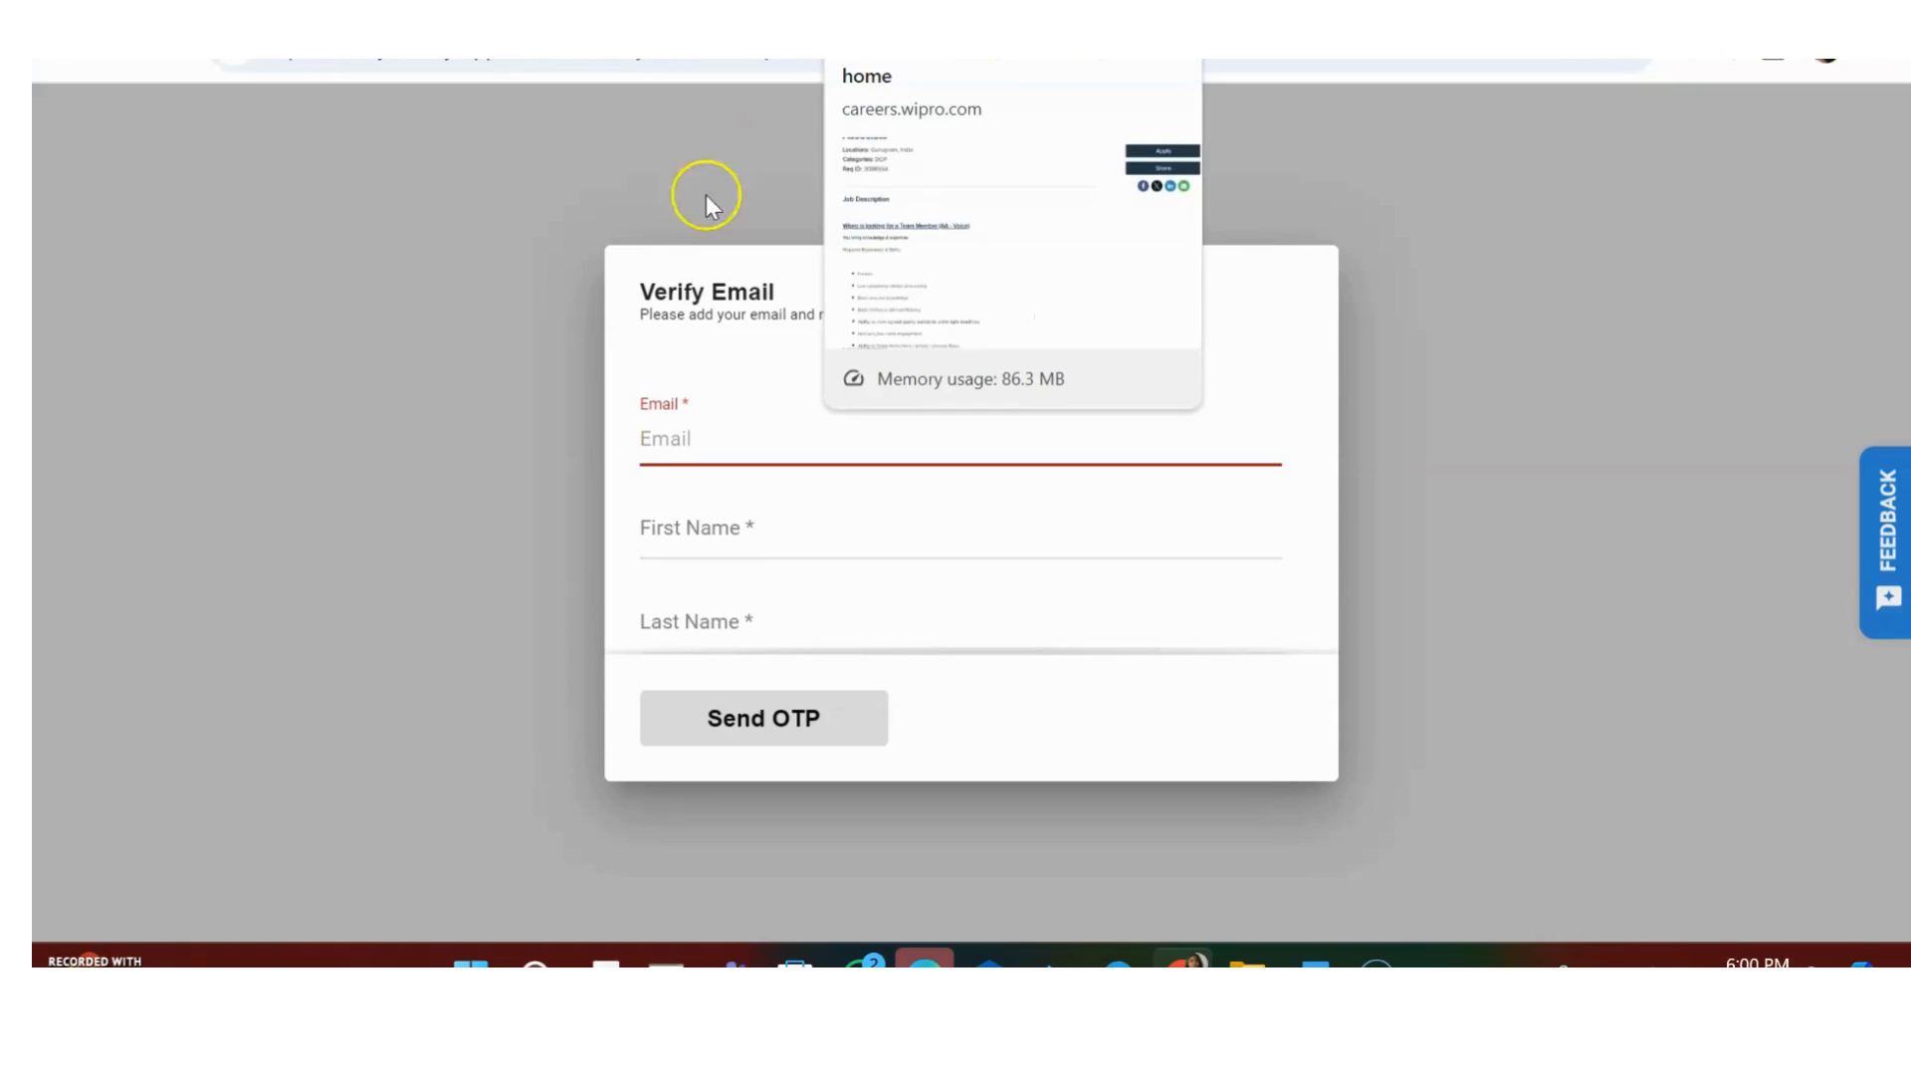
{"action": "mouse_move", "coordinate": [347, 510]}
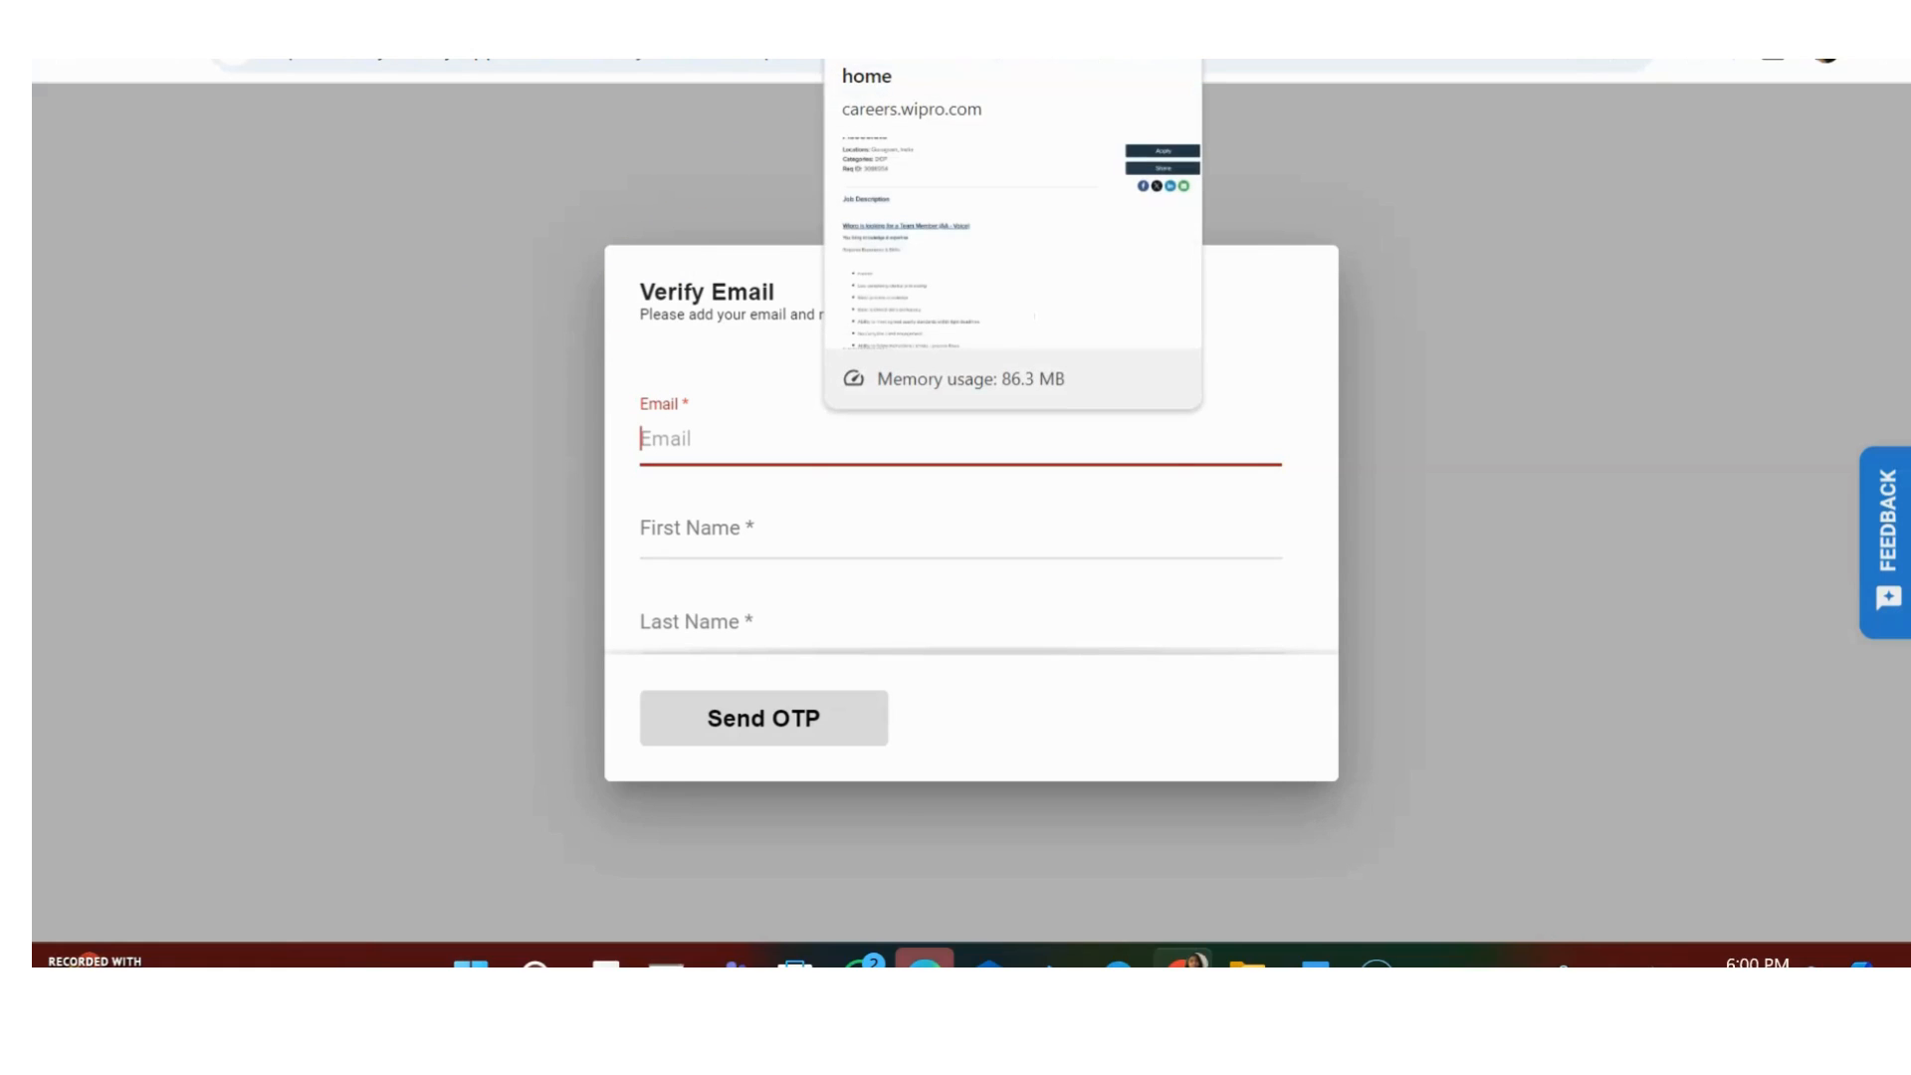
- Return to the Wipro Associate posting for Gurugram via its browser tab
{"action": "left_click", "coordinate": [958, 438]}
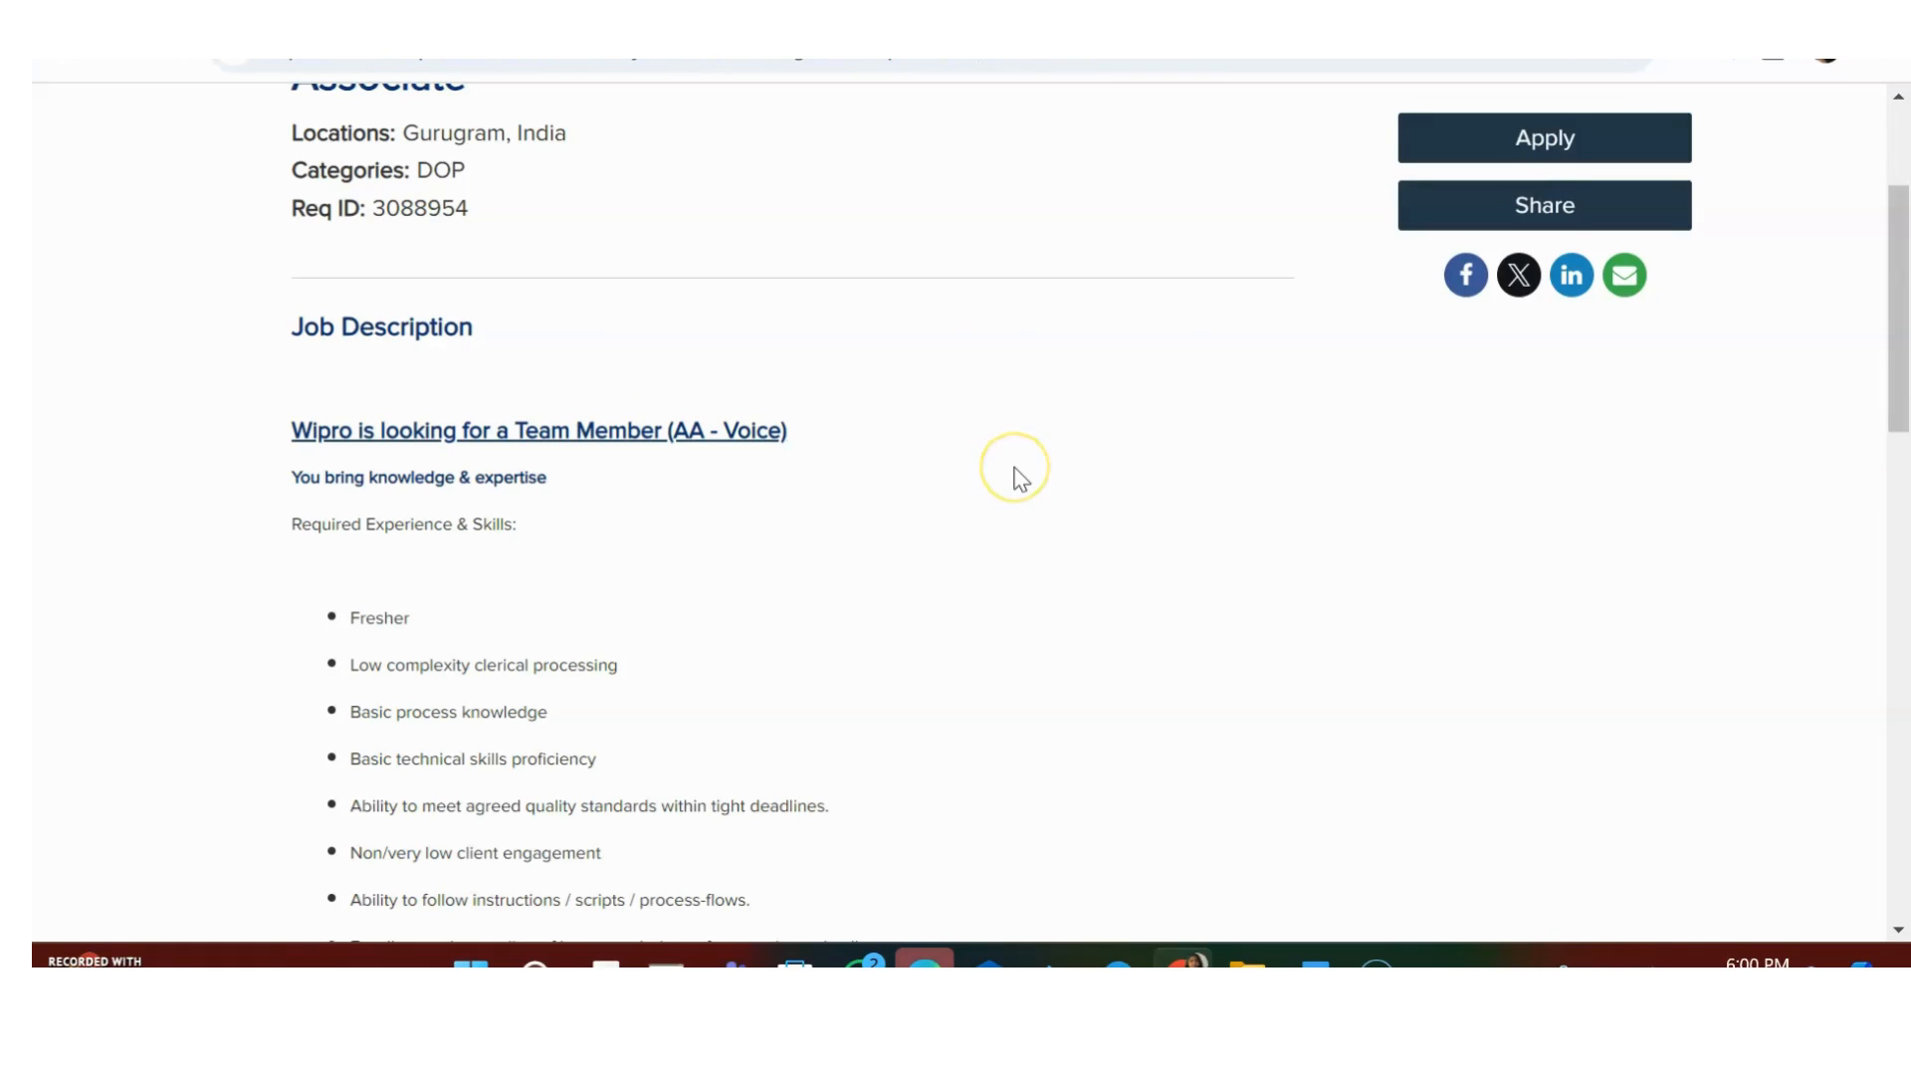
{"action": "mouse_move", "coordinate": [225, 583]}
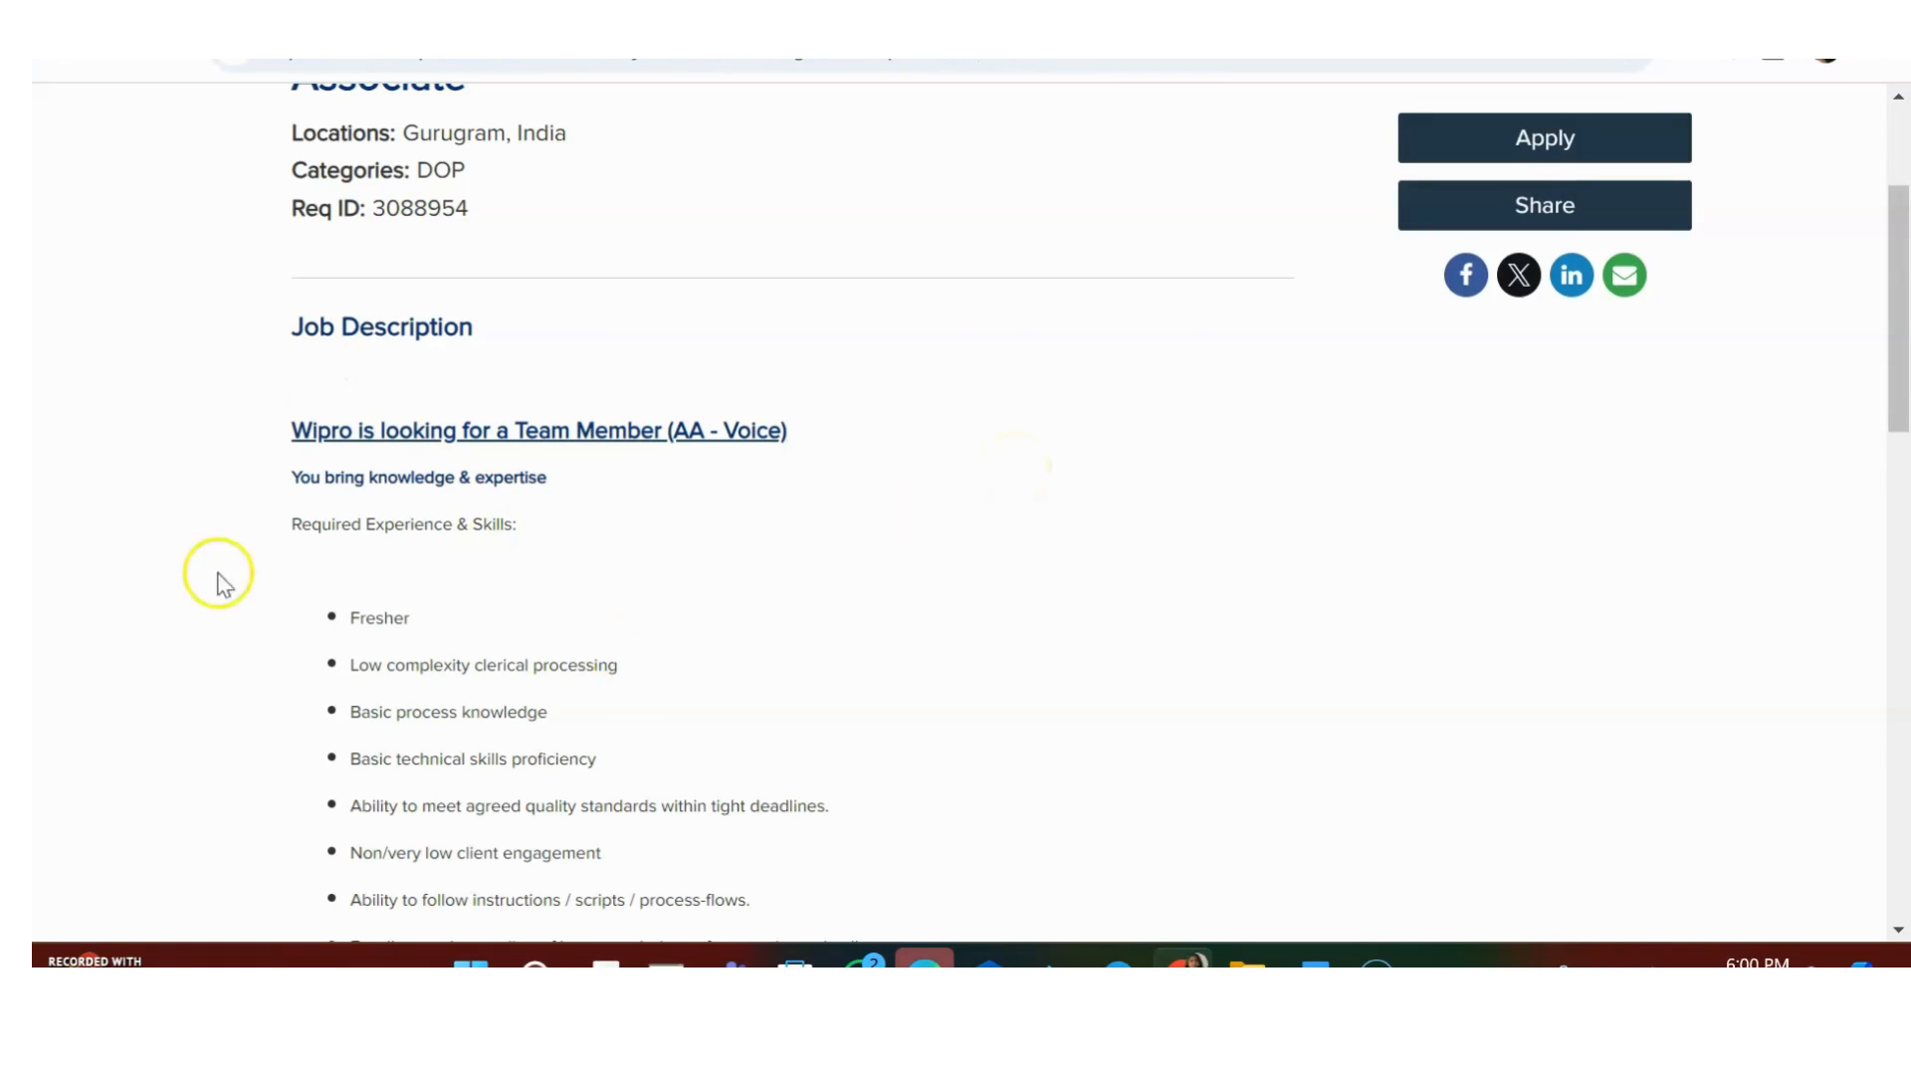